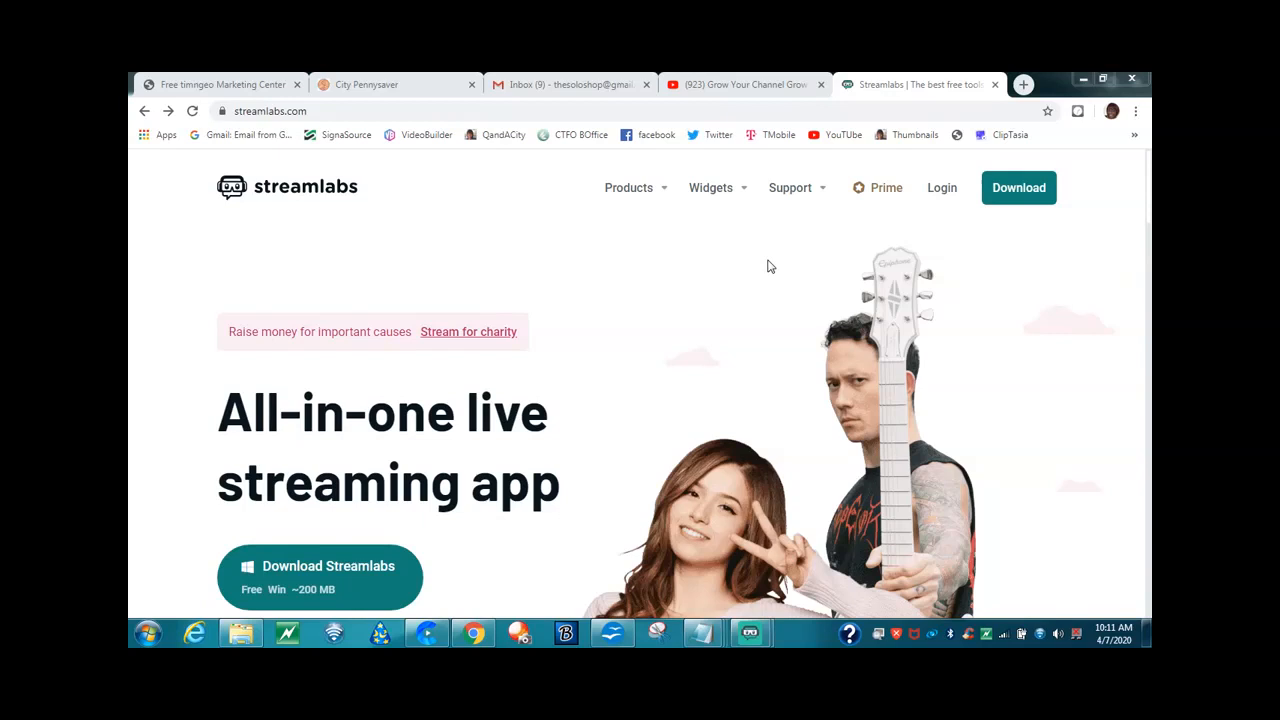
{"action": "mouse_move", "coordinate": [1004, 252]}
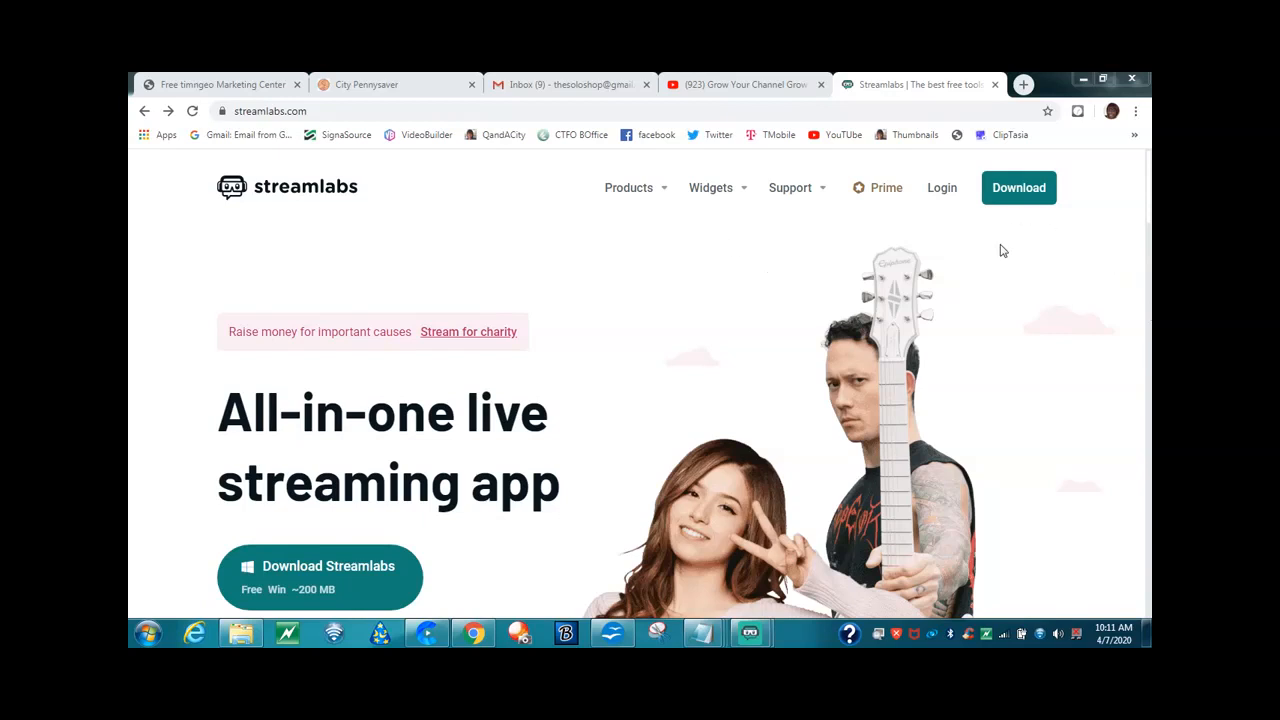
{"action": "mouse_move", "coordinate": [1008, 214]}
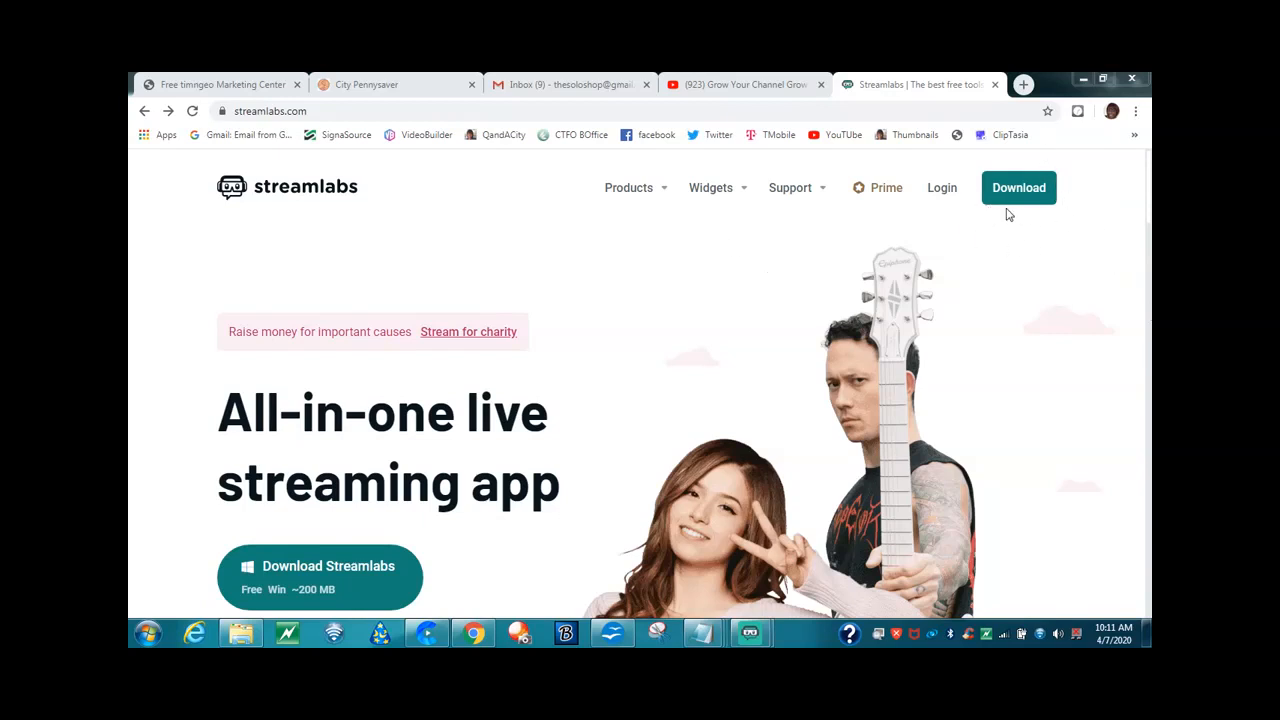
{"action": "mouse_move", "coordinate": [1028, 212]}
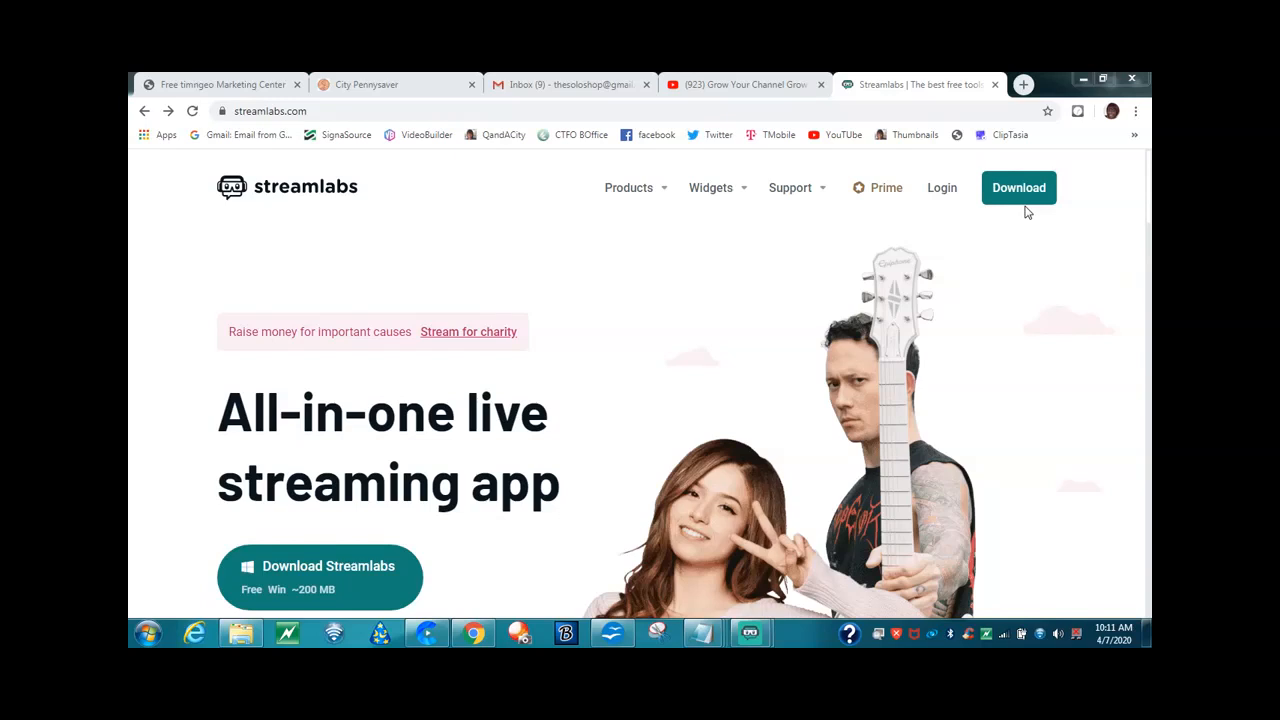
{"action": "mouse_move", "coordinate": [352, 530]}
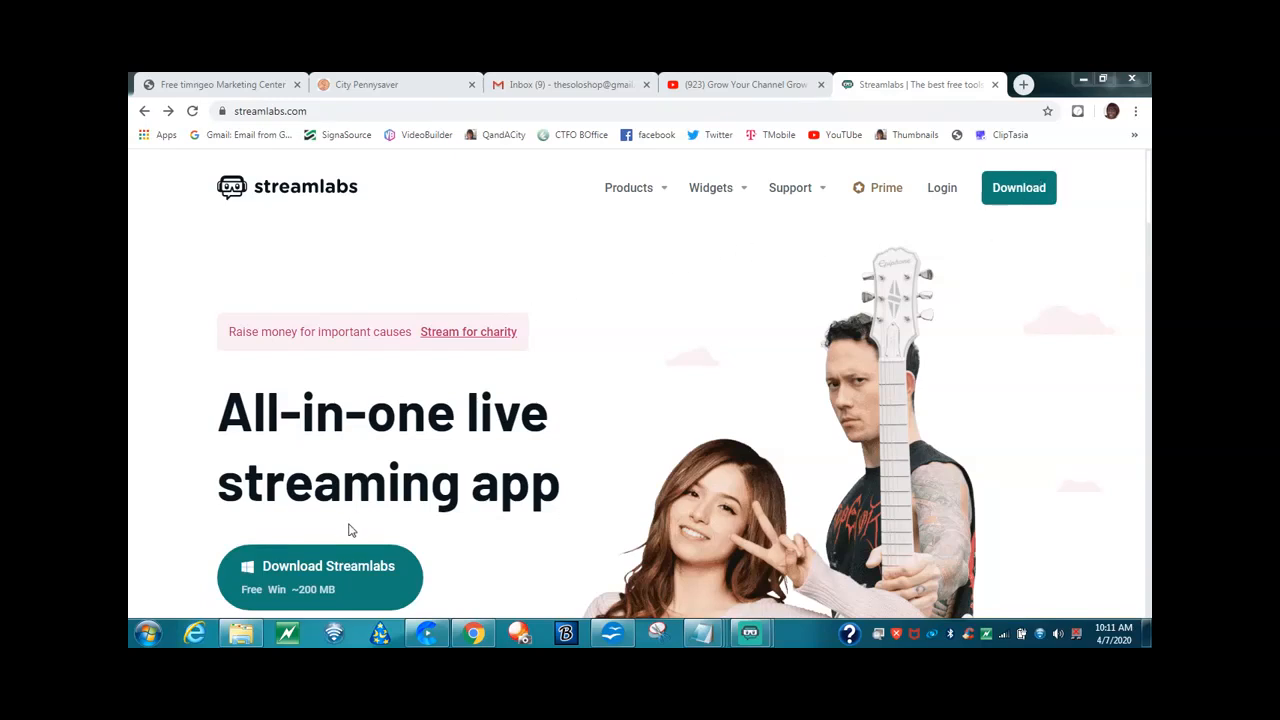
{"action": "mouse_move", "coordinate": [750, 632]}
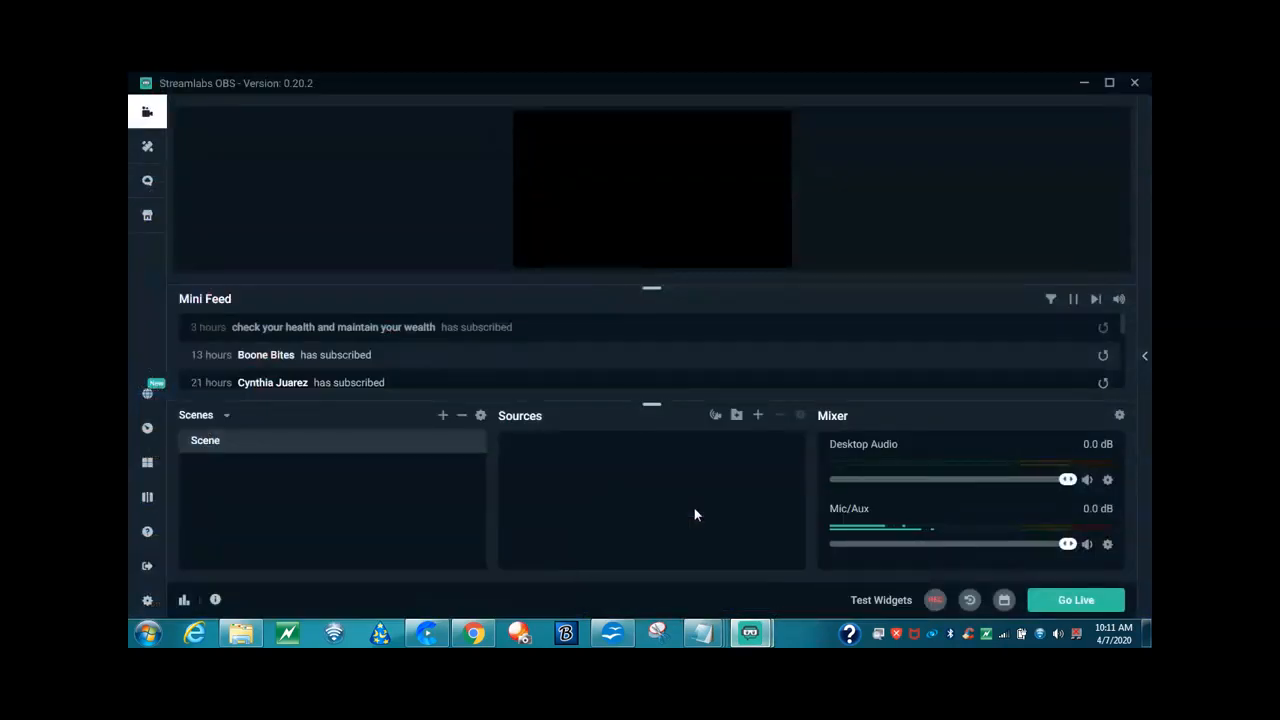
{"action": "mouse_move", "coordinate": [752, 632]}
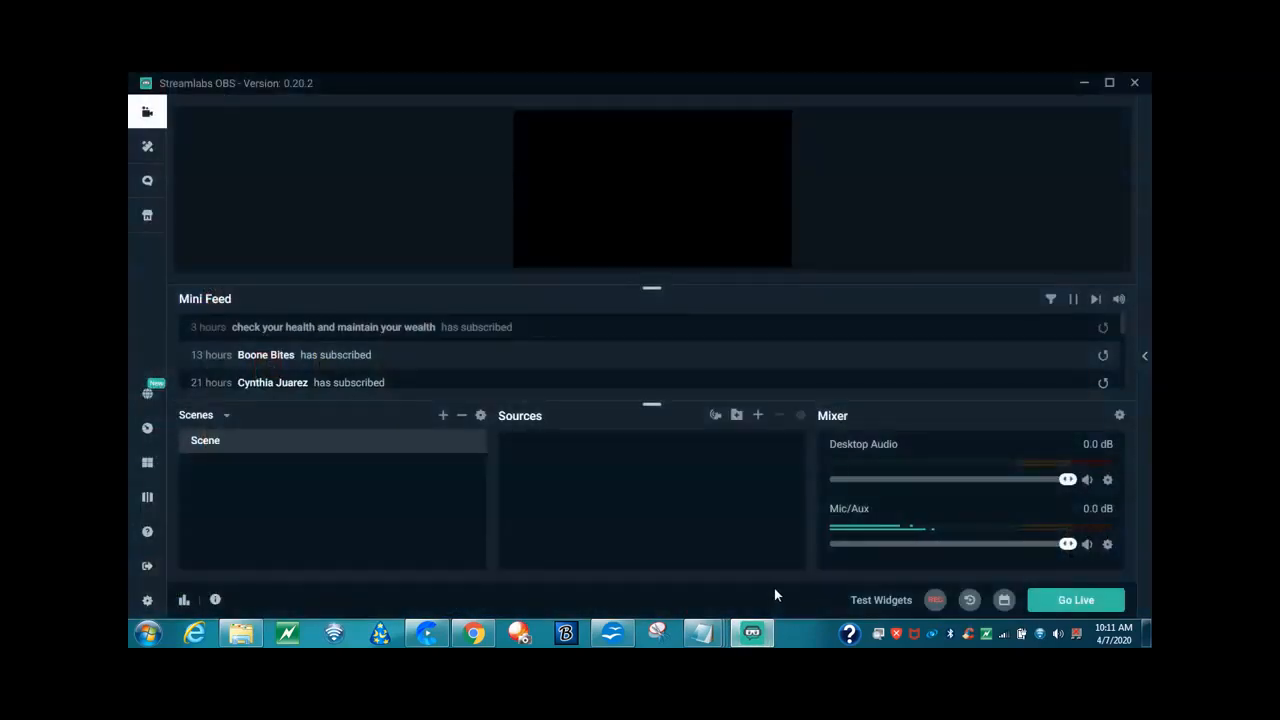
{"action": "mouse_move", "coordinate": [612, 452]}
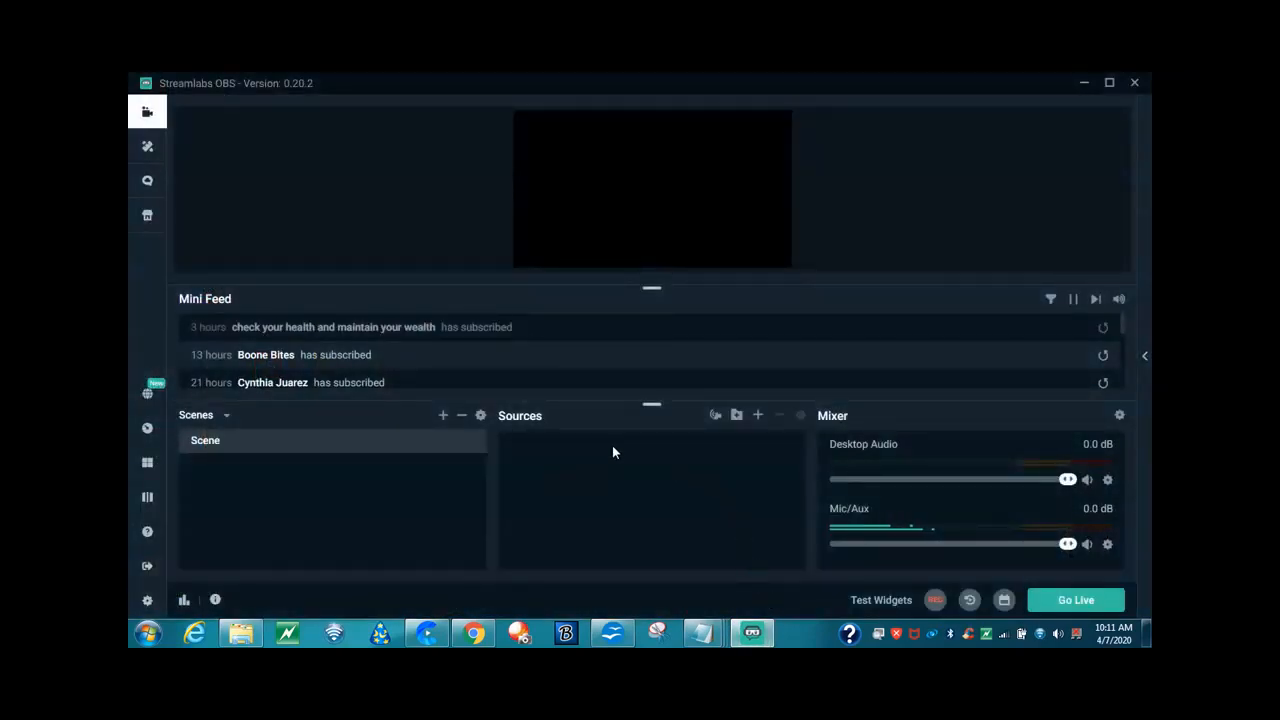
{"action": "mouse_move", "coordinate": [684, 512]}
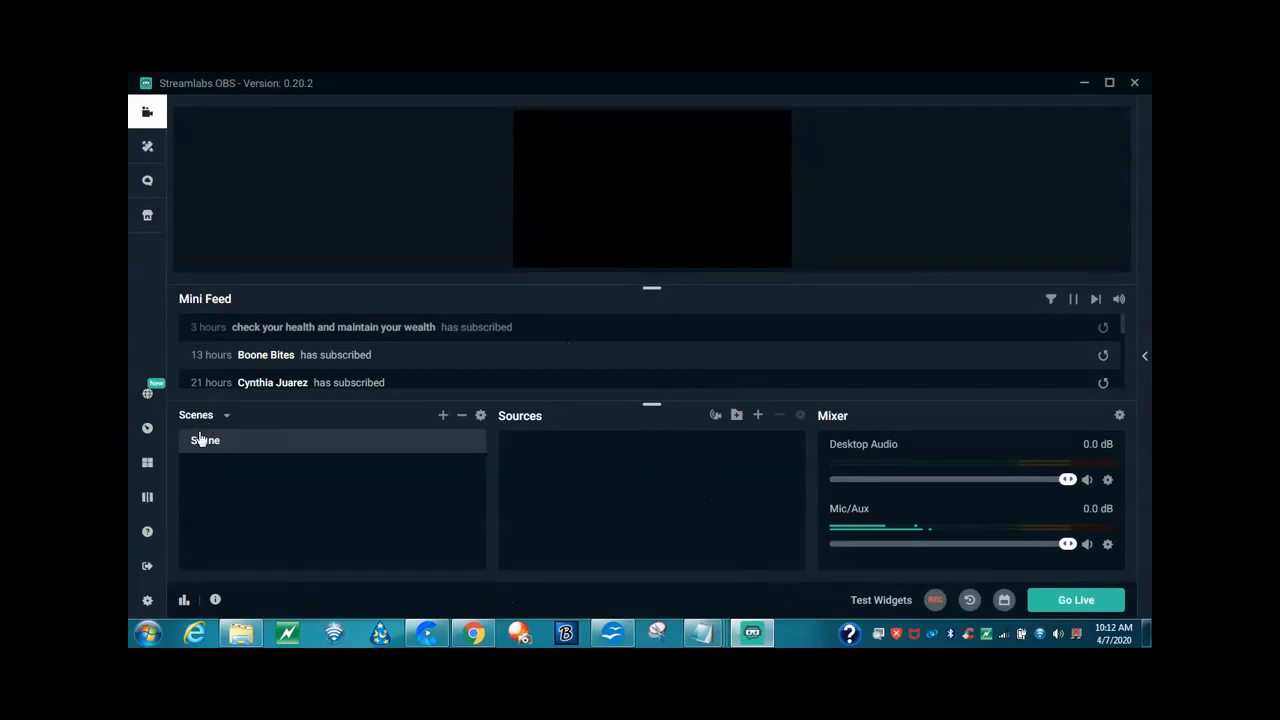
{"action": "mouse_move", "coordinate": [508, 492]}
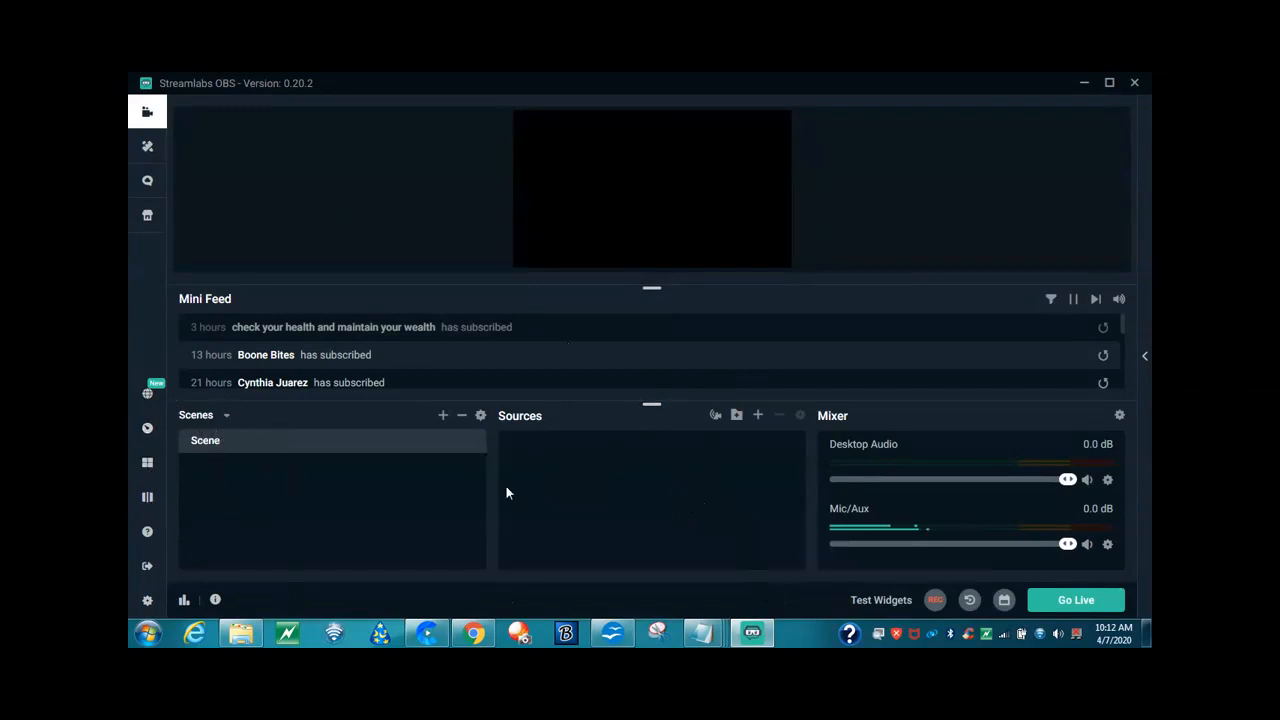
{"action": "mouse_move", "coordinate": [444, 414]}
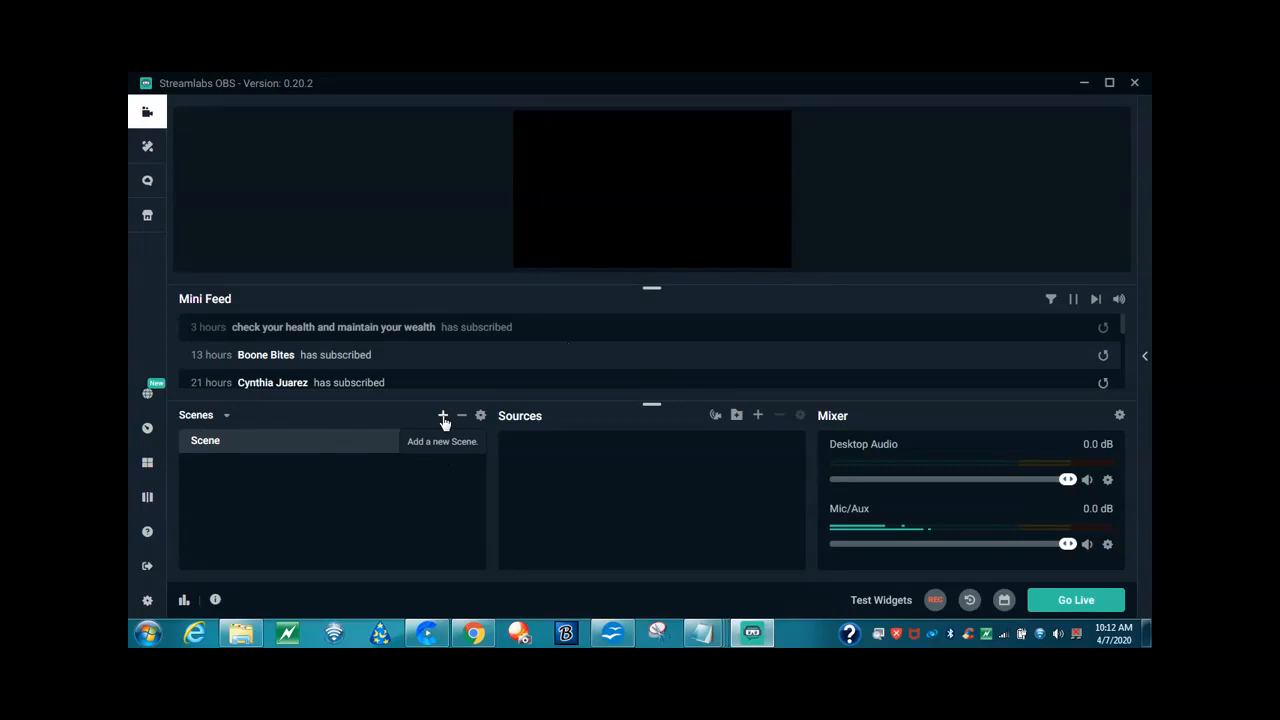
- Create a new scene and name it meanstome67 in place of the default 'New Scene'
{"action": "left_click", "coordinate": [444, 414]}
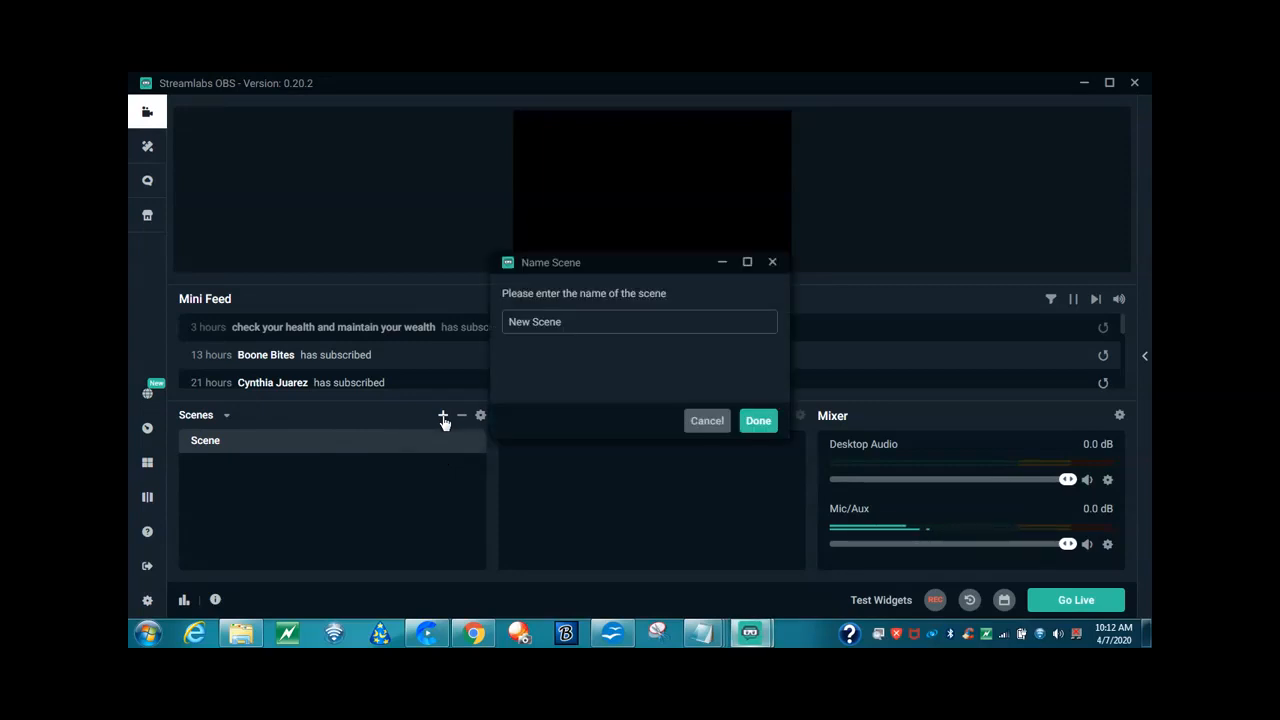
{"action": "triple_click", "coordinate": [640, 320]}
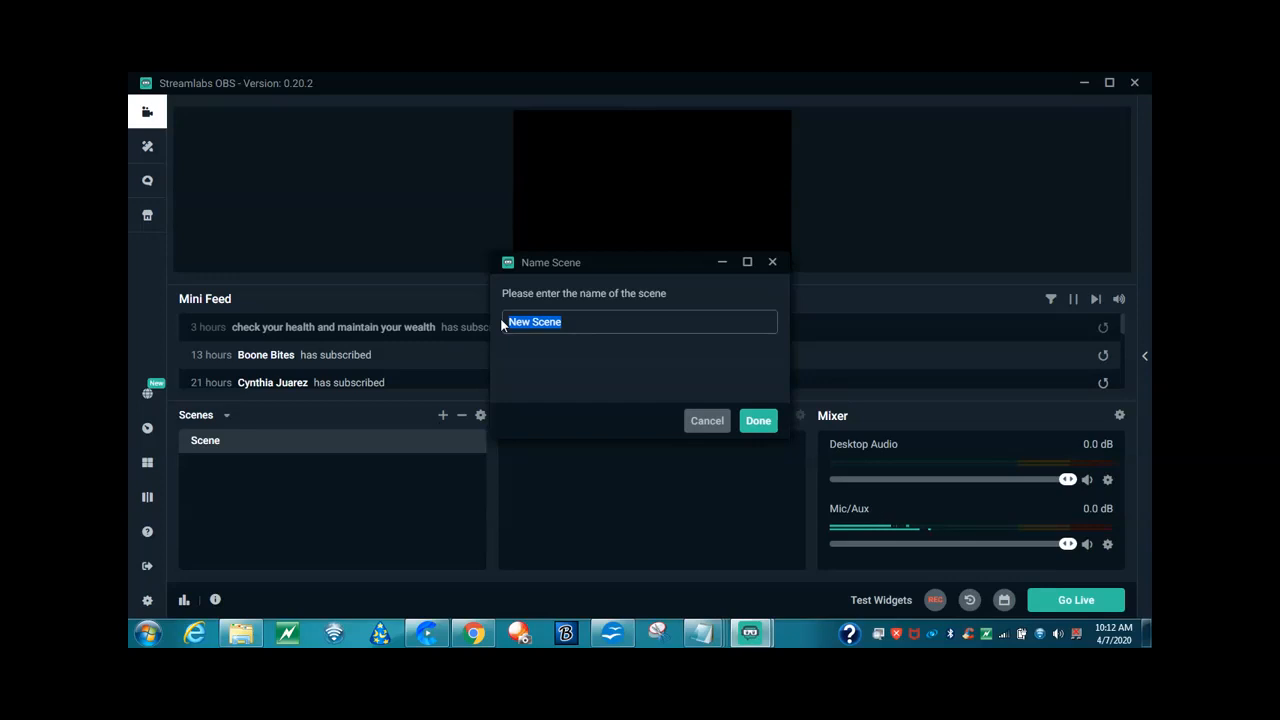
{"action": "type", "text": "mea"}
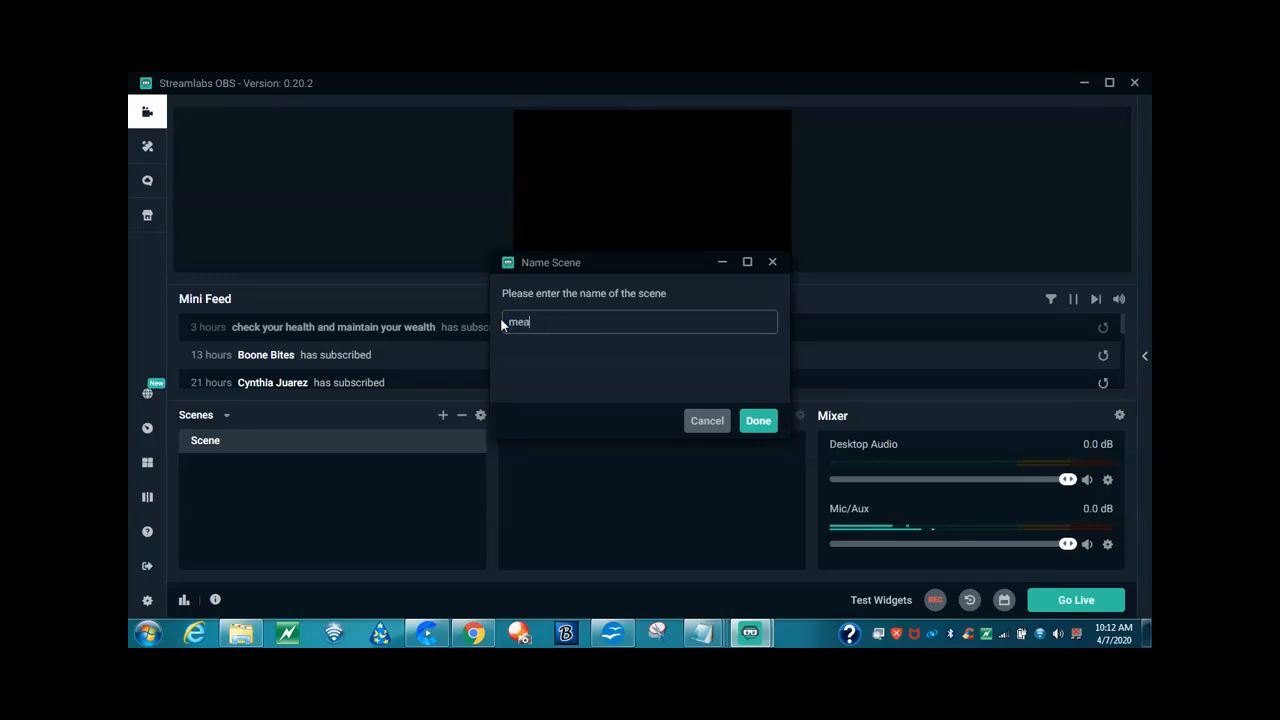
{"action": "type", "text": "ns"}
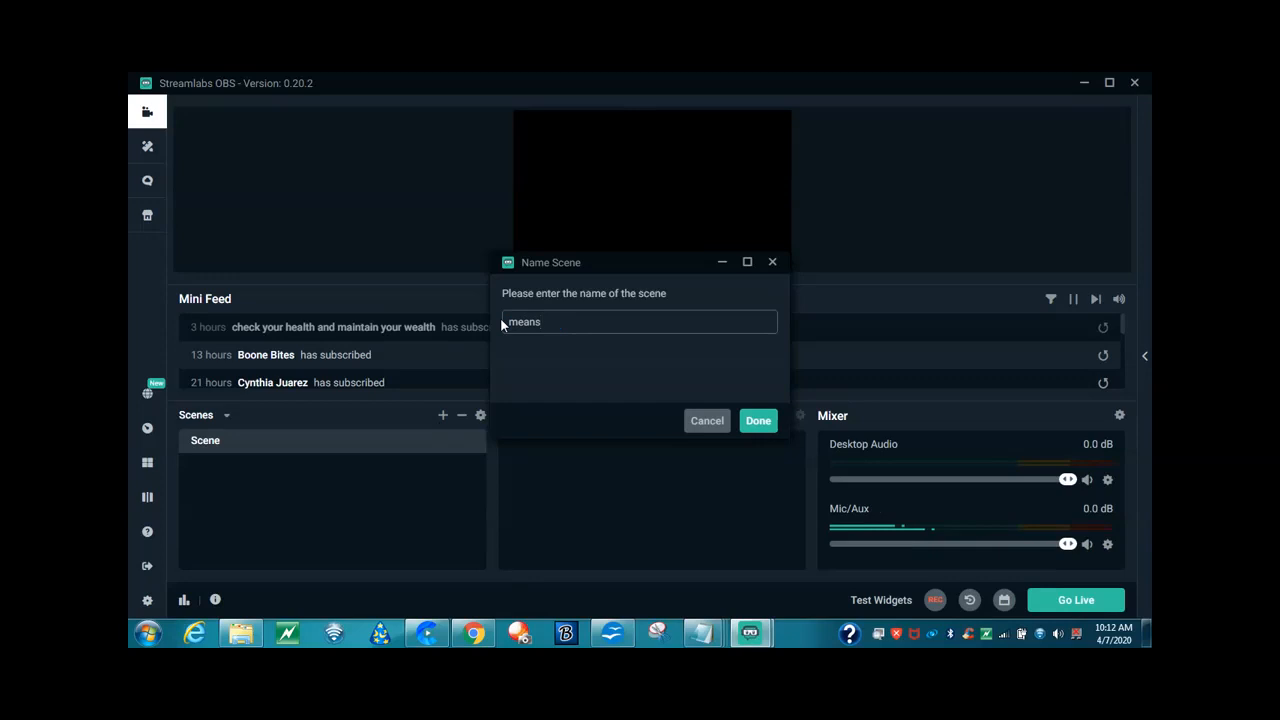
{"action": "type", "text": "tome"}
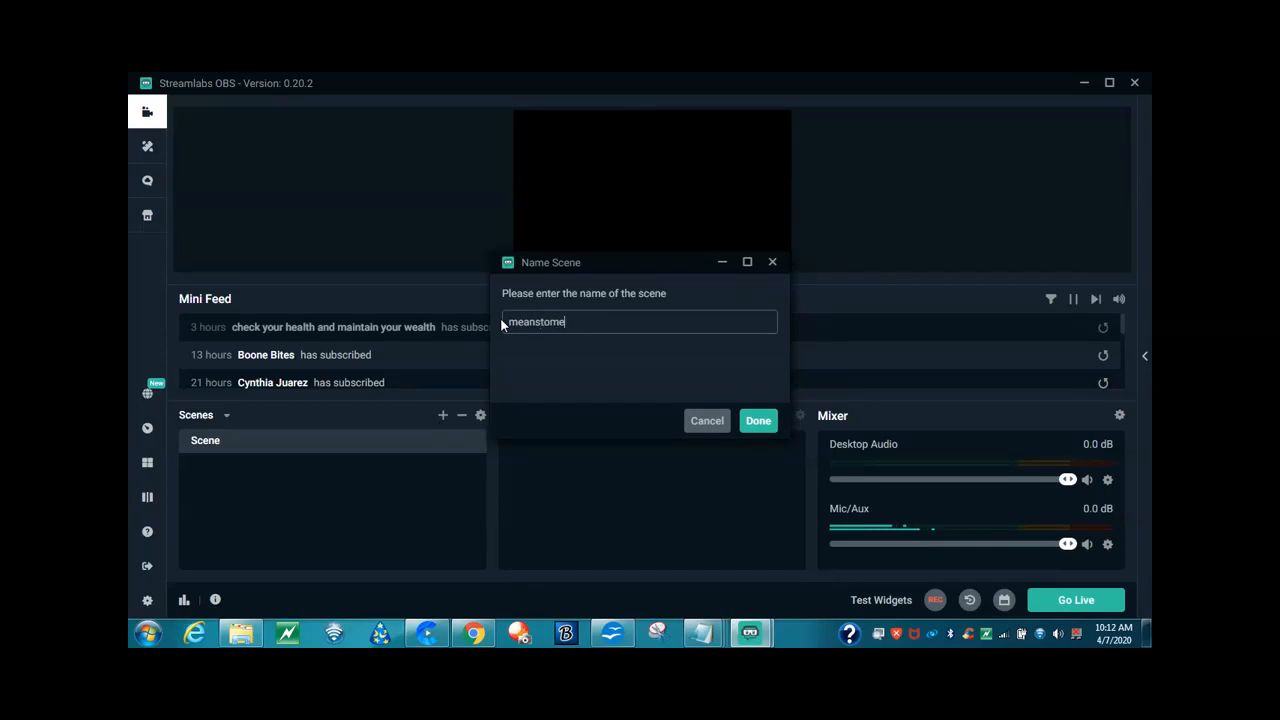
{"action": "type", "text": "67"}
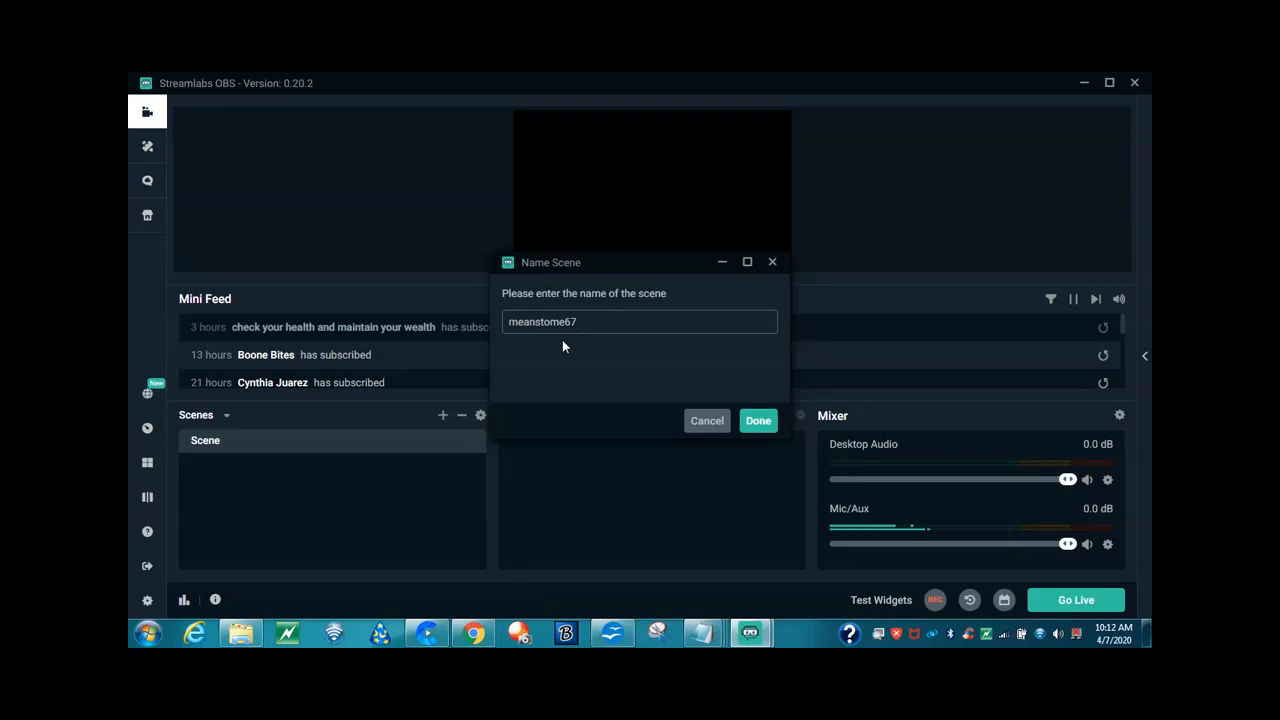
{"action": "left_click", "coordinate": [756, 420]}
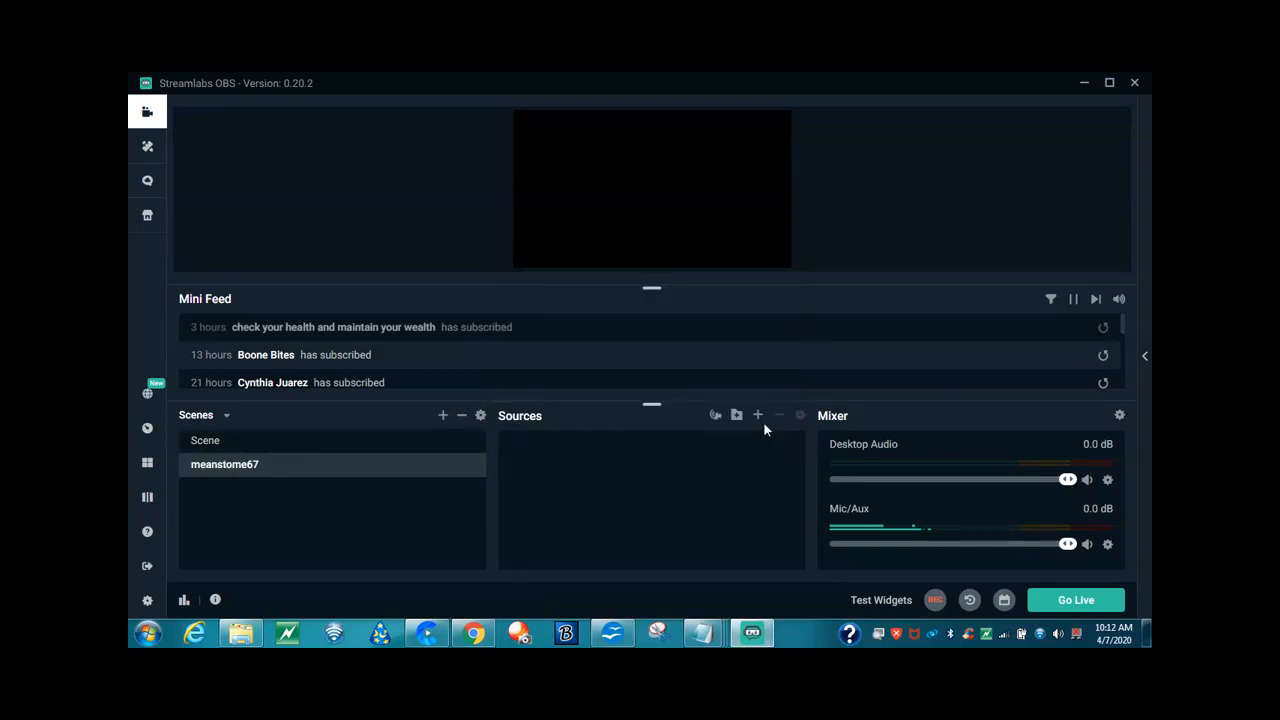
{"action": "mouse_move", "coordinate": [520, 420]}
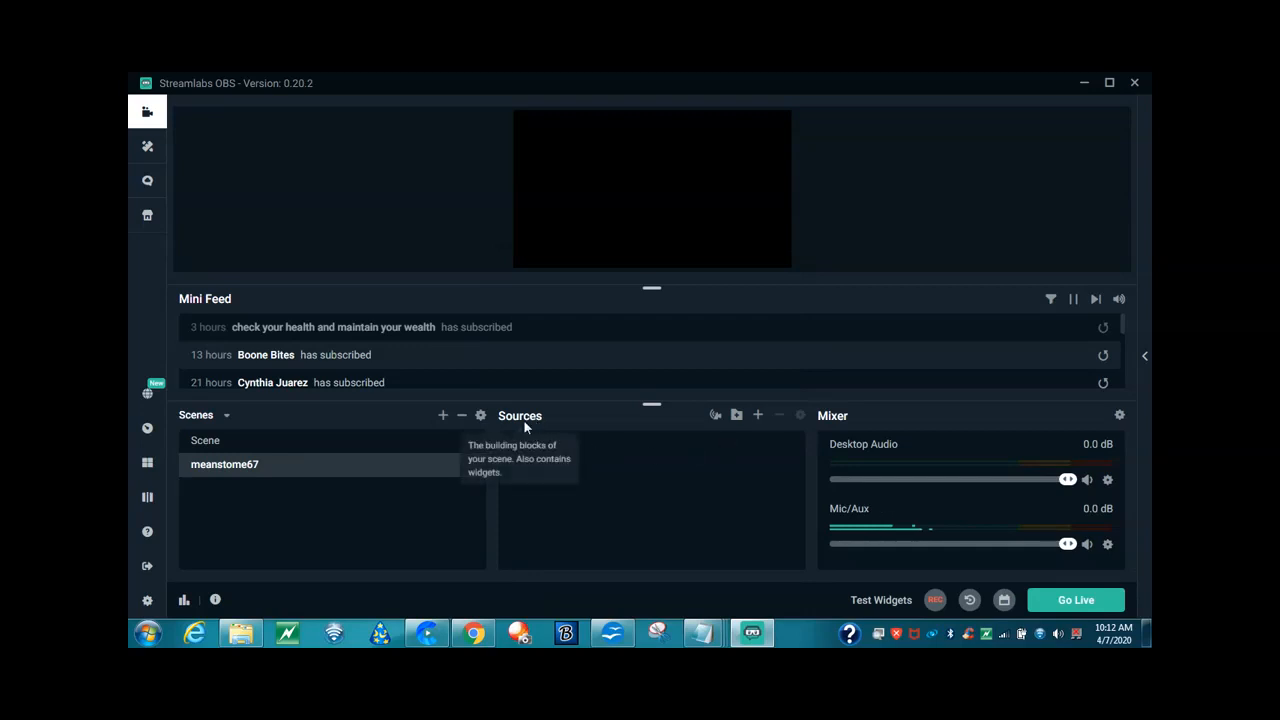
{"action": "mouse_move", "coordinate": [538, 424]}
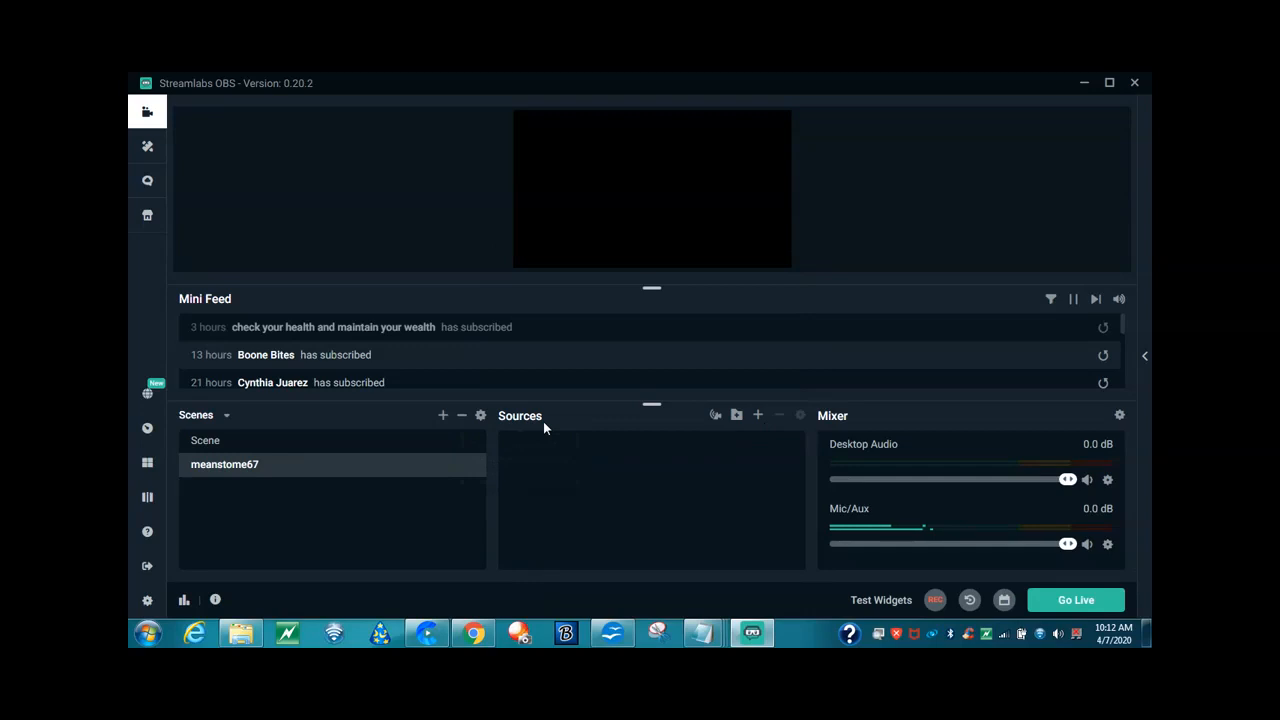
{"action": "mouse_move", "coordinate": [758, 414]}
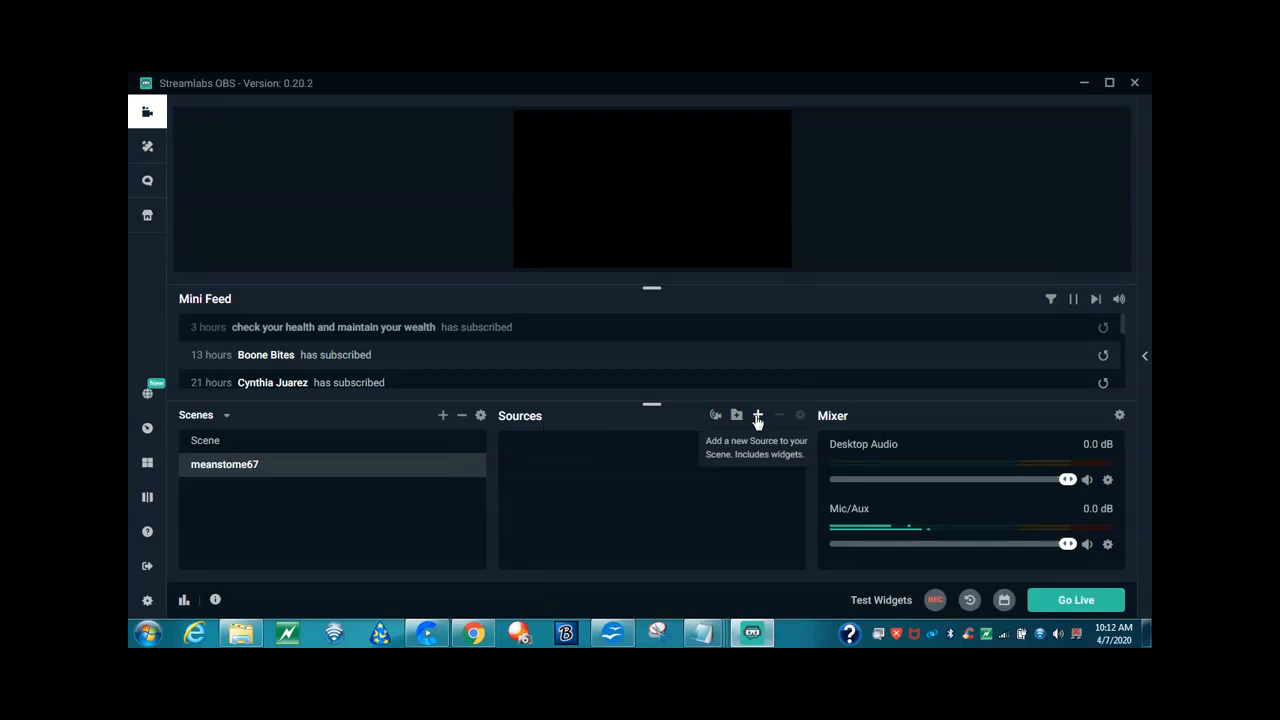
- Start adding a Media Source and enter meanstome67 as its name
{"action": "left_click", "coordinate": [758, 414]}
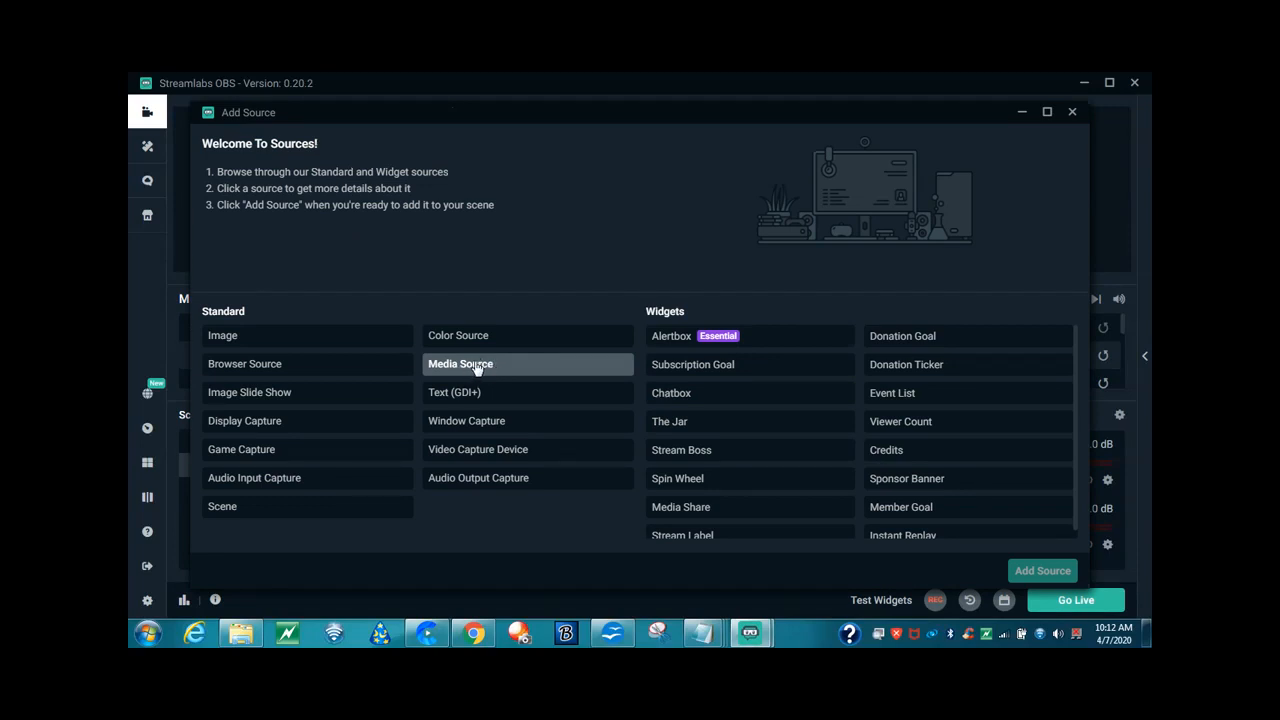
{"action": "left_click", "coordinate": [460, 364]}
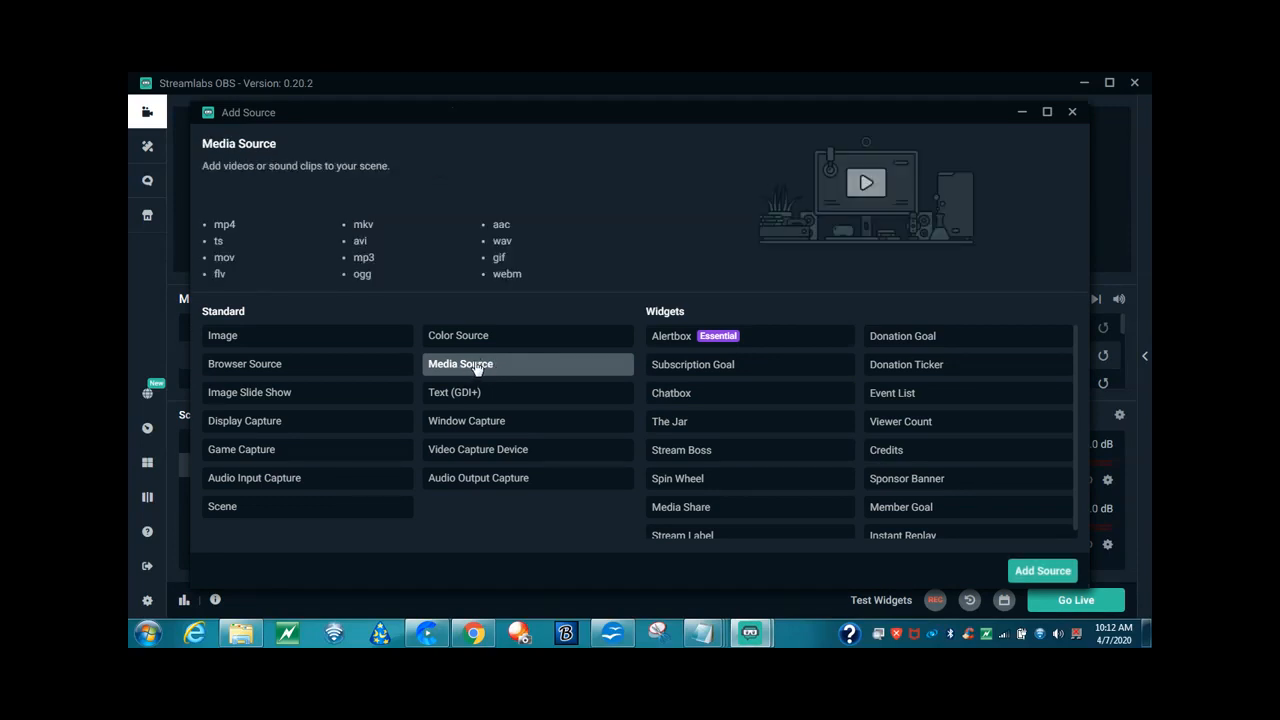
{"action": "left_click", "coordinate": [1042, 570]}
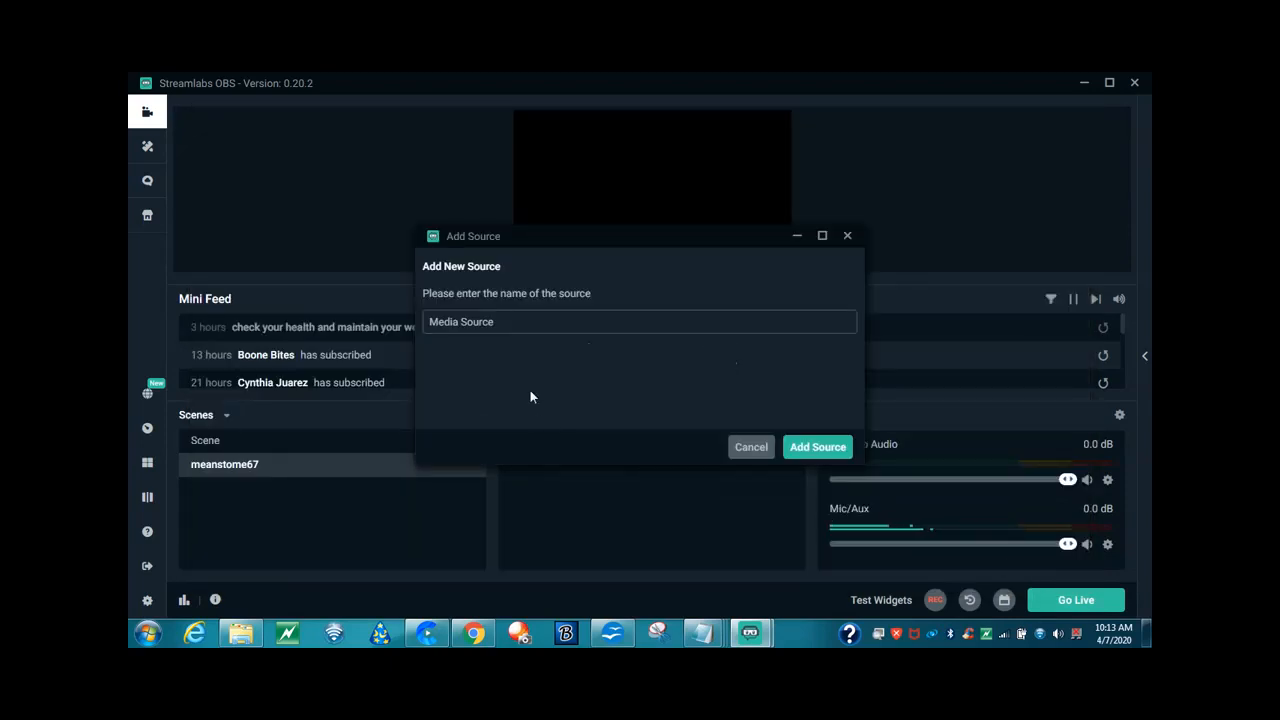
{"action": "mouse_move", "coordinate": [572, 308]}
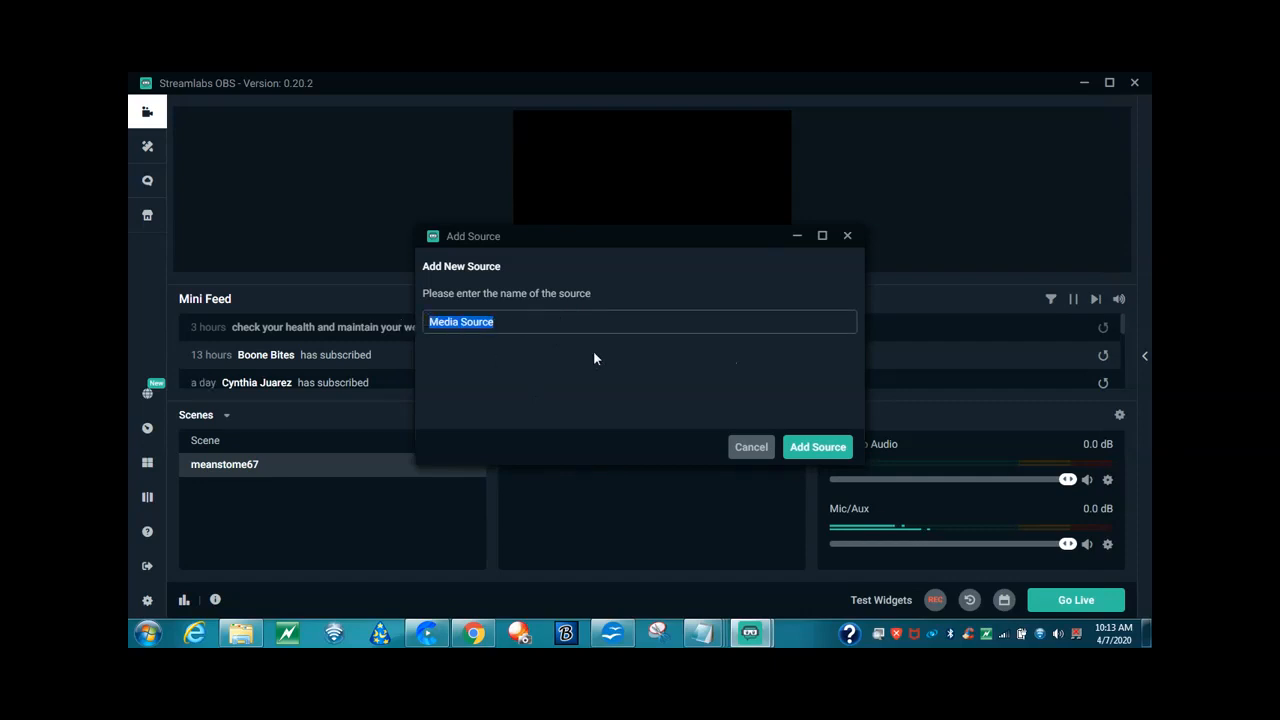
{"action": "type", "text": "m"}
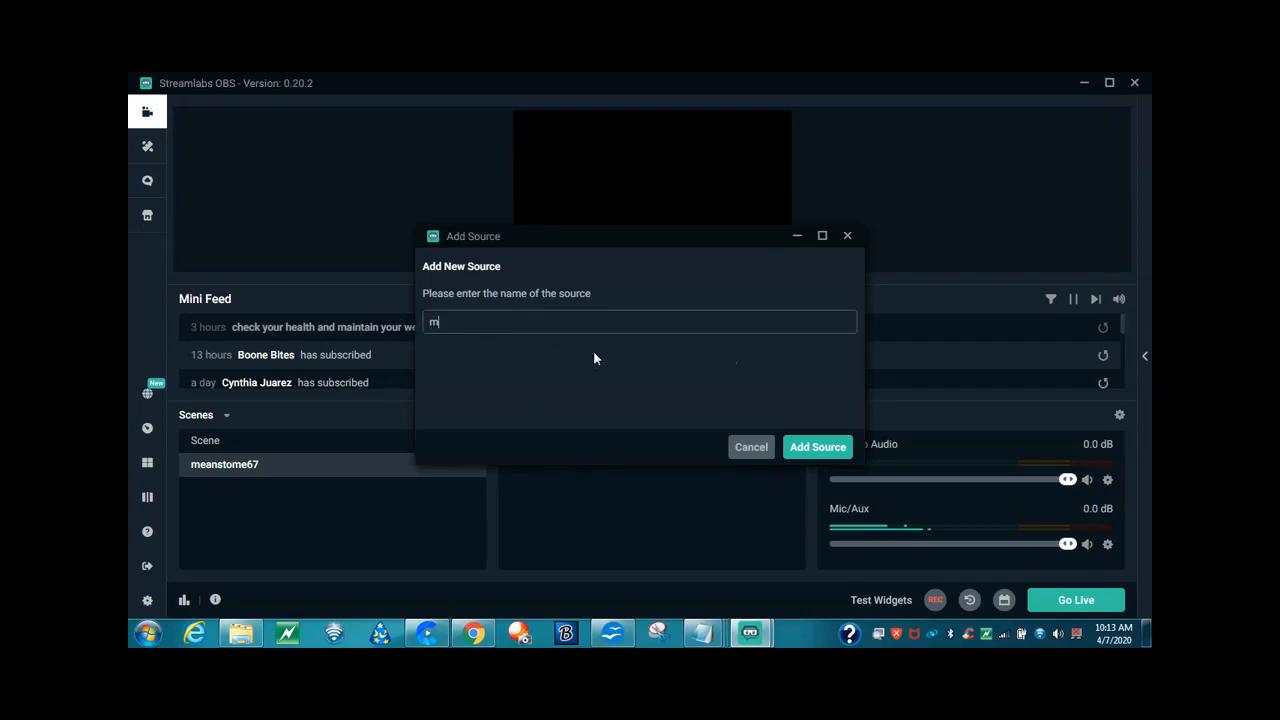
{"action": "type", "text": "eant"}
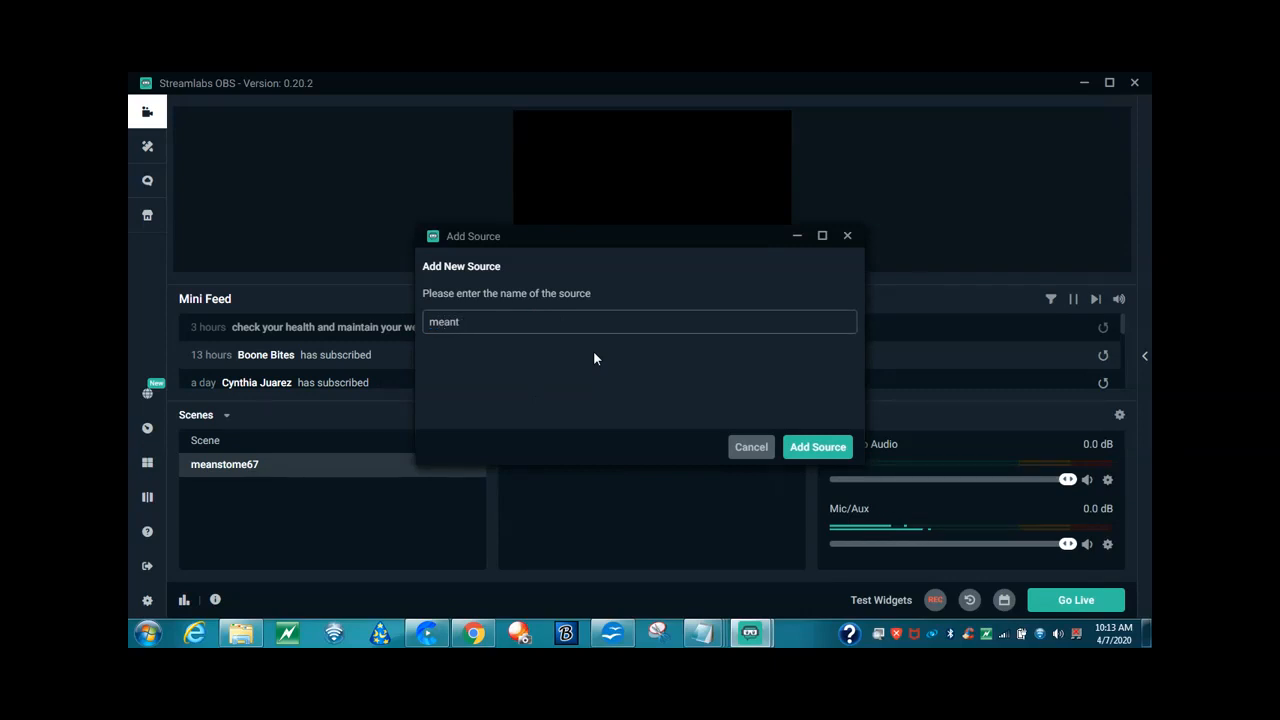
{"action": "type", "text": "meanstome67"}
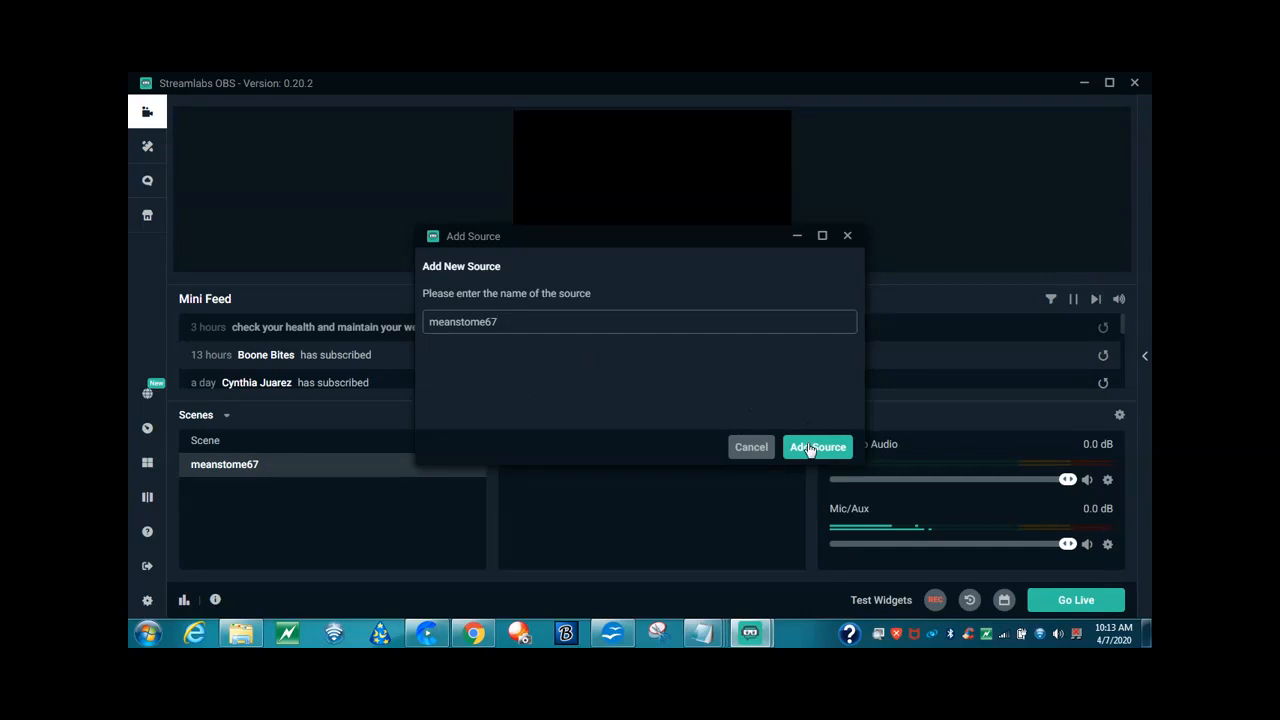
- Add the meanstome67 media source and browse for the MeanstoMe67.mp4 video file
{"action": "left_click", "coordinate": [816, 448]}
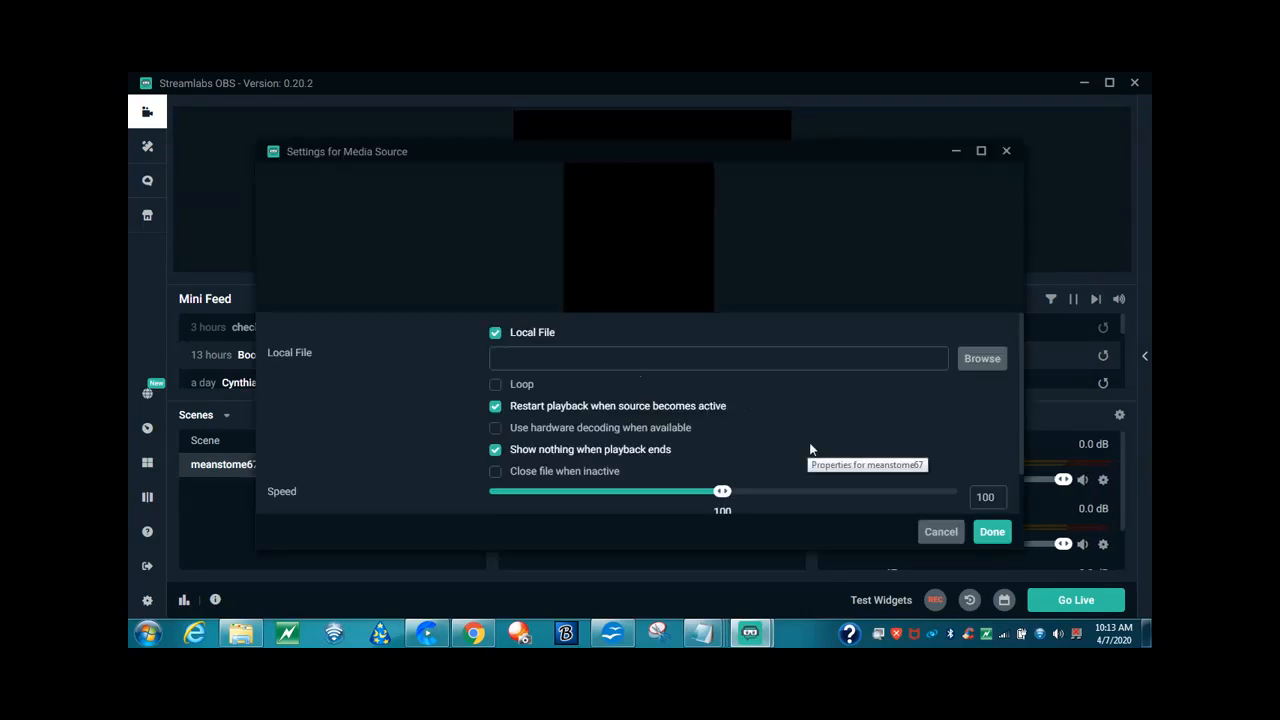
{"action": "mouse_move", "coordinate": [924, 412]}
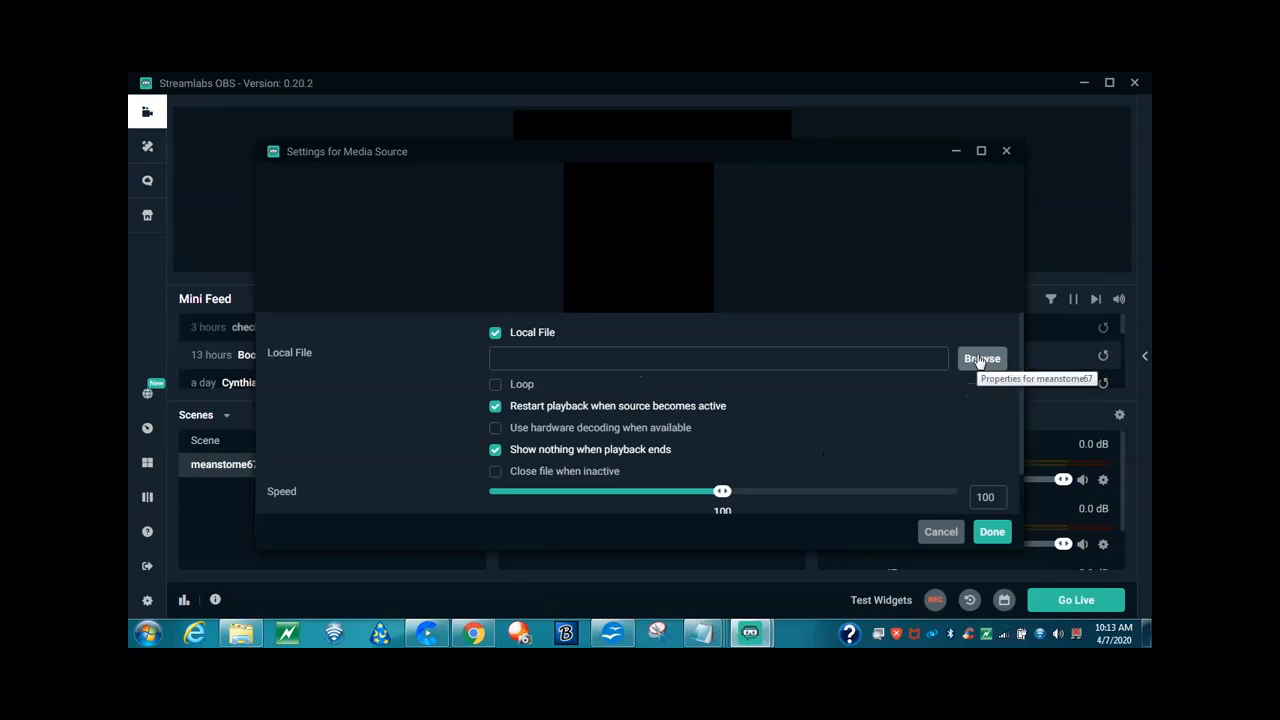
{"action": "mouse_move", "coordinate": [980, 360]}
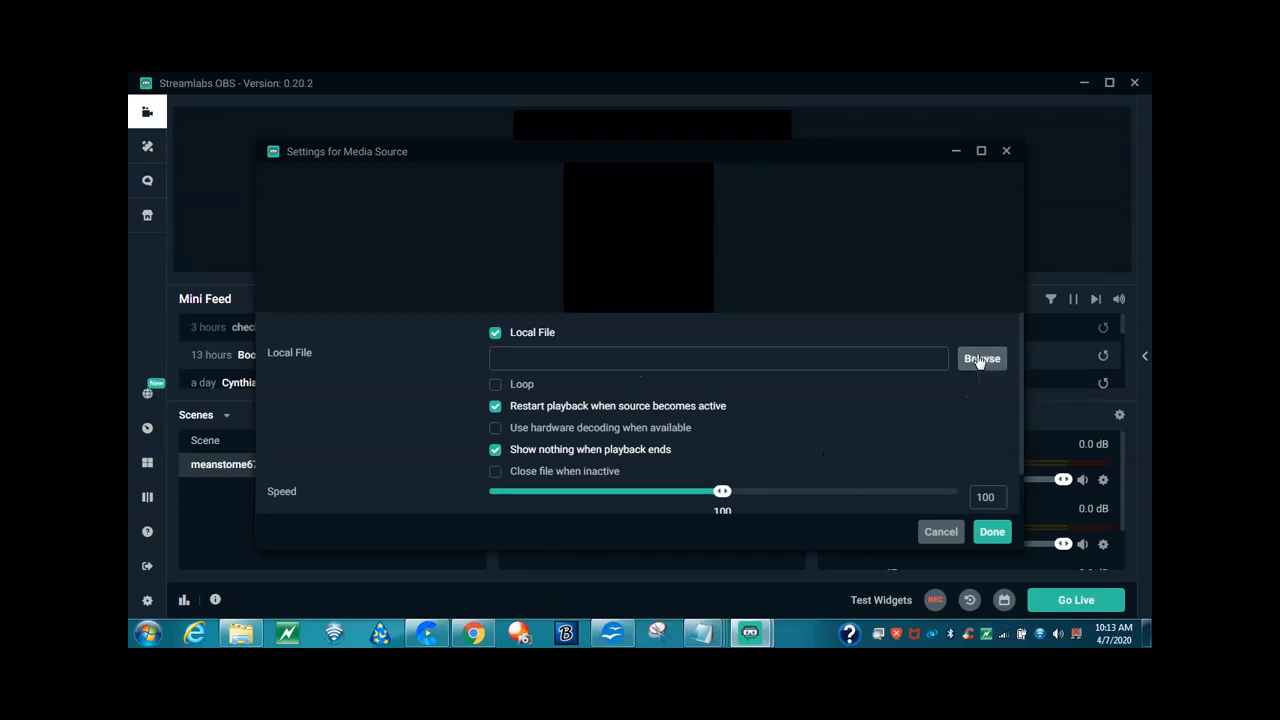
{"action": "left_click", "coordinate": [980, 358]}
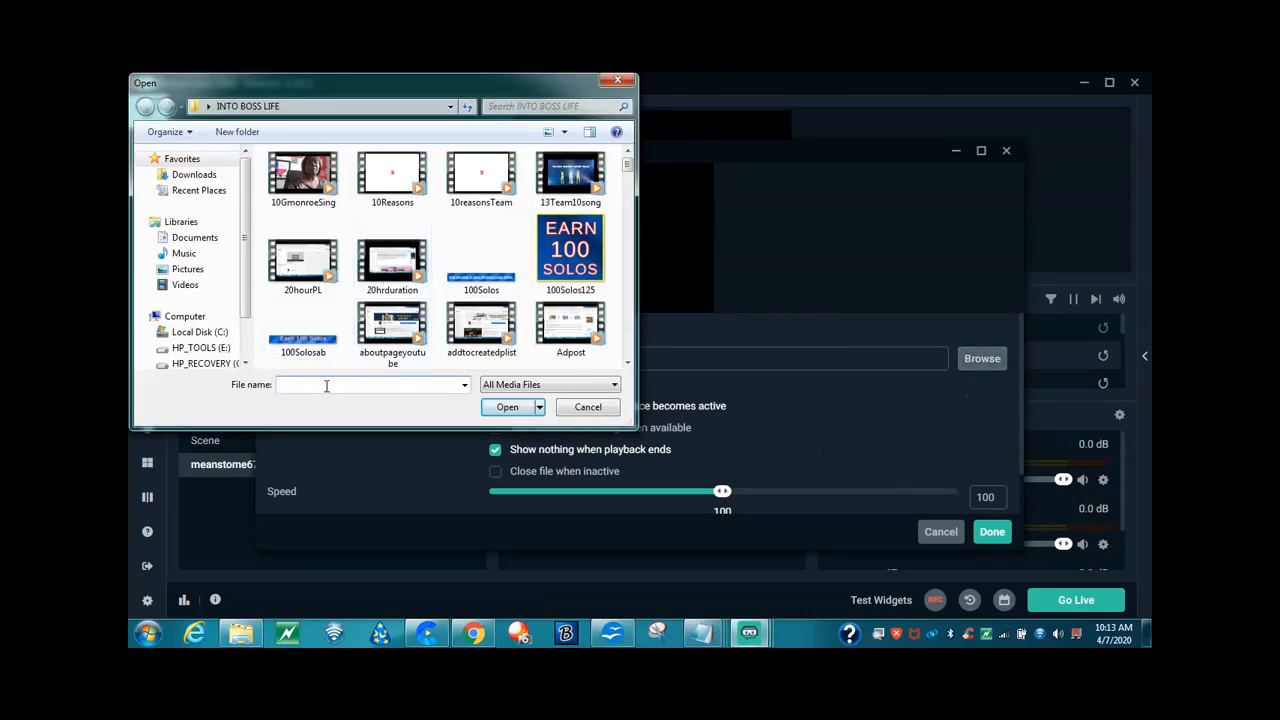
{"action": "type", "text": "mean"}
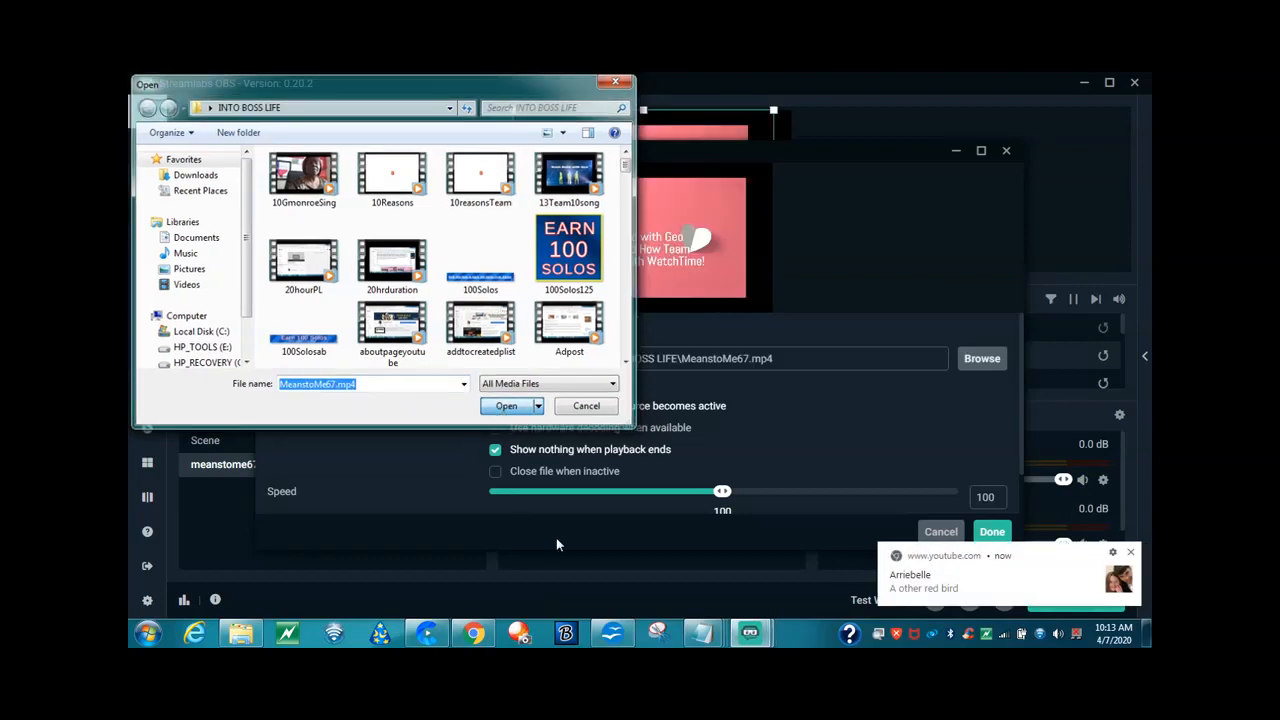
- Load MeanstoMe67.mp4 into the source, enable Loop, and save the media source settings
{"action": "left_click", "coordinate": [506, 404]}
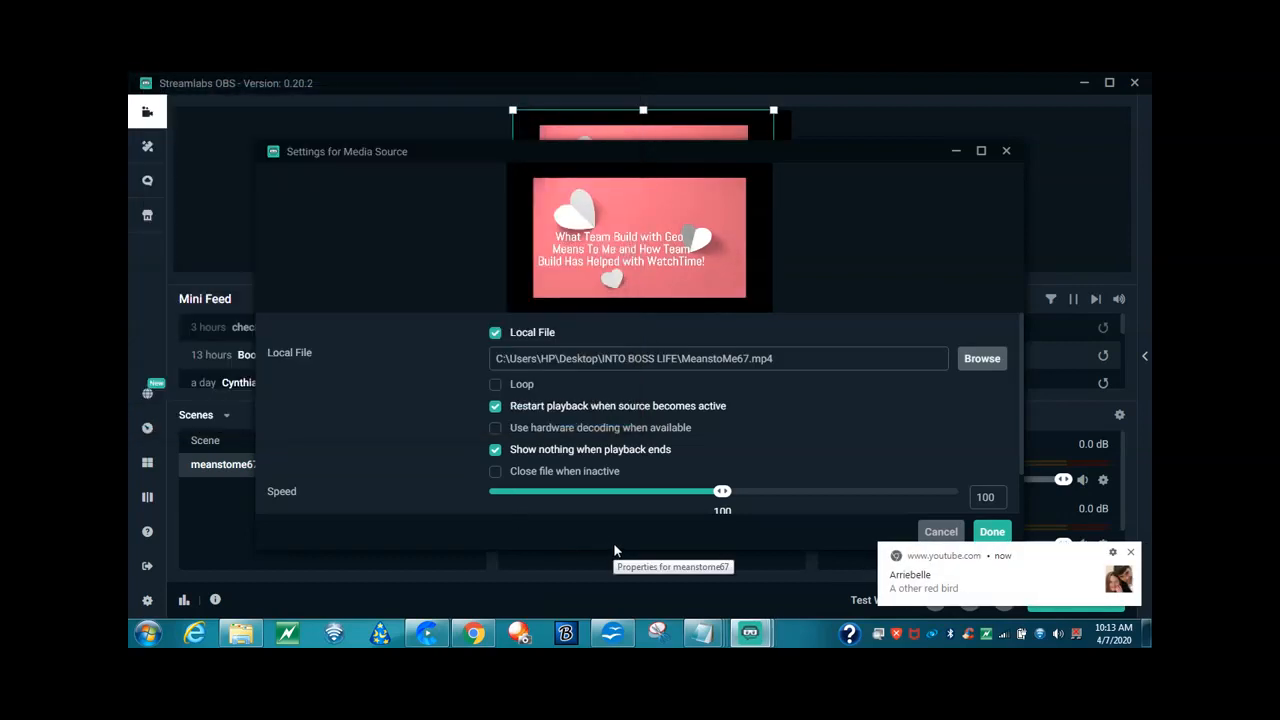
{"action": "mouse_move", "coordinate": [572, 124]}
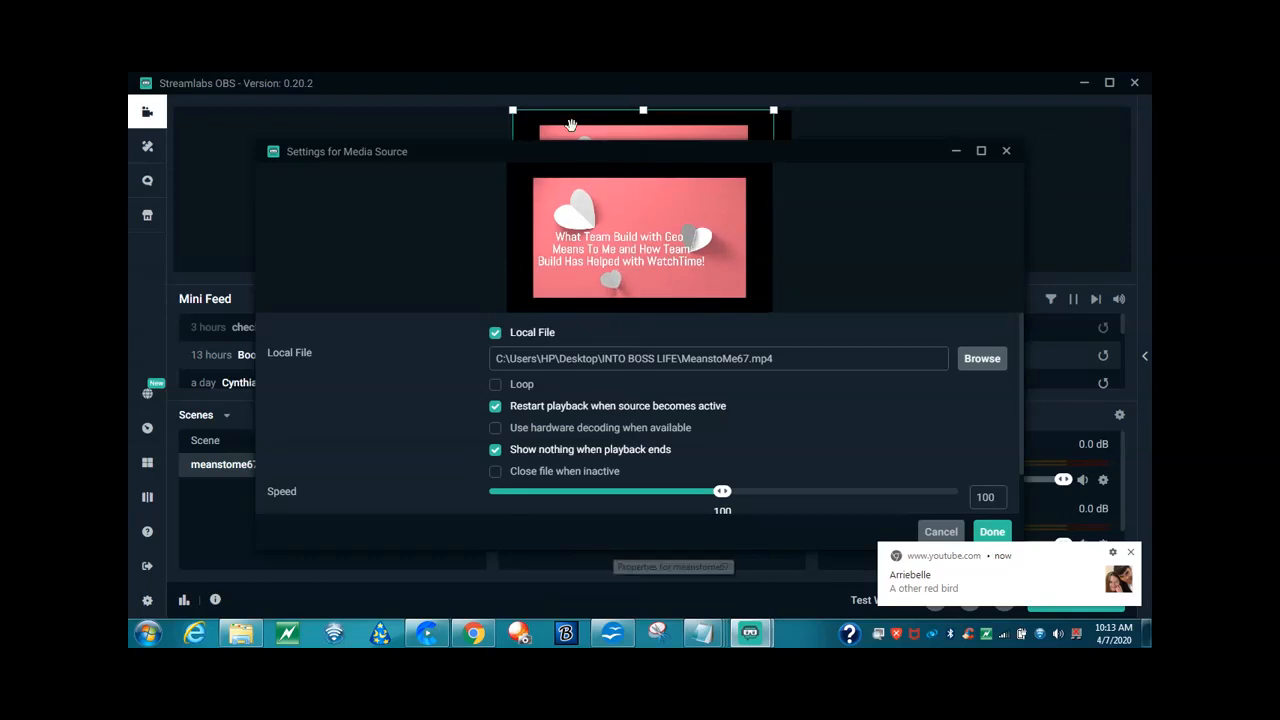
{"action": "mouse_move", "coordinate": [696, 204]}
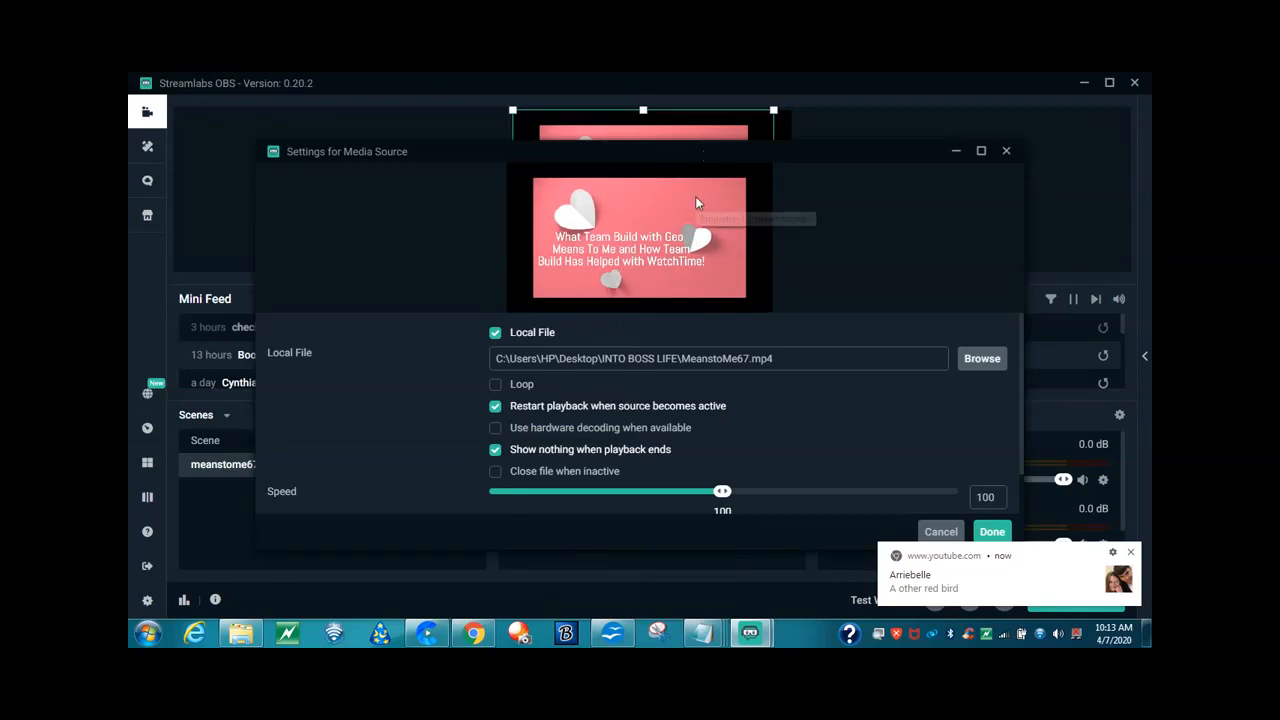
{"action": "mouse_move", "coordinate": [768, 318]}
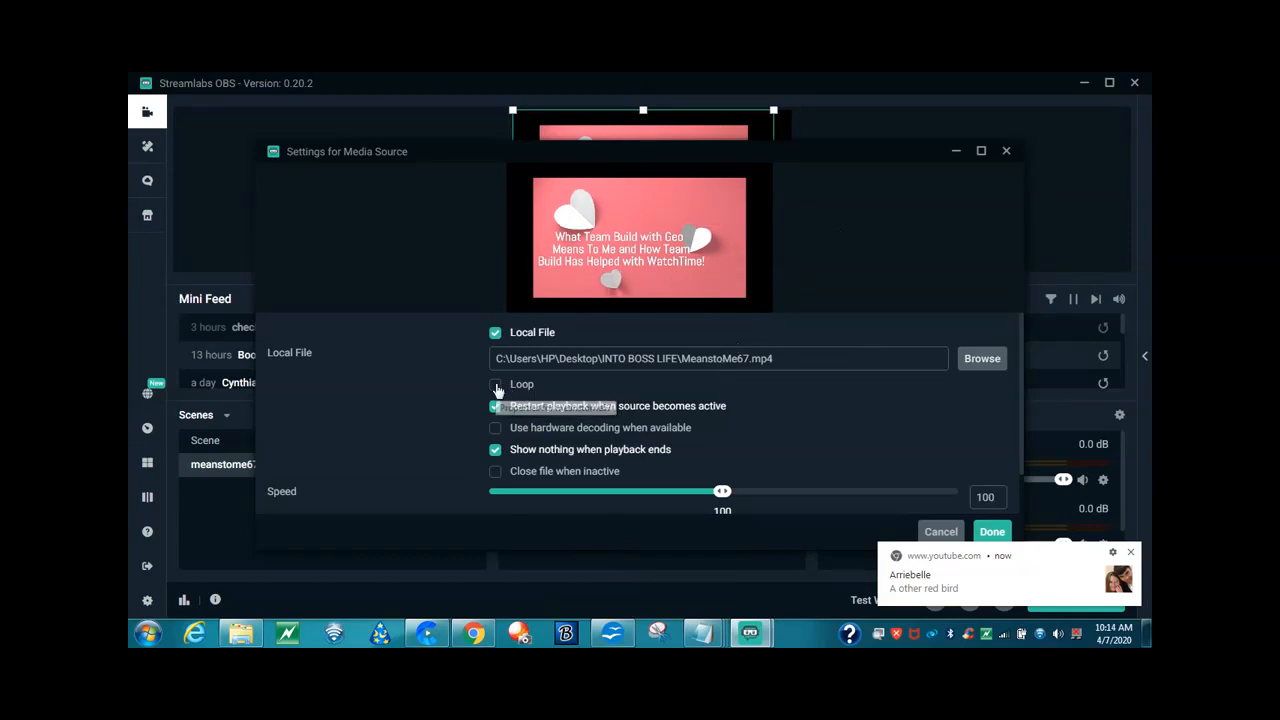
{"action": "left_click", "coordinate": [496, 384]}
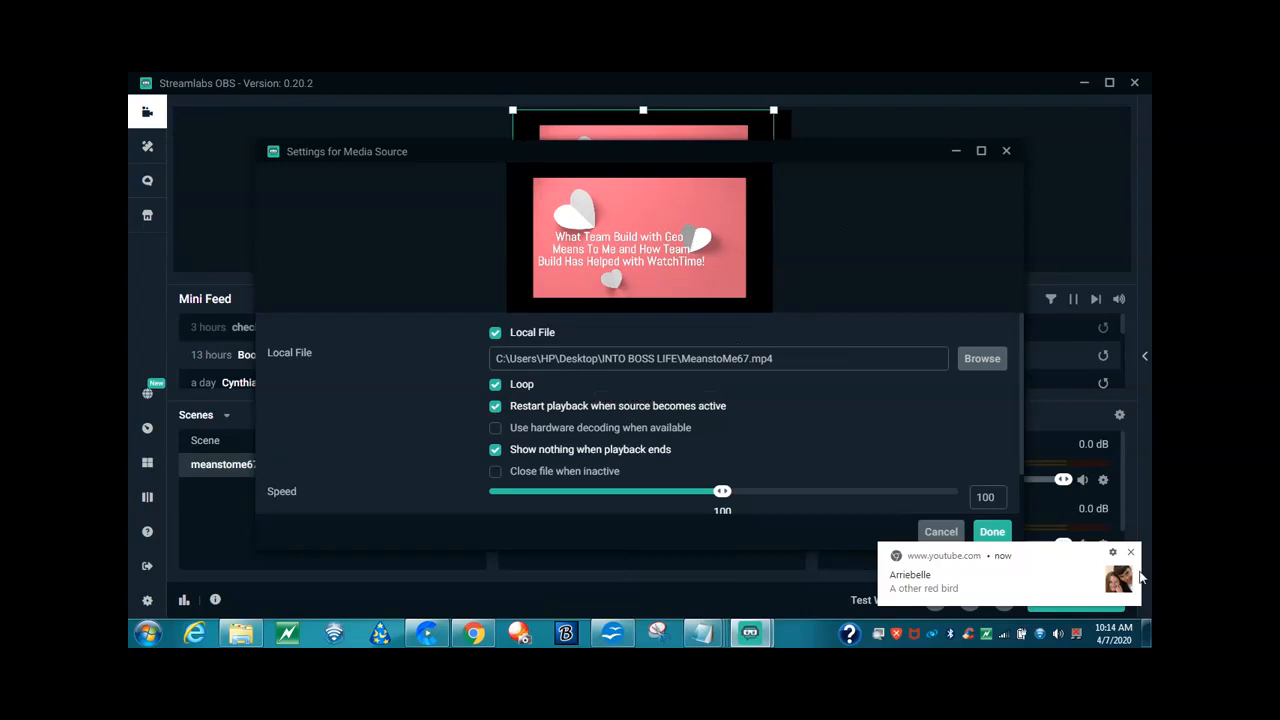
{"action": "left_click", "coordinate": [1132, 552]}
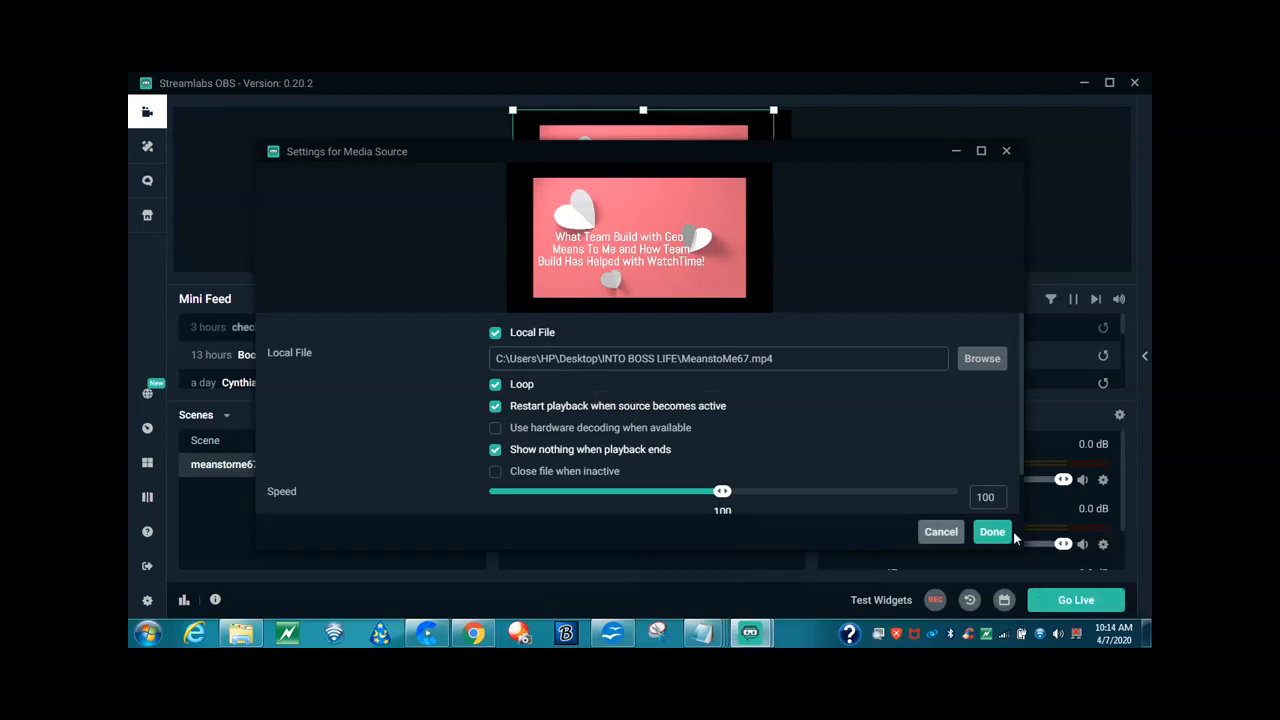
{"action": "left_click", "coordinate": [992, 532]}
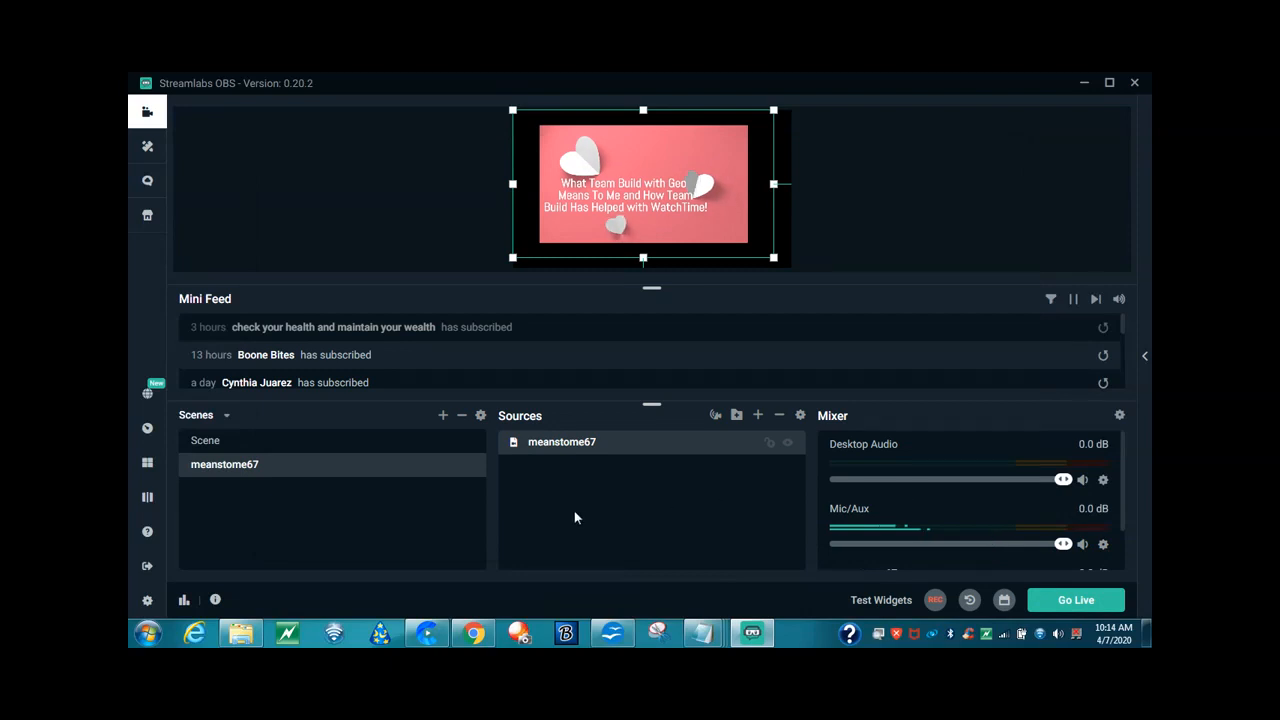
{"action": "mouse_move", "coordinate": [1128, 512]}
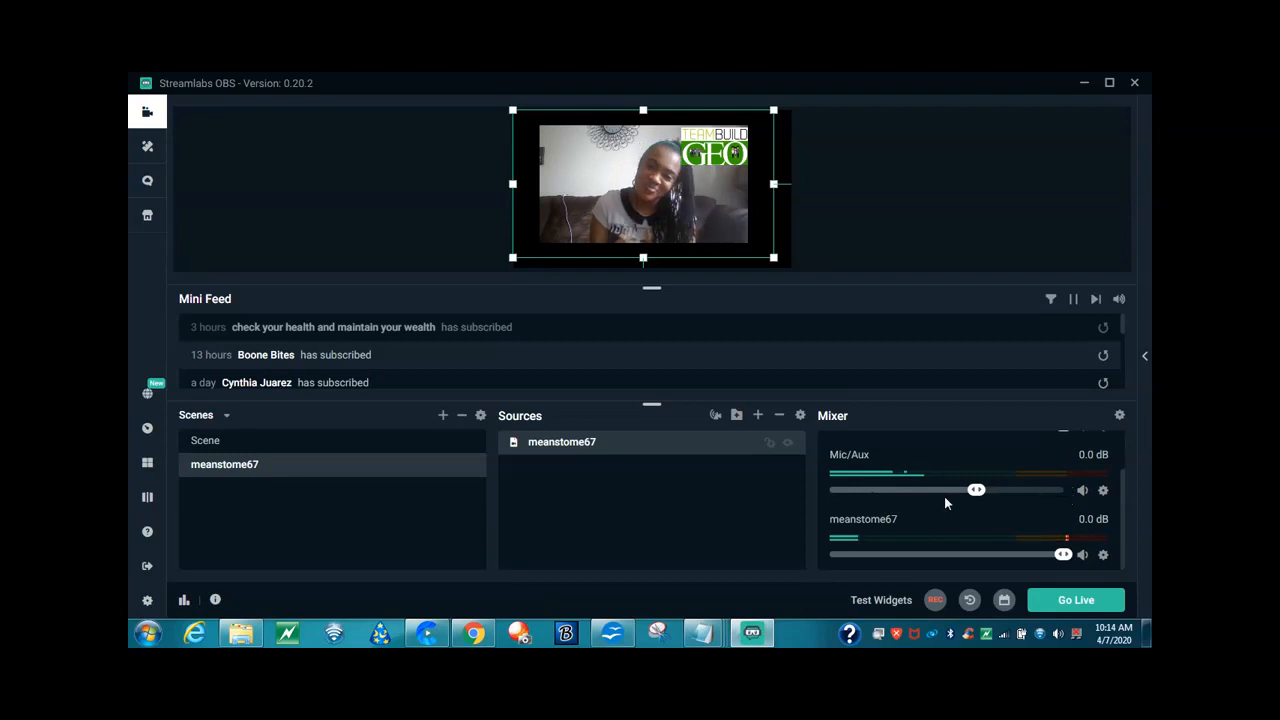
- Drag the Mic/Aux mixer slider fully left to -inf dB to silence the microphone
{"action": "left_click_drag", "start_coordinate": [976, 488], "coordinate": [828, 488]}
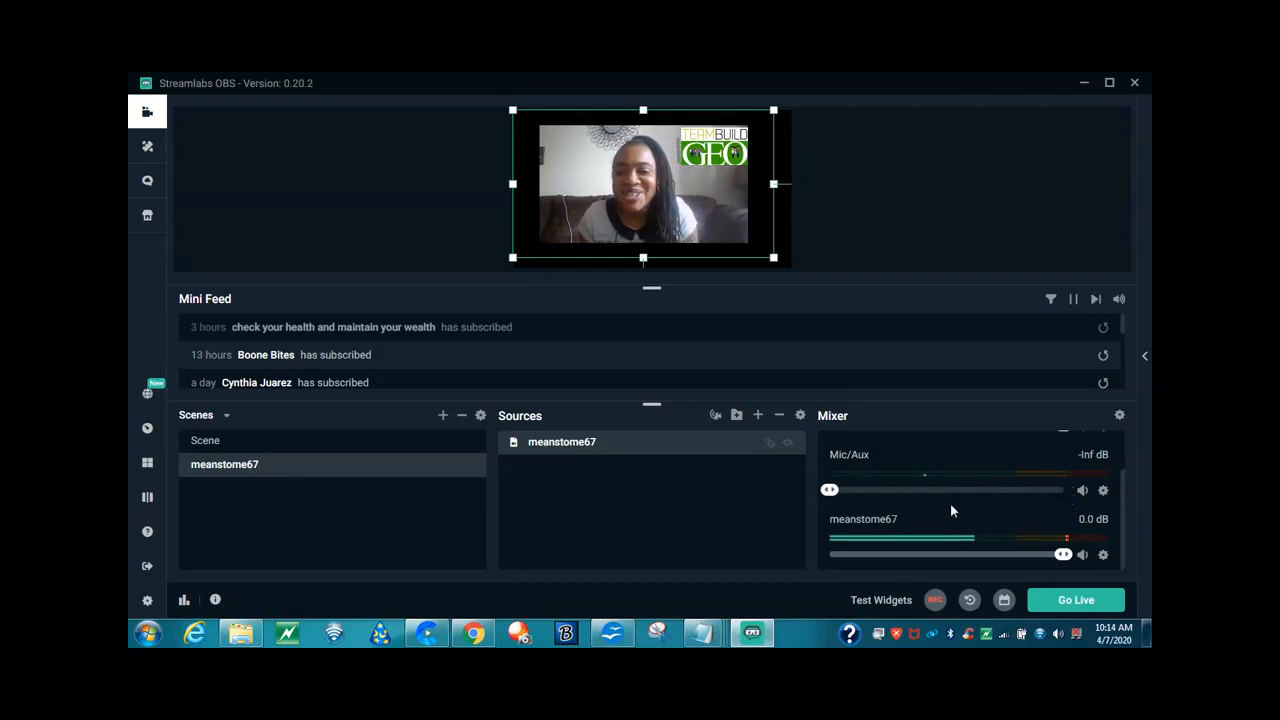
{"action": "scroll", "scroll_direction": "up", "scroll_amount": 3}
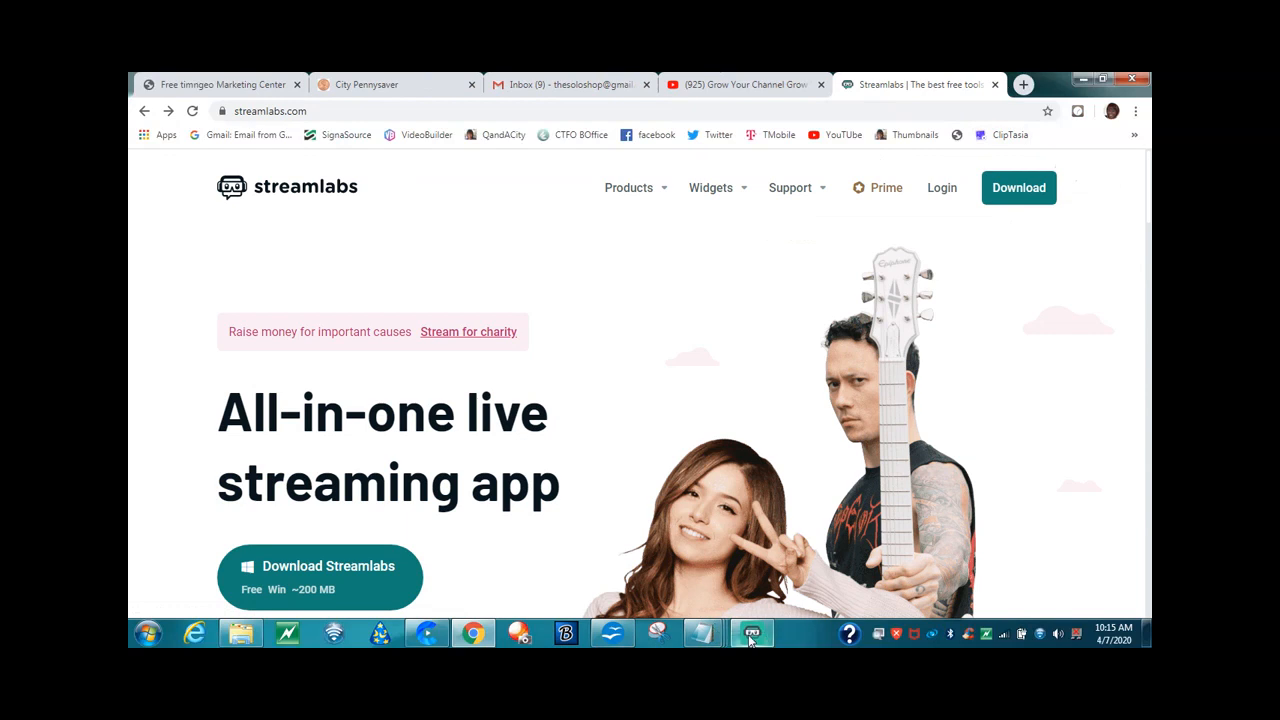
- Bring Streamlabs OBS back from Chrome and attempt Go Live
{"action": "left_click", "coordinate": [752, 632]}
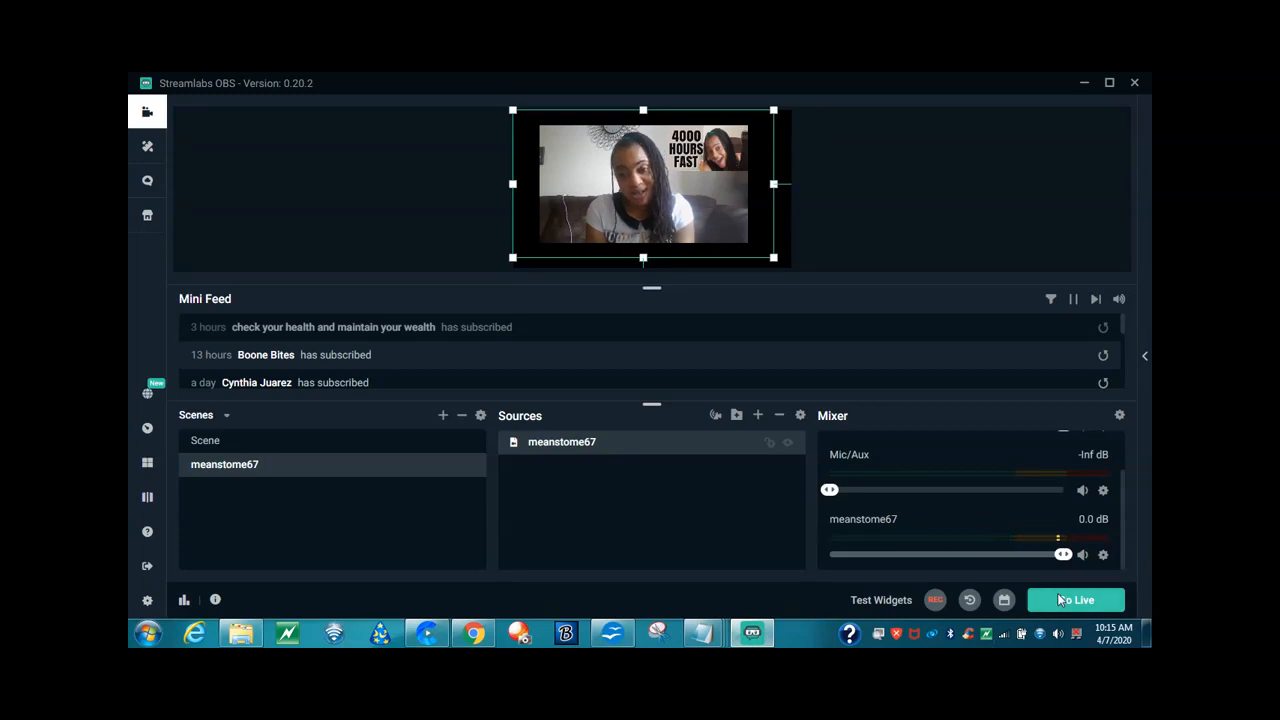
{"action": "left_click", "coordinate": [1076, 600]}
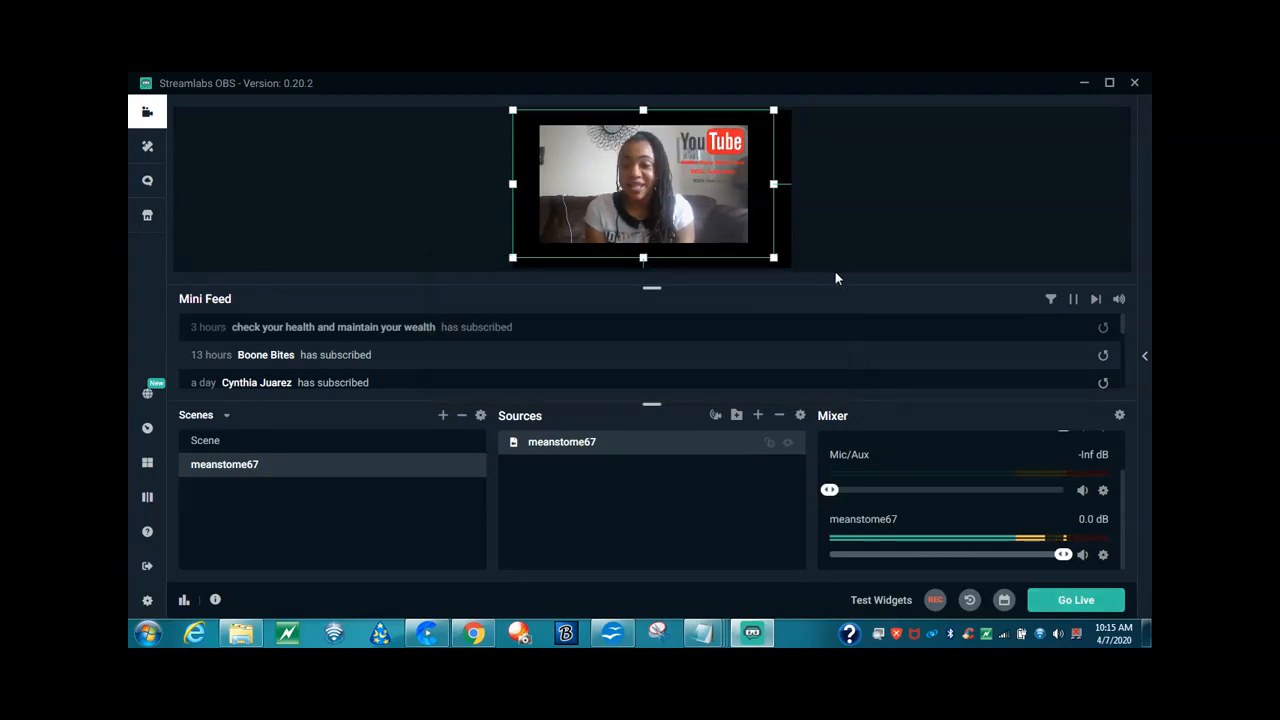
{"action": "mouse_move", "coordinate": [924, 190]}
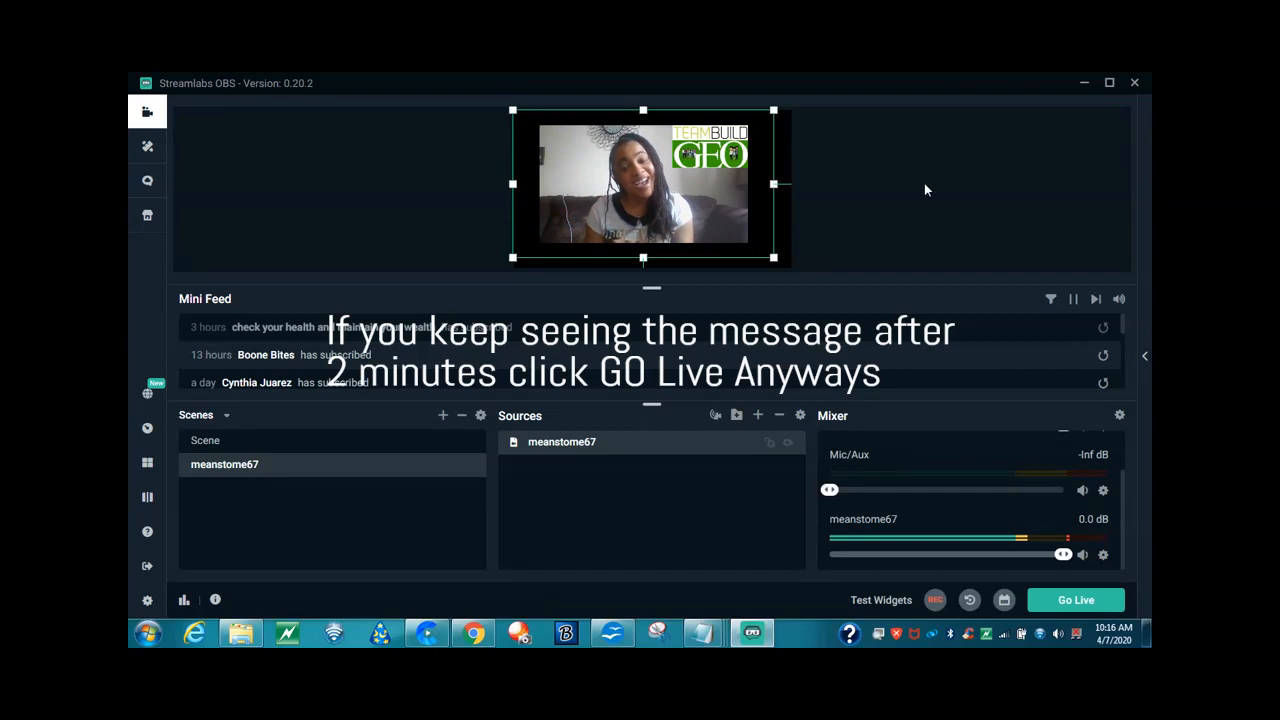
- Go Live and choose Go Live Anyway past the Cloud Backup warning
{"action": "left_click", "coordinate": [1076, 600]}
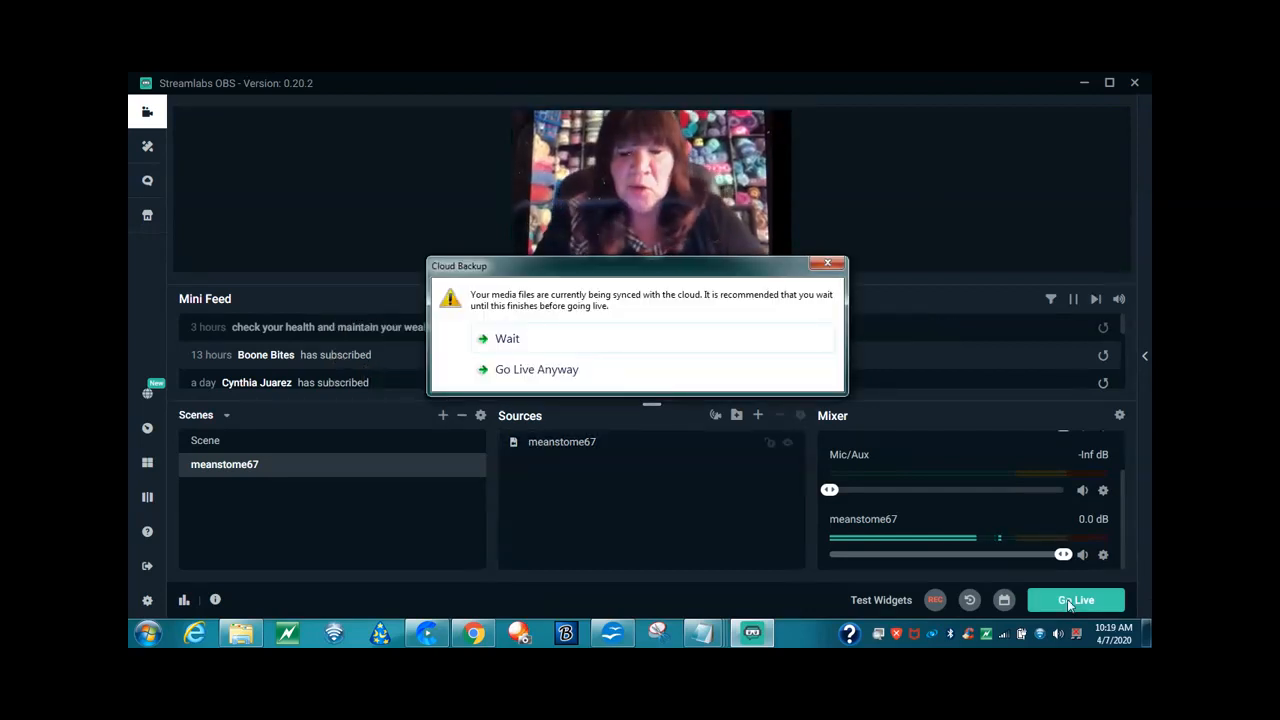
{"action": "left_click", "coordinate": [536, 368]}
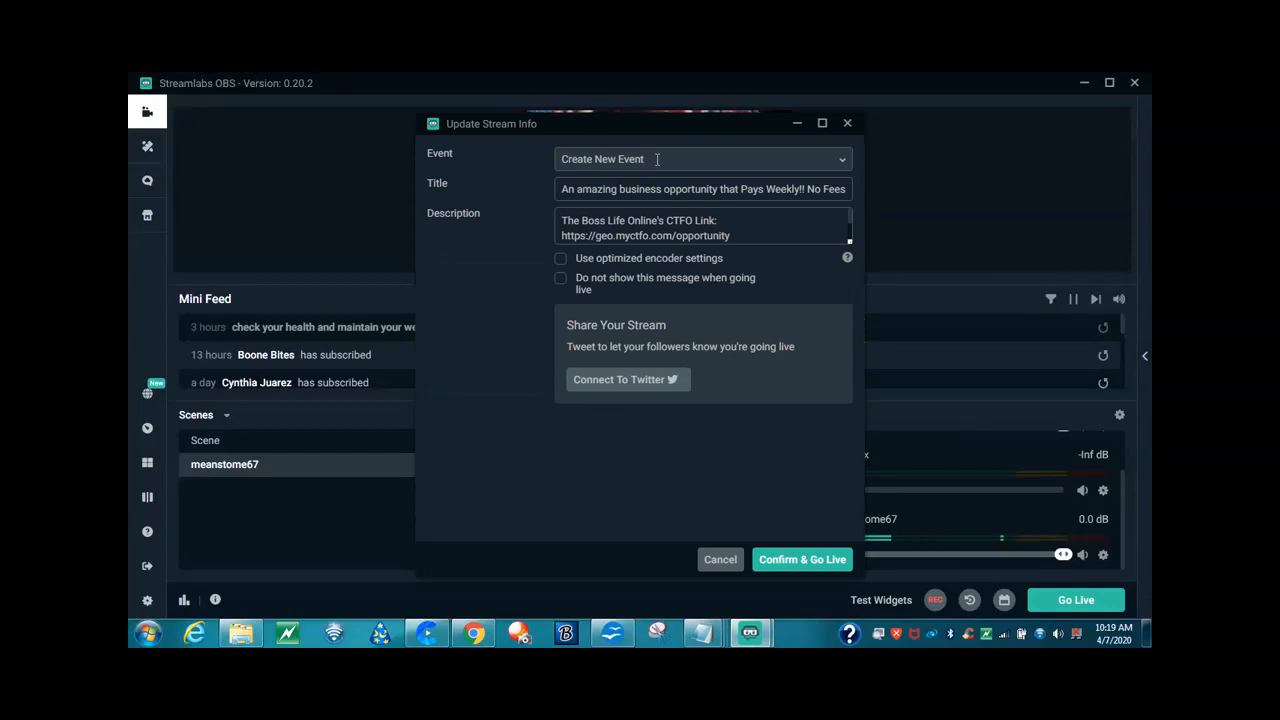
{"action": "mouse_move", "coordinate": [512, 184]}
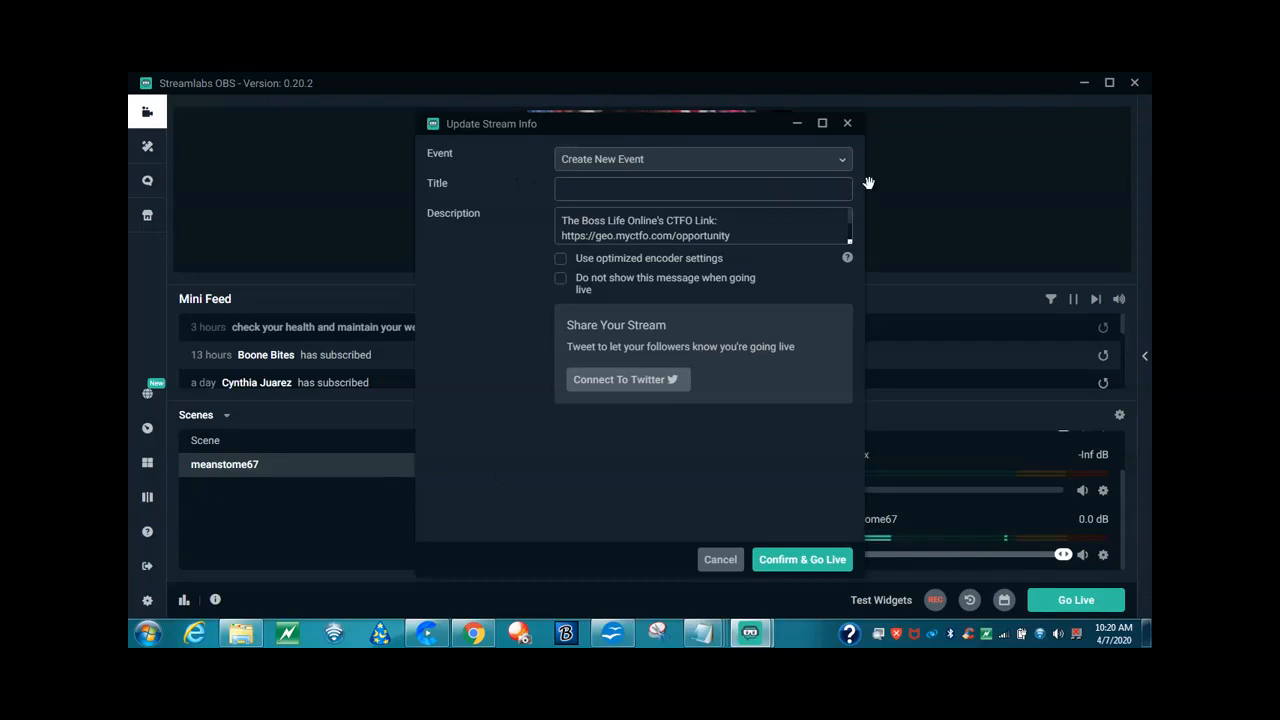
- Enter the stream title 'What Team Build with Geo Means To Me!'
{"action": "type", "text": "What Team Build with"}
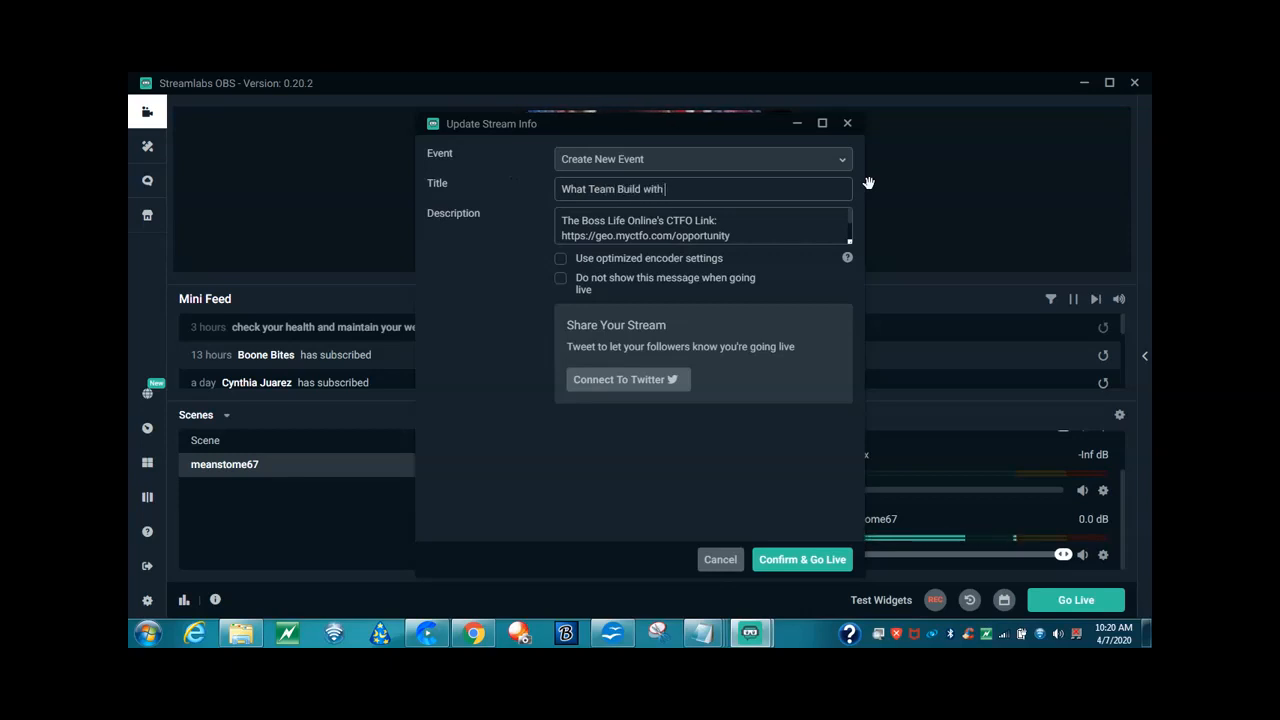
{"action": "type", "text": "Geo Means To Me"}
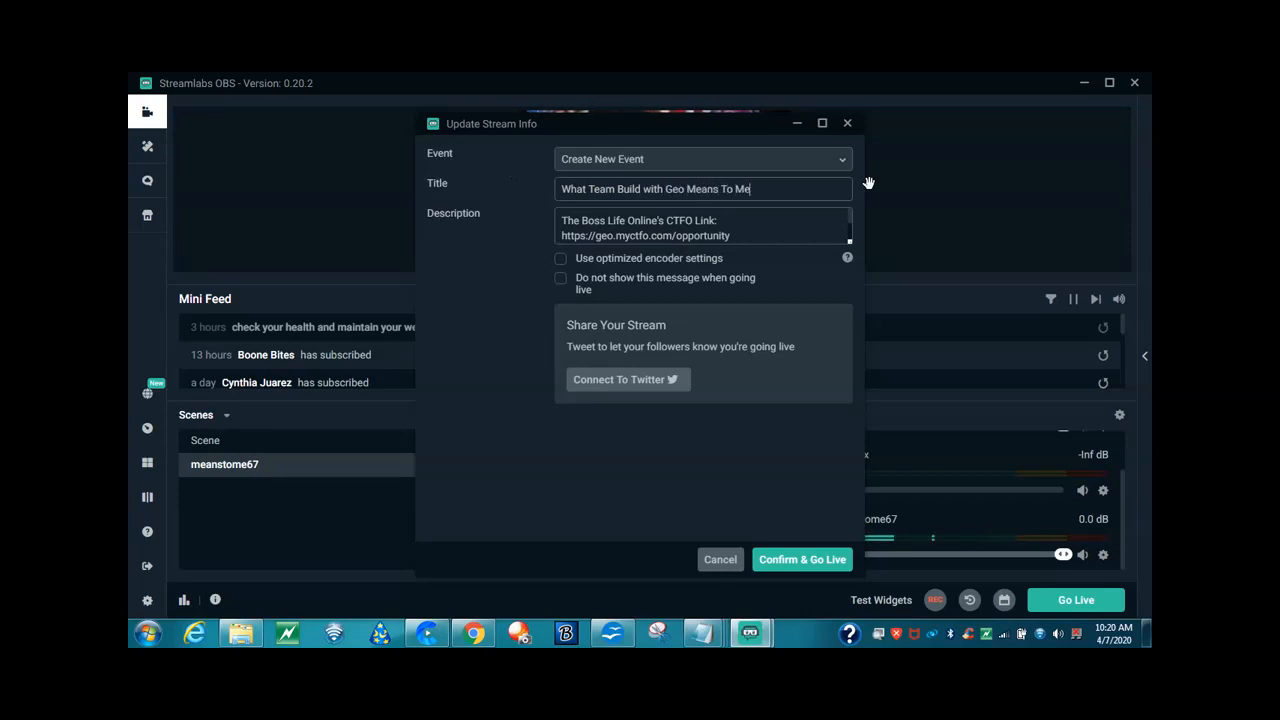
{"action": "type", "text": "!"}
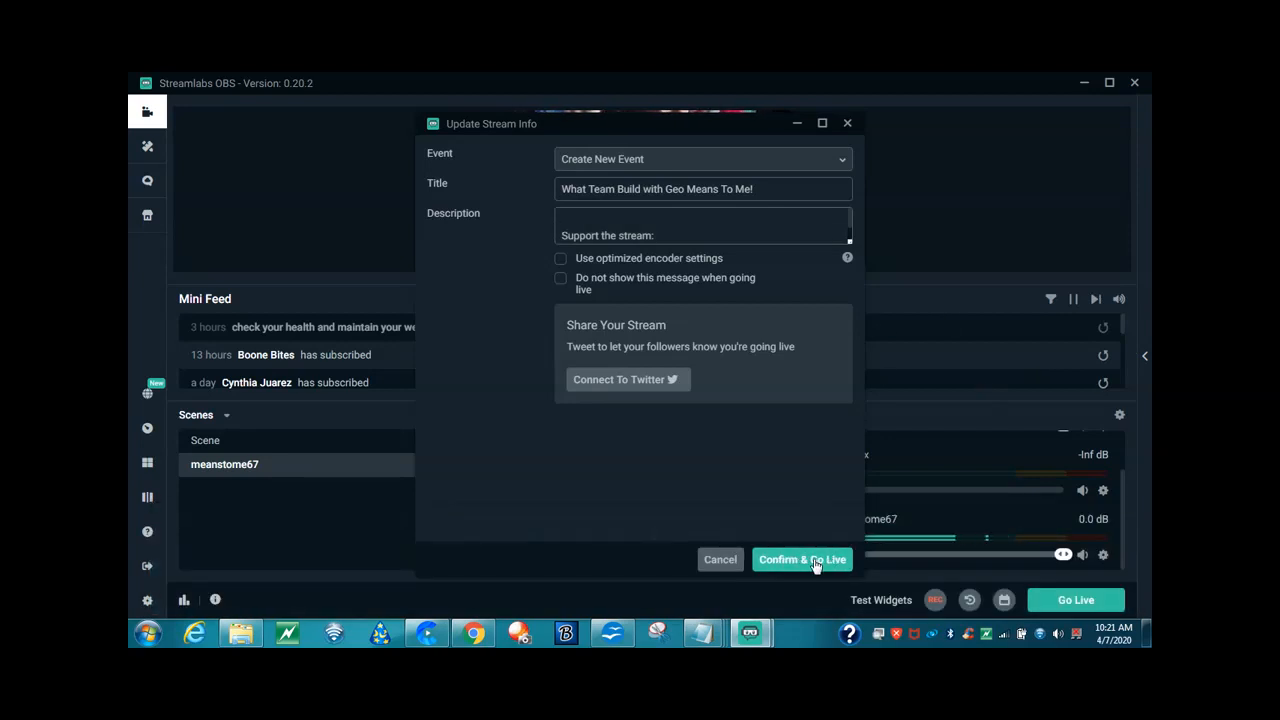
- Confirm & Go Live to start the YouTube broadcast, then bring Chrome forward
{"action": "left_click", "coordinate": [802, 560]}
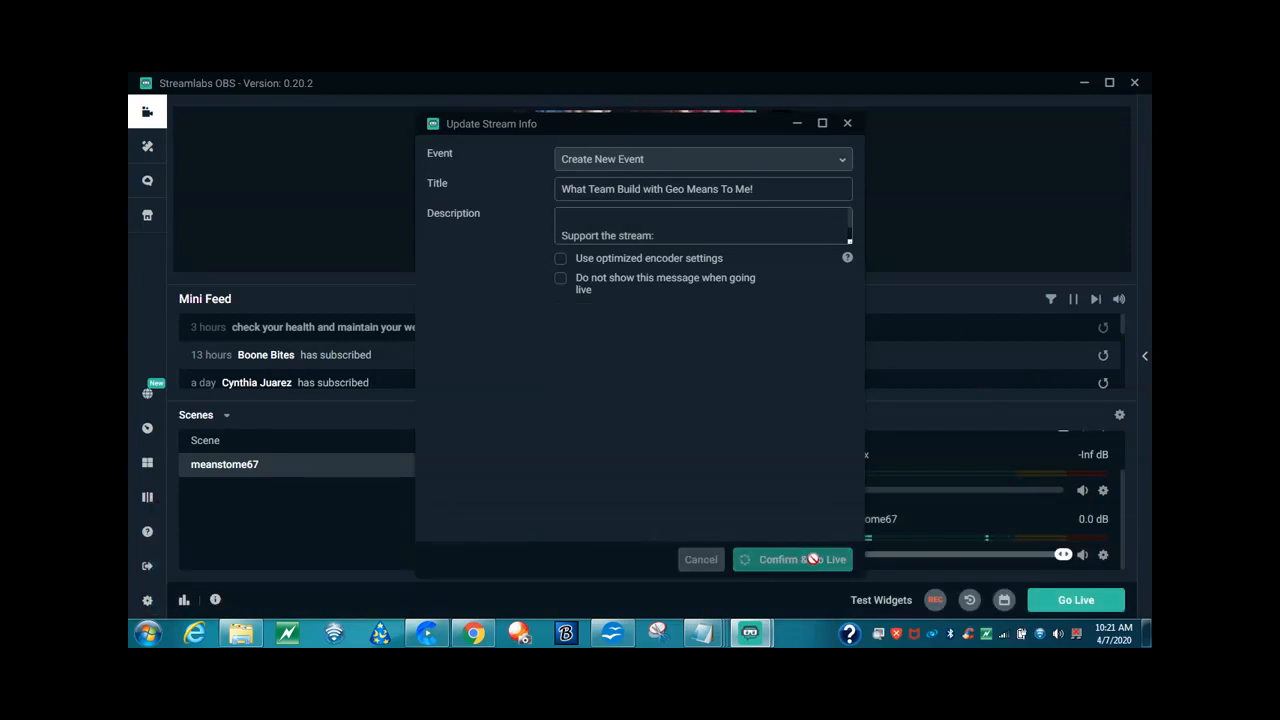
{"action": "left_click", "coordinate": [790, 560]}
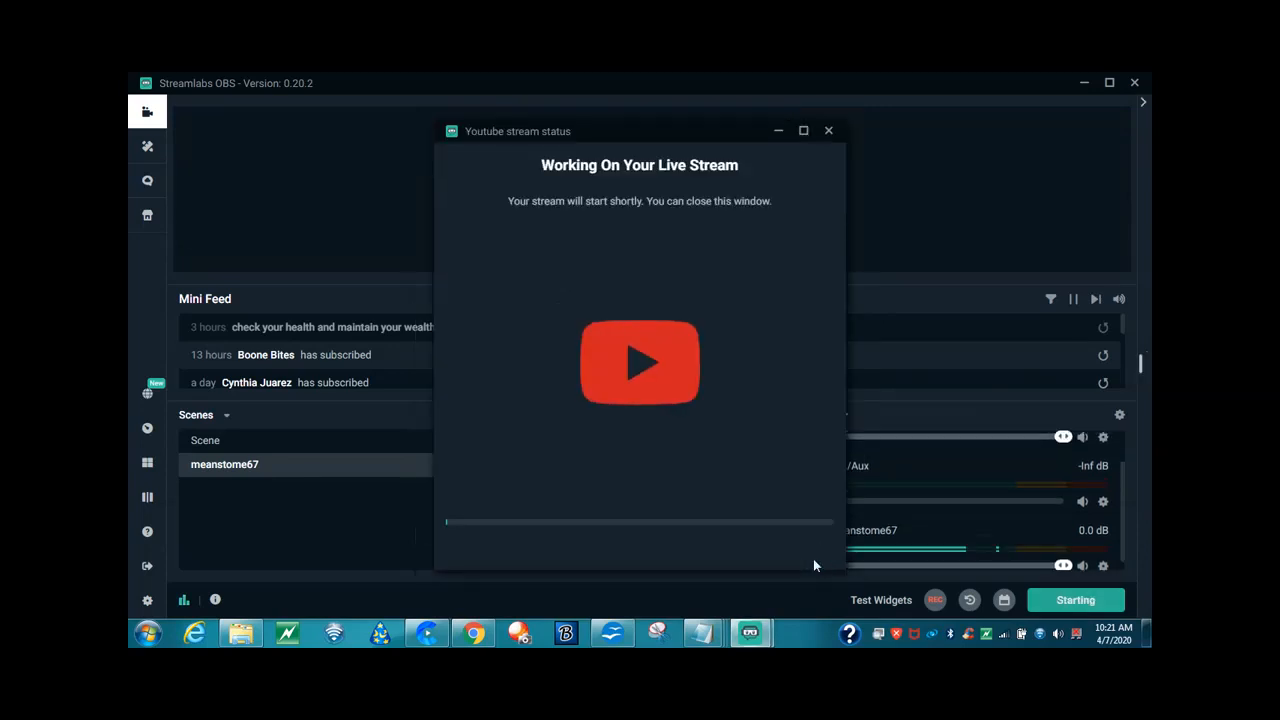
{"action": "left_click", "coordinate": [1076, 600]}
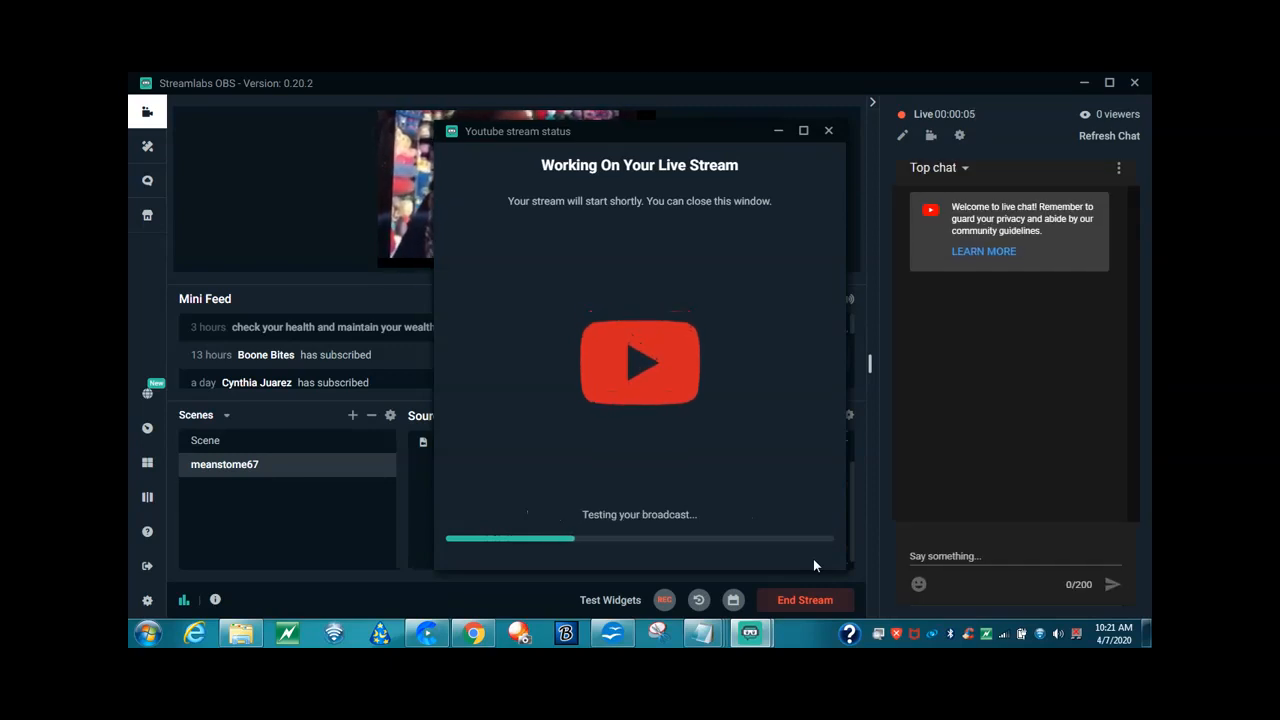
{"action": "mouse_move", "coordinate": [740, 334]}
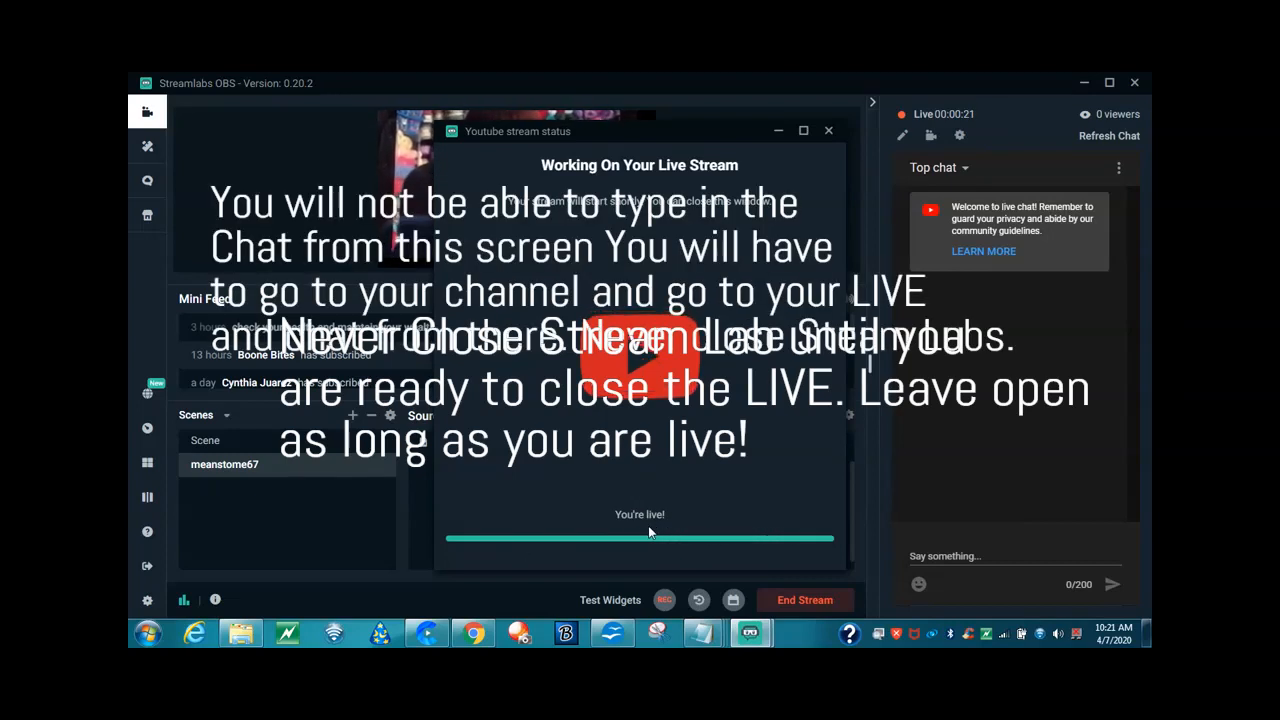
{"action": "left_click", "coordinate": [828, 130]}
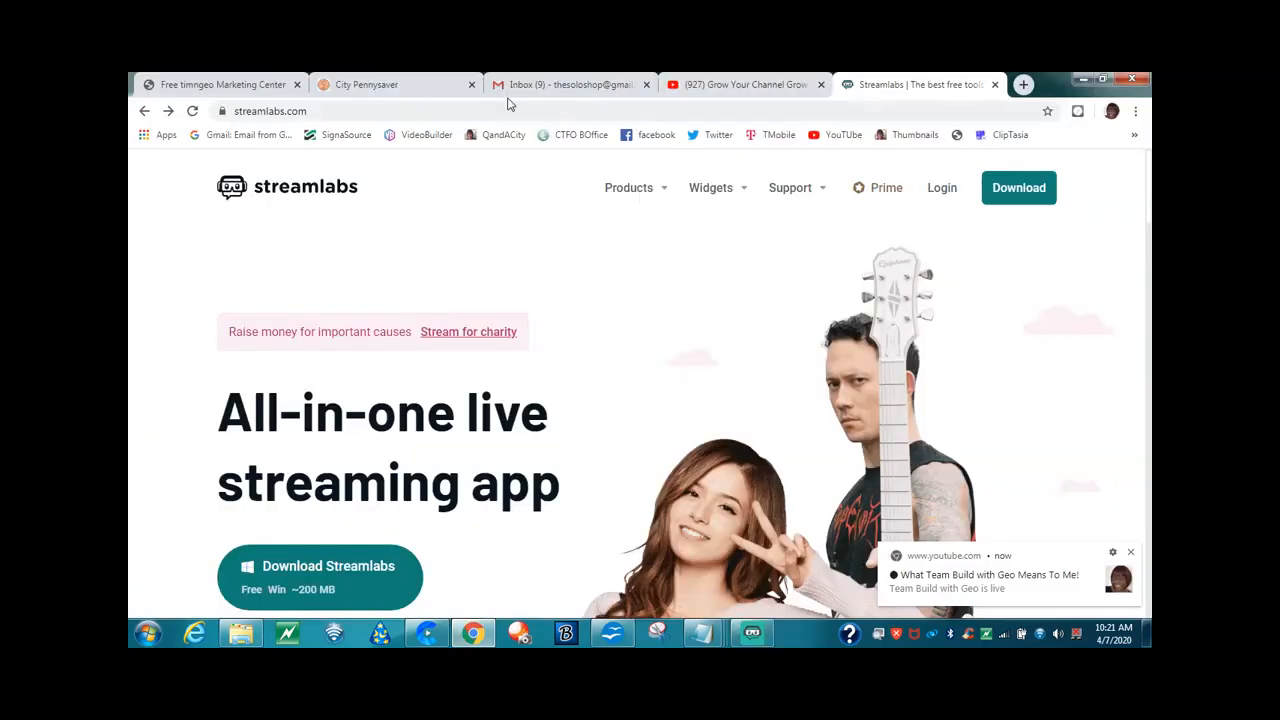
{"action": "mouse_move", "coordinate": [744, 84]}
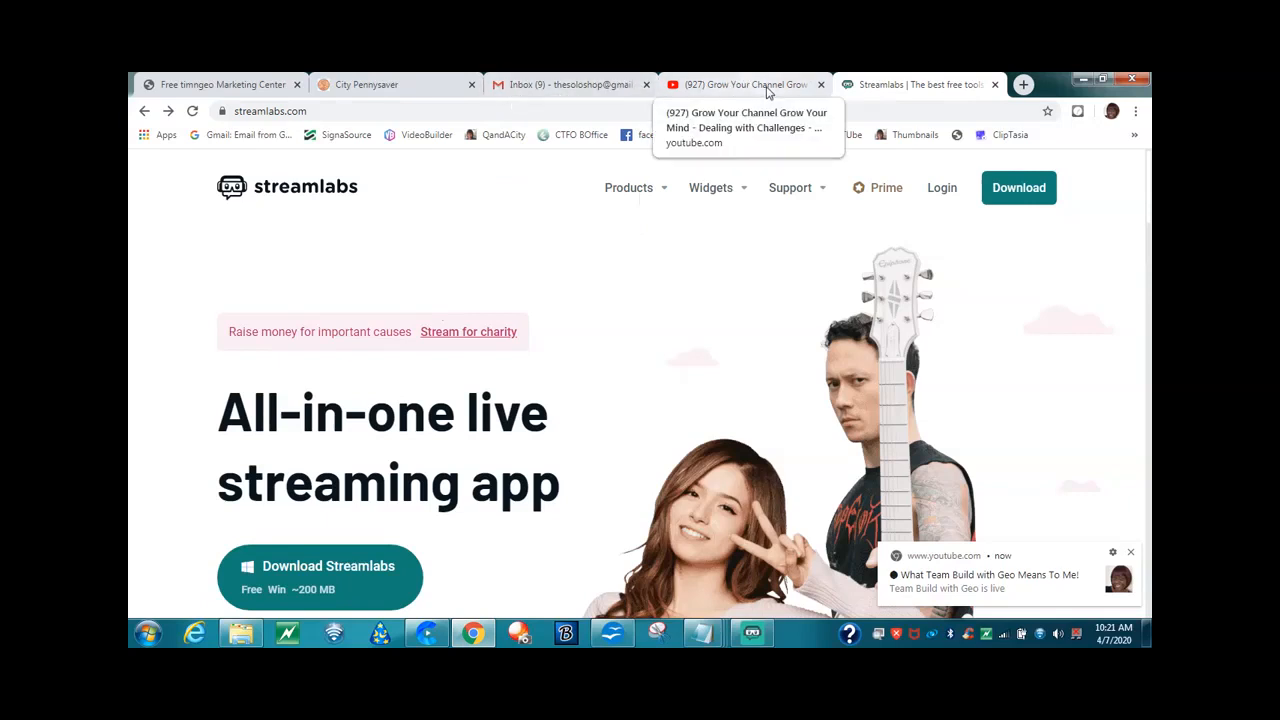
- From the YouTube tab, open the newly live stream's watch page via the 'is live' notification
{"action": "left_click", "coordinate": [744, 84]}
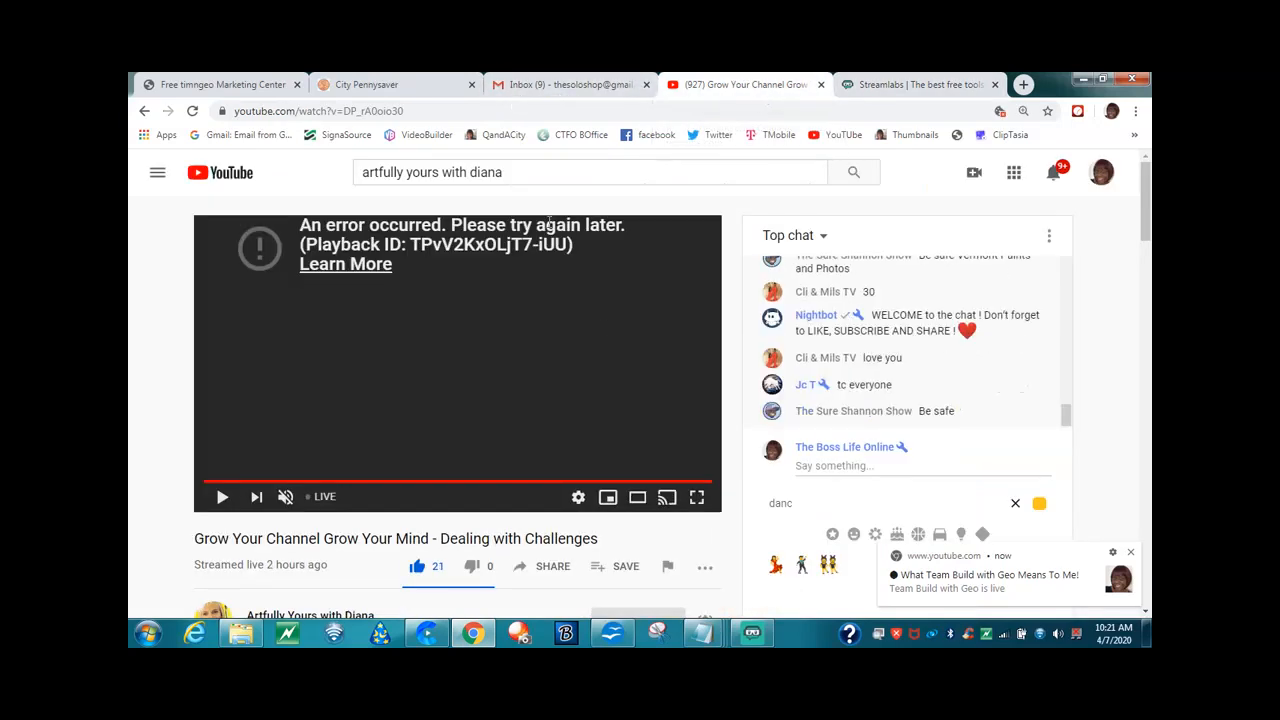
{"action": "left_click", "coordinate": [590, 172]}
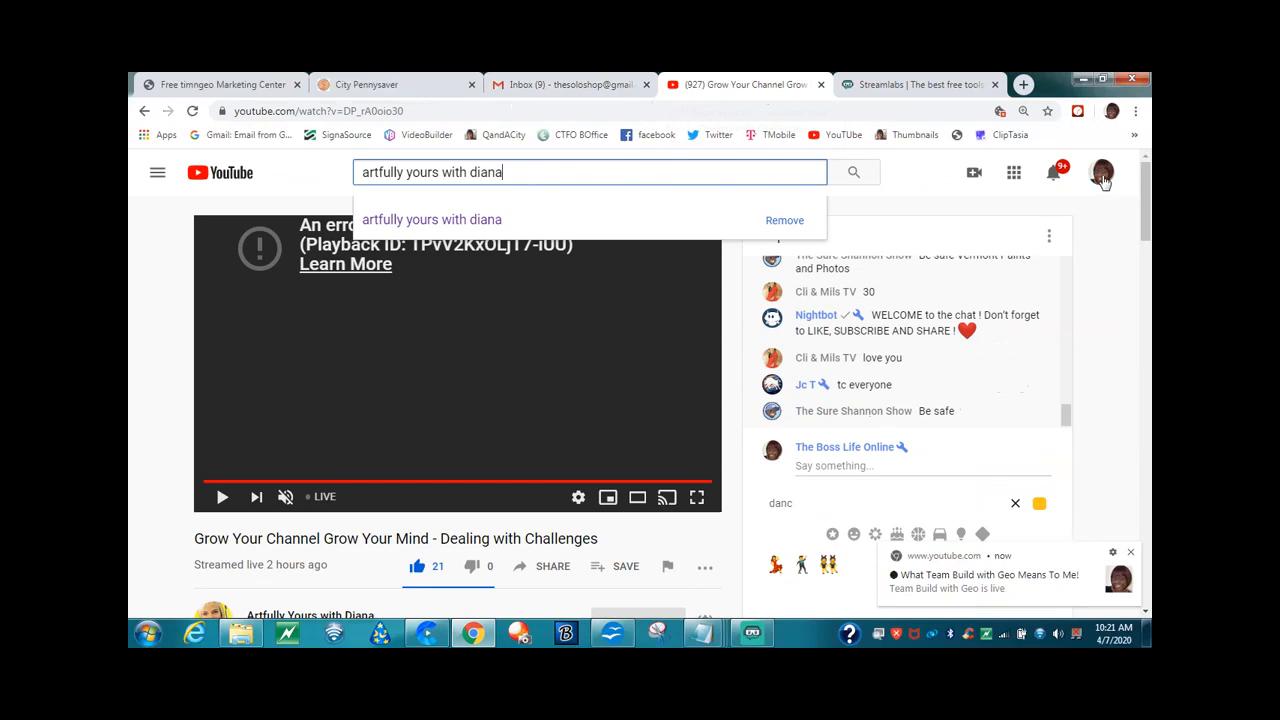
{"action": "left_click", "coordinate": [570, 84]}
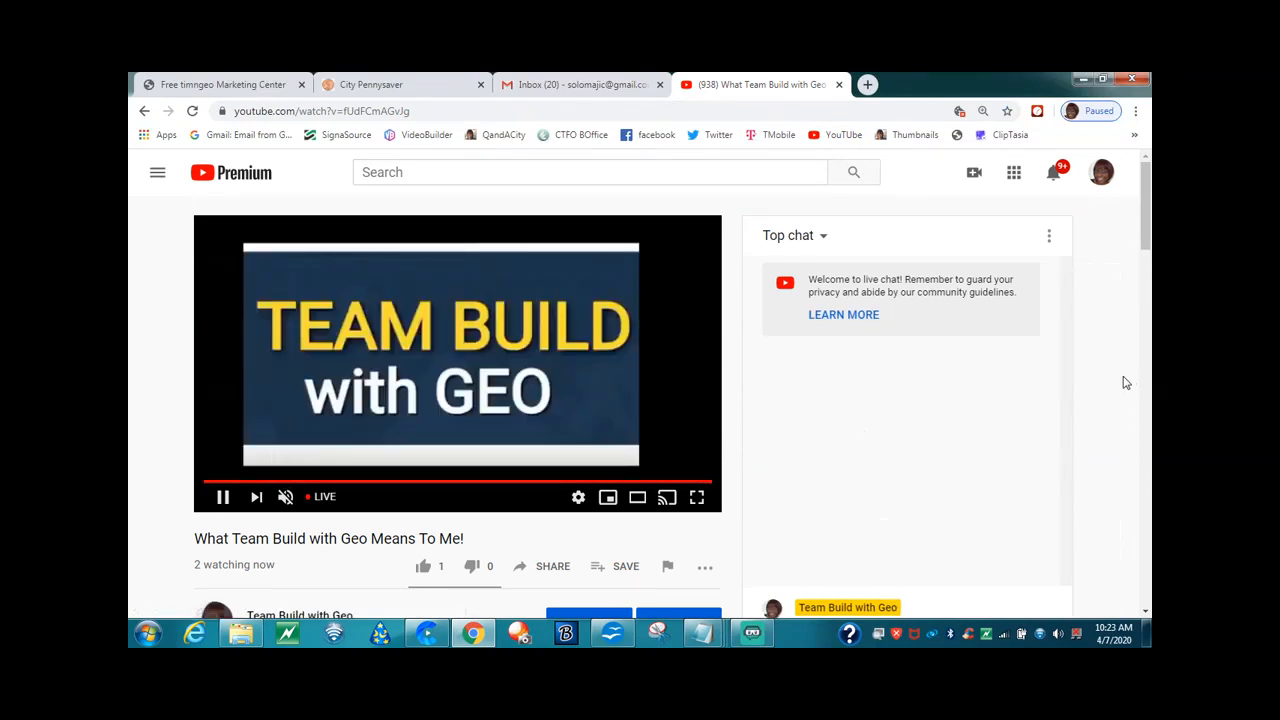
- Adjust the computer's overall volume in the Windows volume control while the stream plays
{"action": "scroll", "scroll_direction": "down", "scroll_amount": 3}
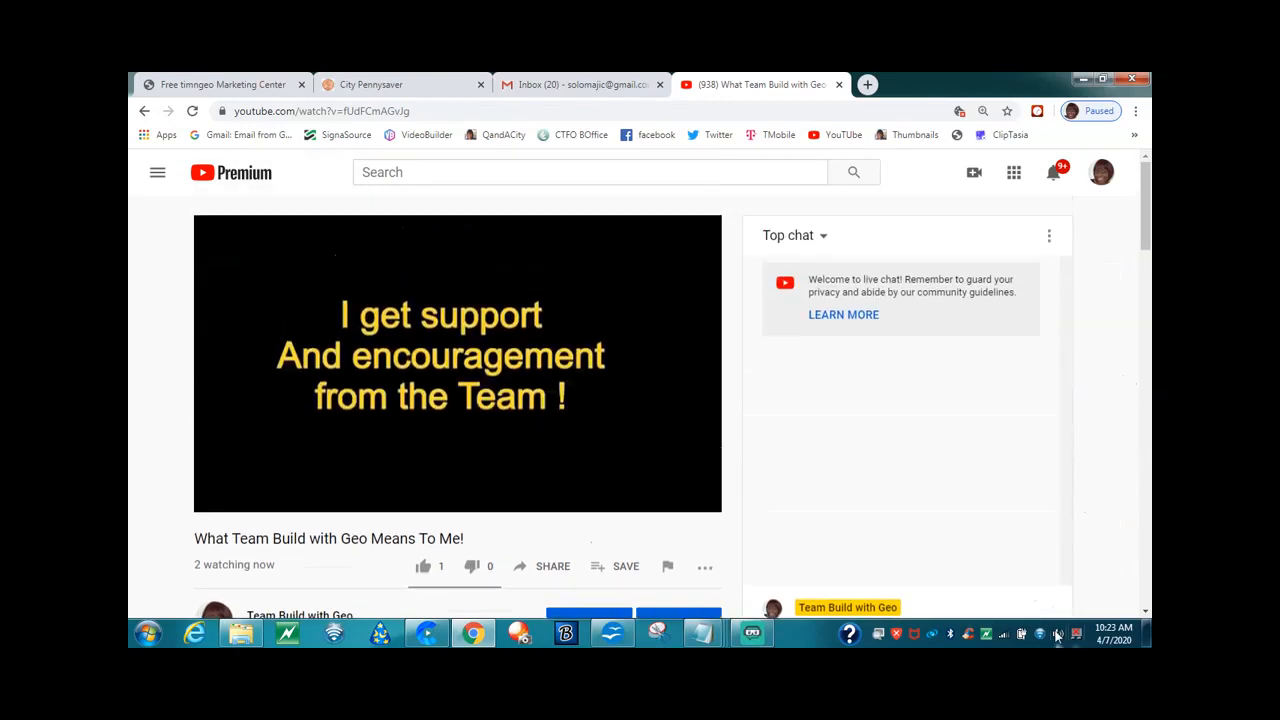
{"action": "left_click", "coordinate": [1056, 634]}
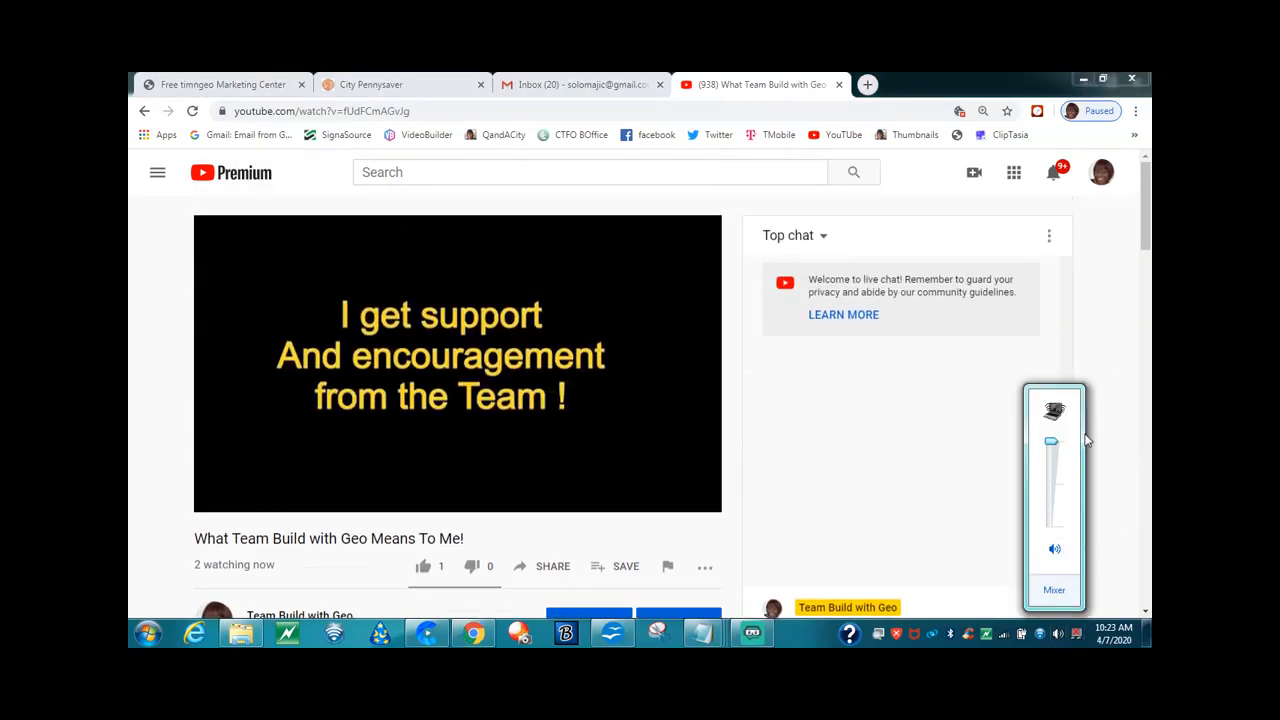
{"action": "left_click_drag", "start_coordinate": [1052, 442], "coordinate": [1052, 480]}
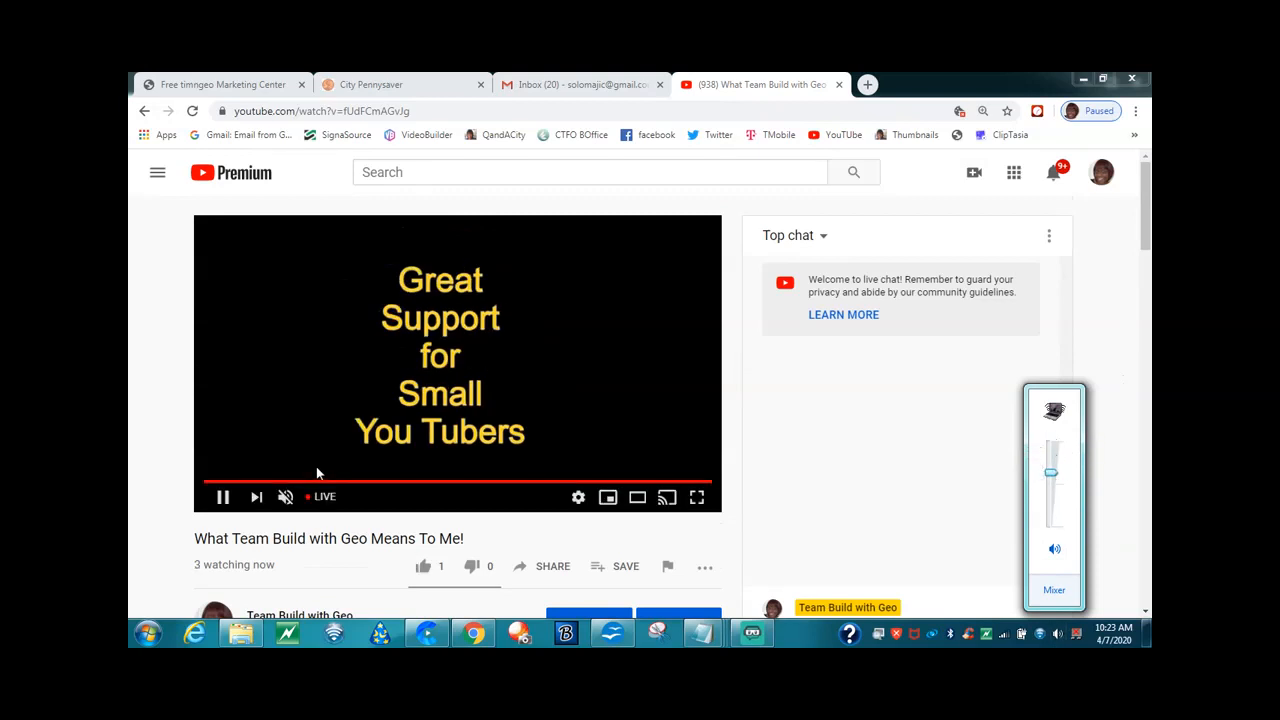
{"action": "left_click", "coordinate": [284, 496]}
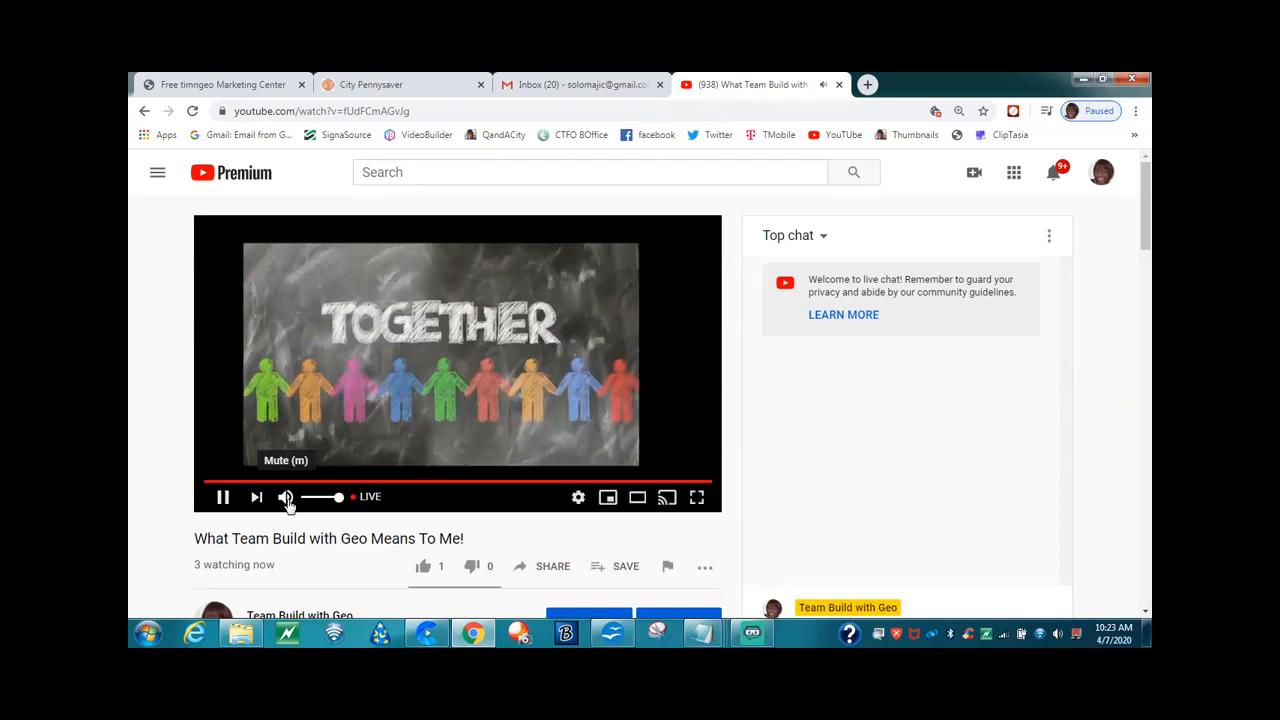
- Mute the YouTube player's sound and set its playback volume low
{"action": "left_click", "coordinate": [286, 496]}
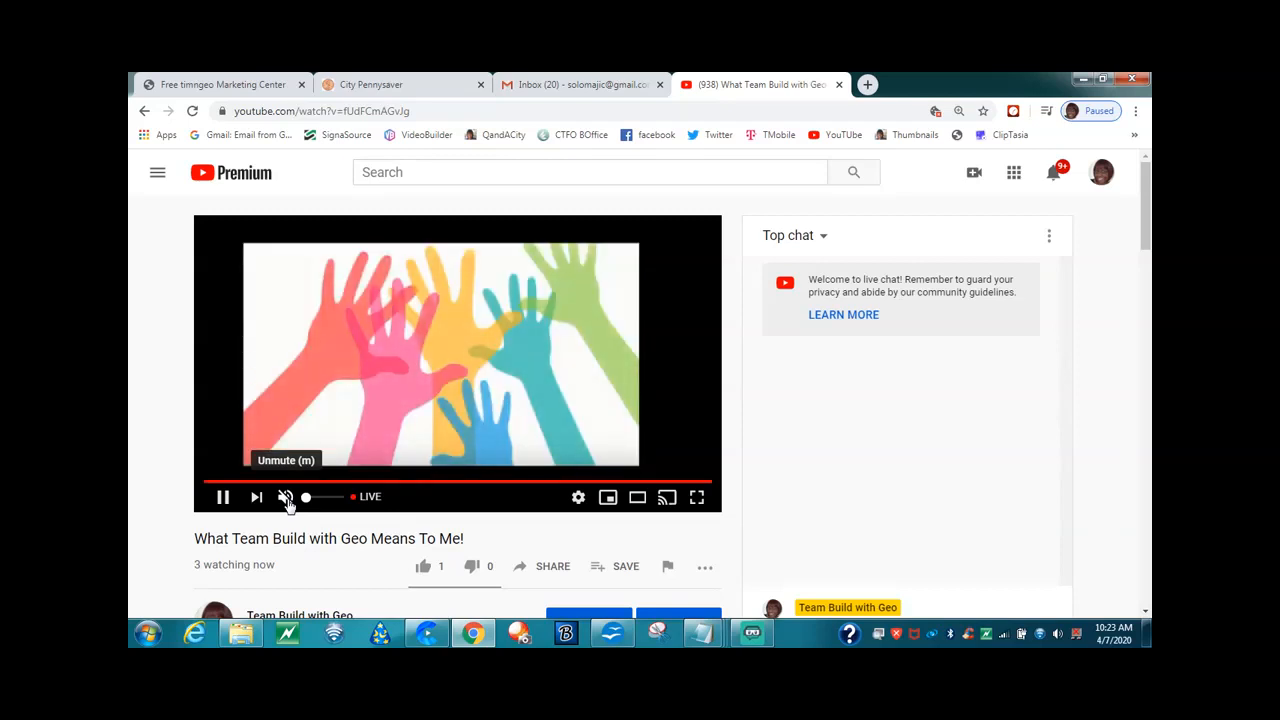
{"action": "mouse_move", "coordinate": [288, 502]}
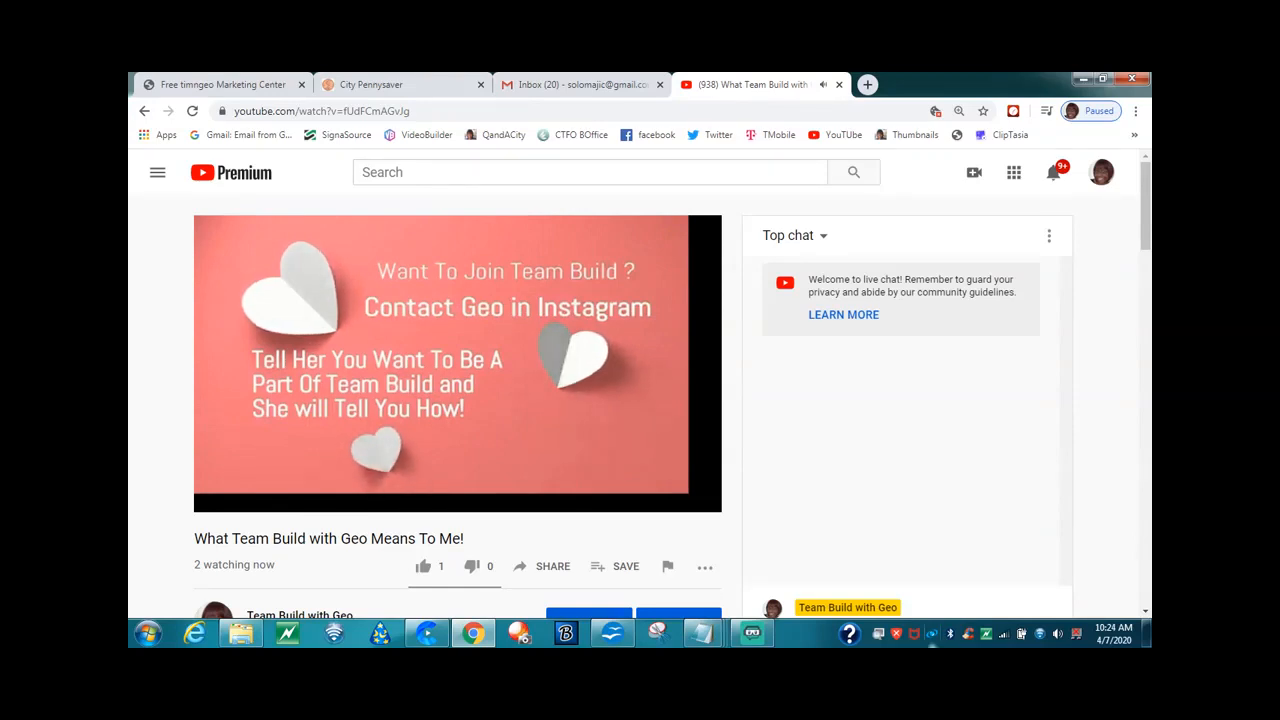
{"action": "left_click", "coordinate": [1056, 632]}
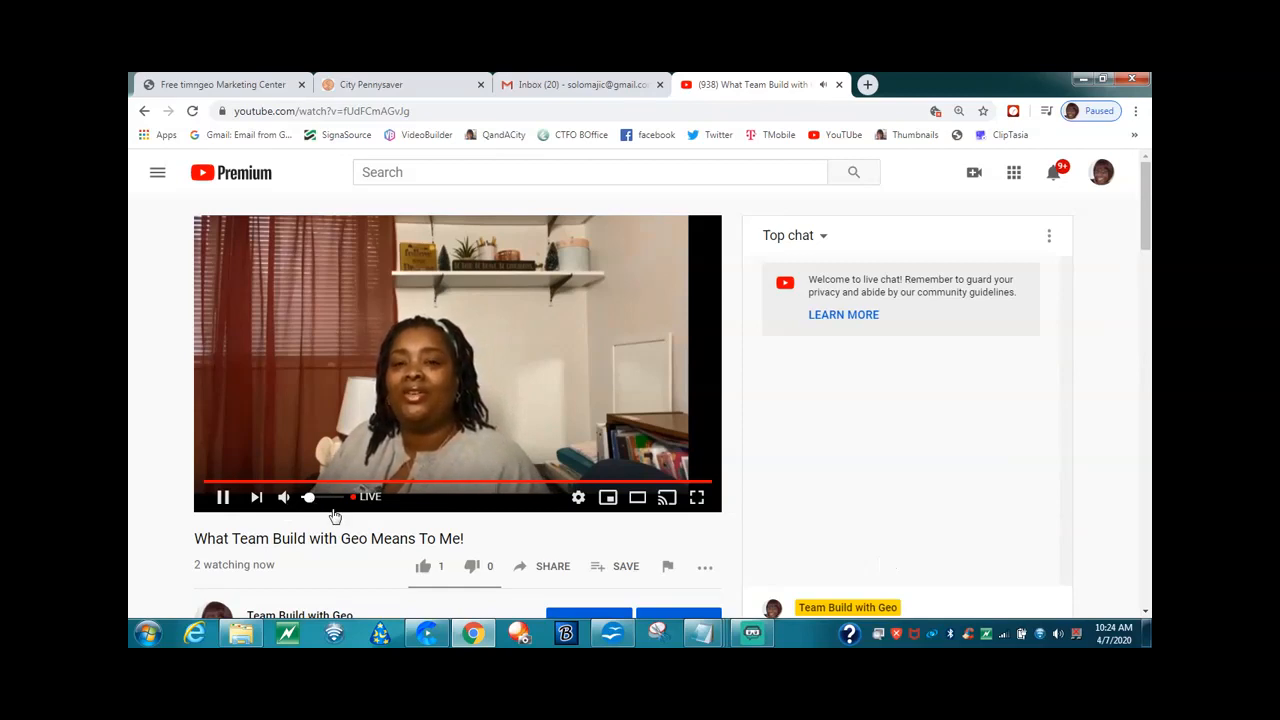
{"action": "left_click", "coordinate": [752, 632]}
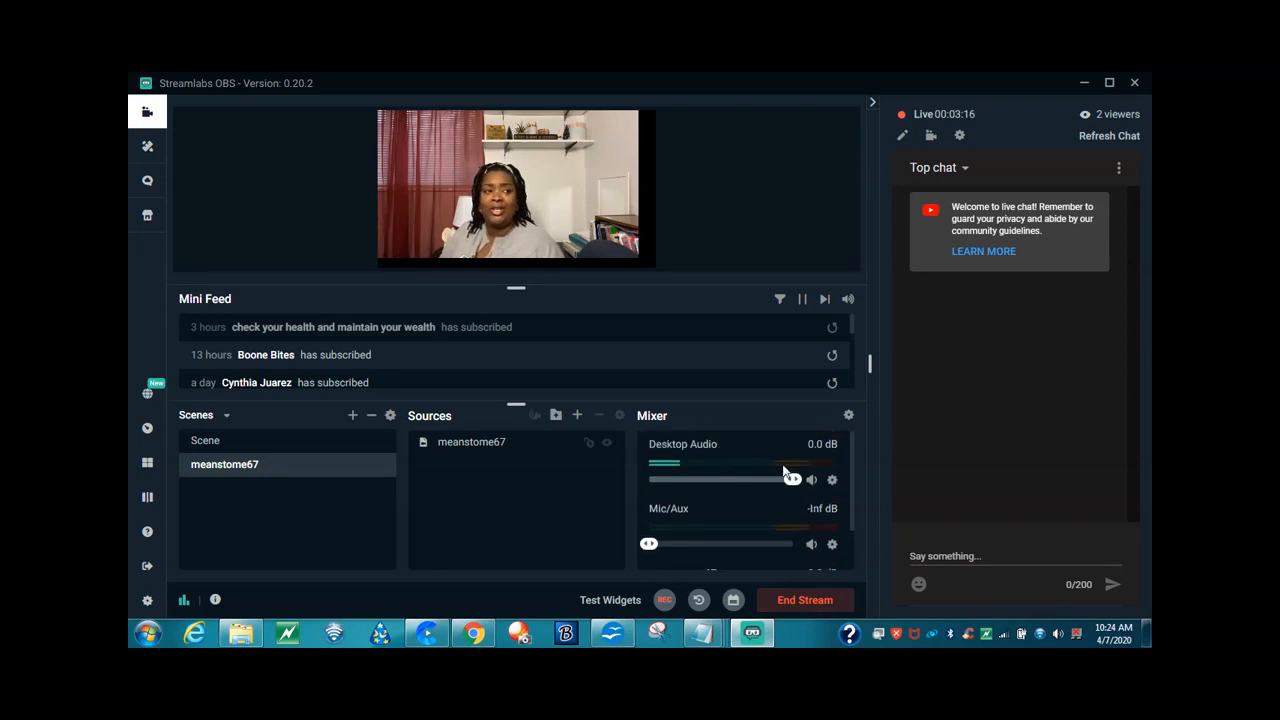
- Drag the Desktop Audio mixer slider fully left to silence it
{"action": "left_click_drag", "start_coordinate": [790, 480], "coordinate": [664, 480]}
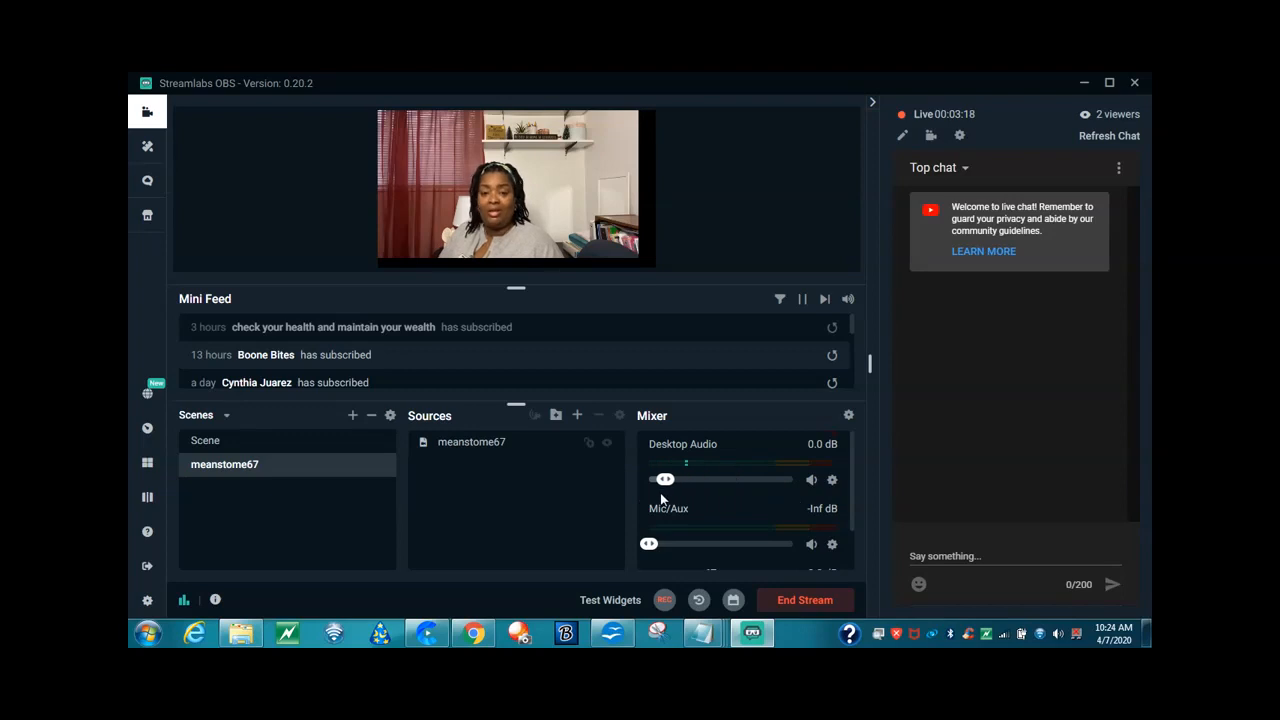
{"action": "left_click_drag", "start_coordinate": [664, 480], "coordinate": [654, 480]}
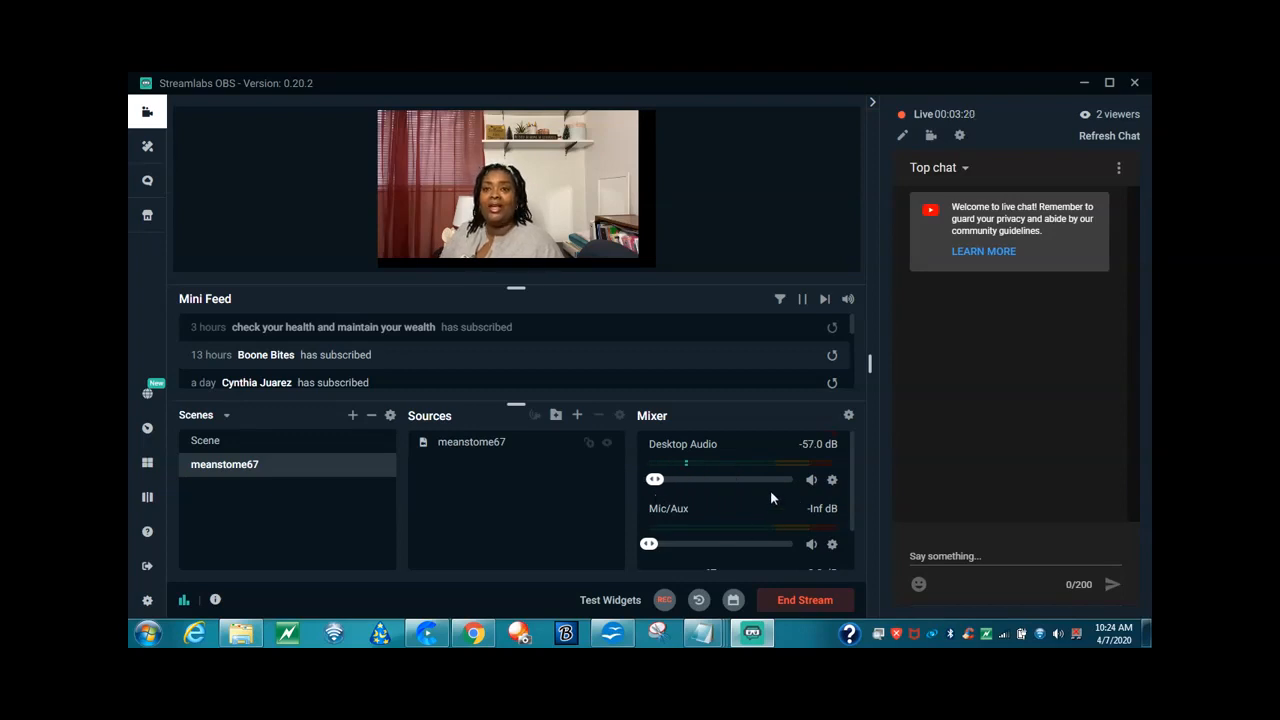
{"action": "scroll", "scroll_direction": "down", "scroll_amount": 3}
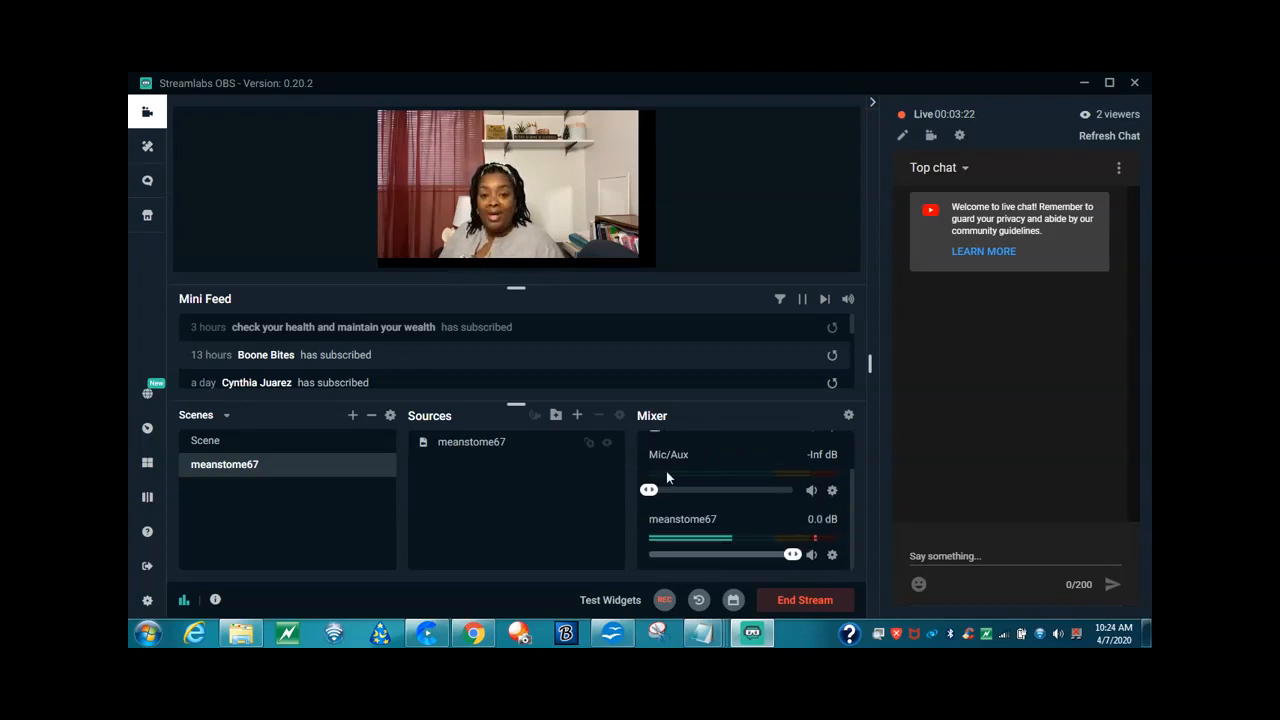
{"action": "left_click", "coordinate": [472, 632]}
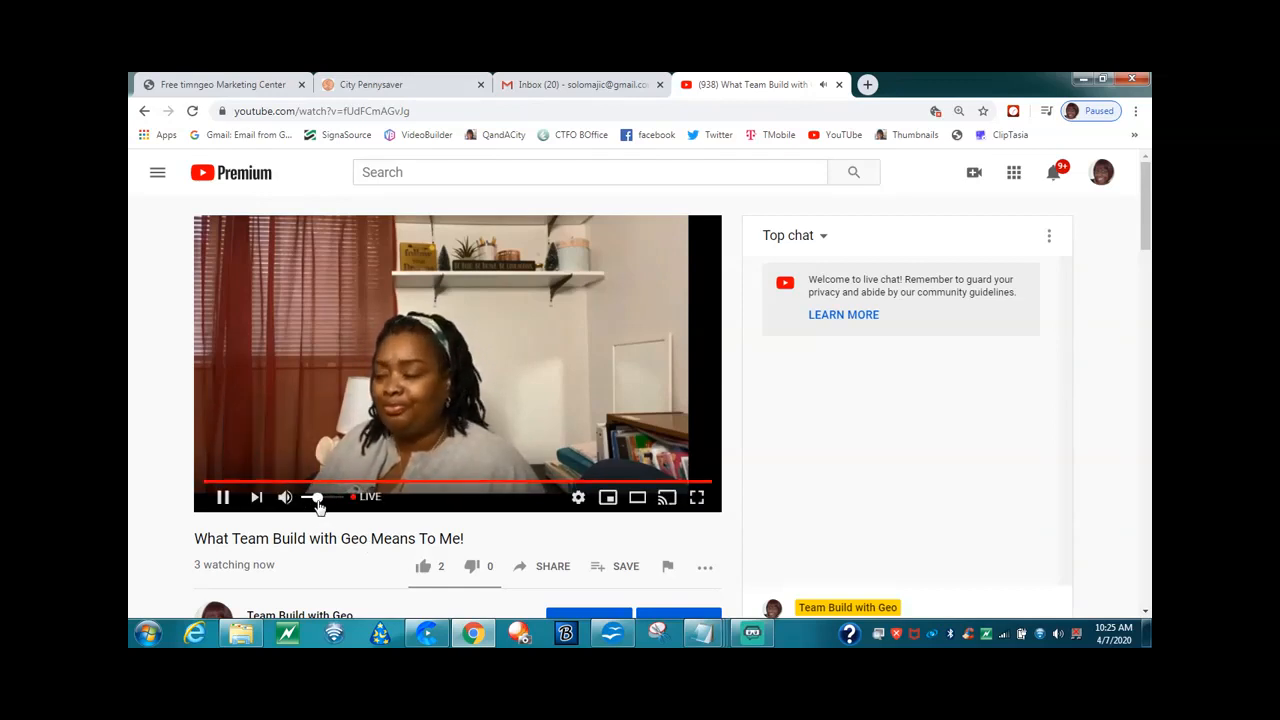
{"action": "left_click", "coordinate": [284, 496]}
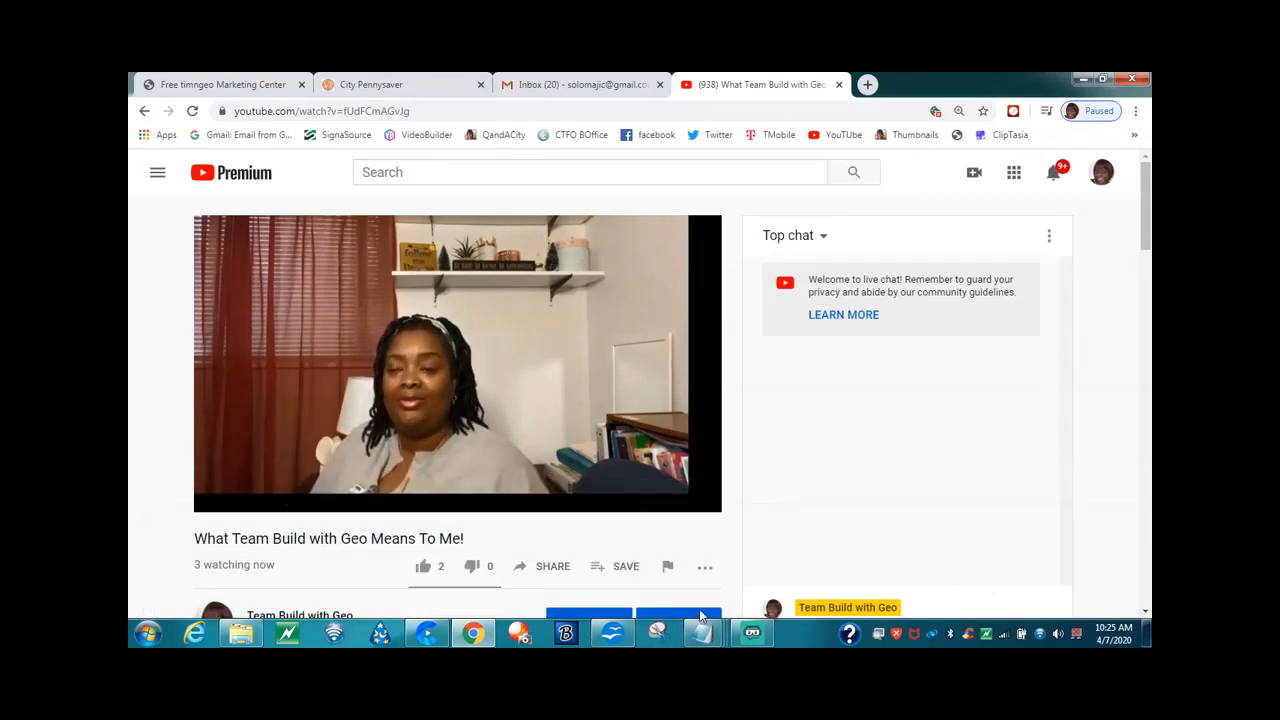
- Lower the meanstome67 media source to about -17.4 dB in the Mixer
{"action": "left_click", "coordinate": [752, 632]}
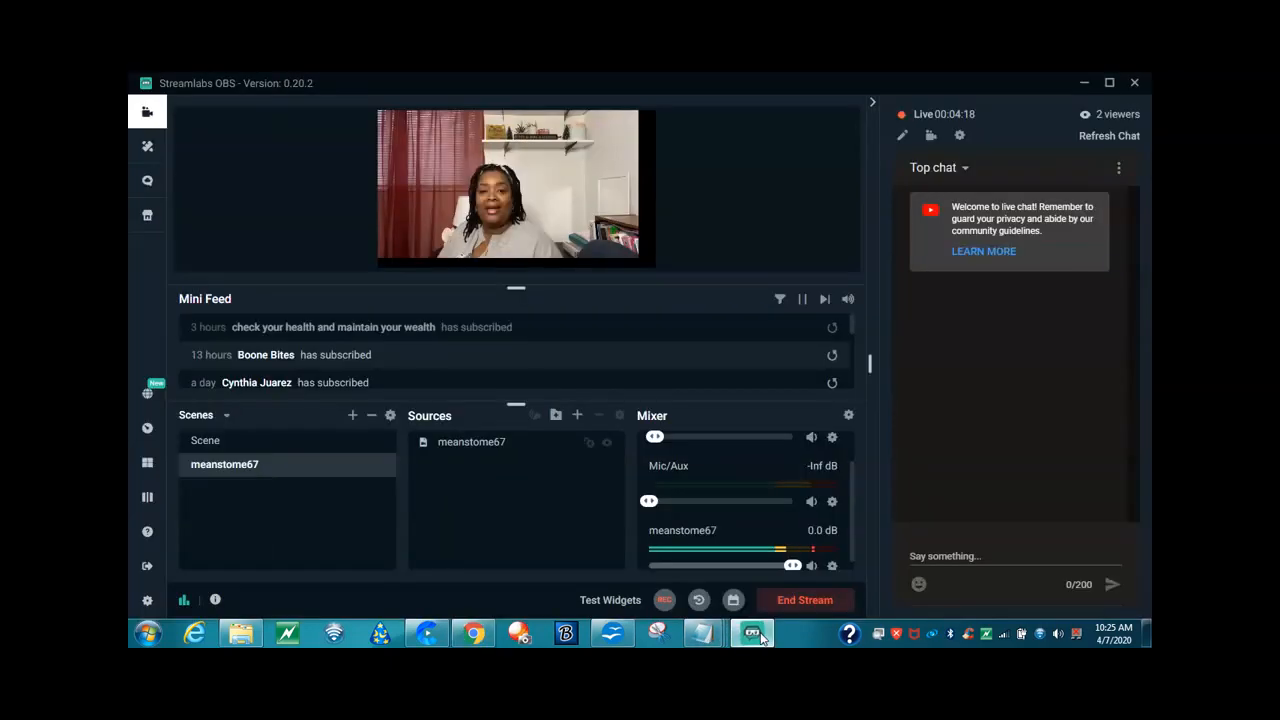
{"action": "mouse_move", "coordinate": [784, 458]}
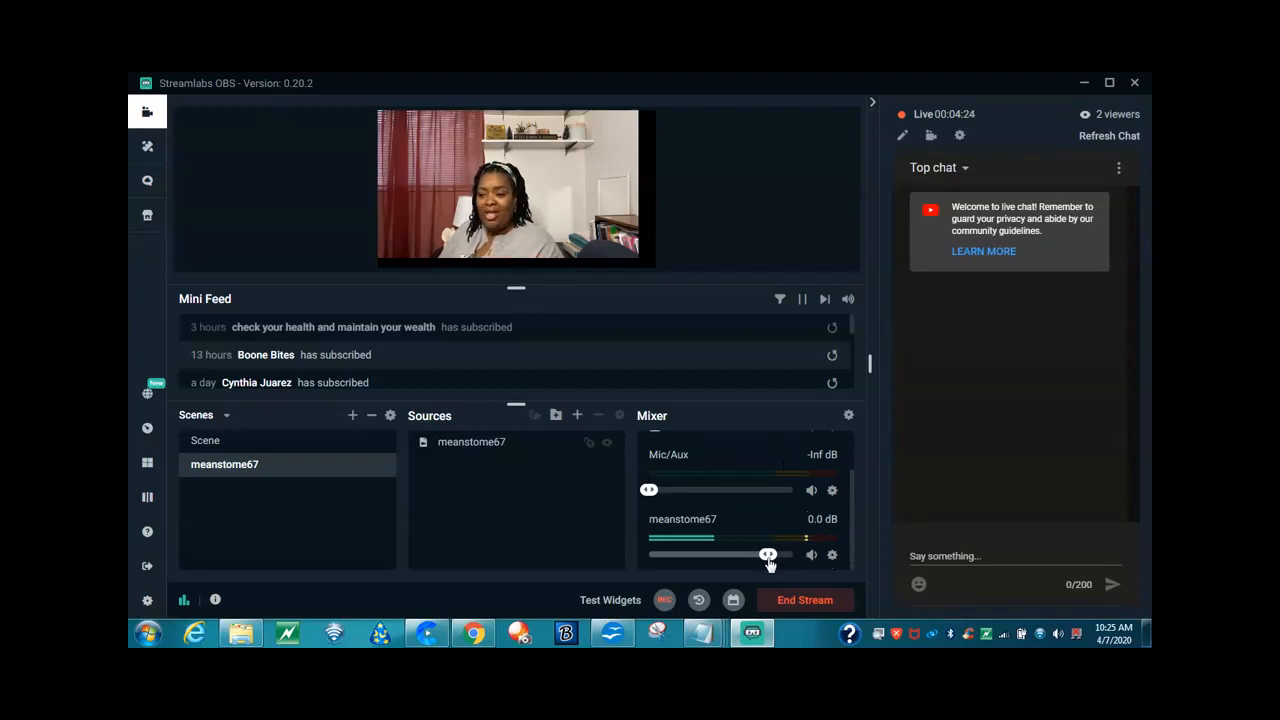
{"action": "left_click_drag", "start_coordinate": [768, 554], "coordinate": [728, 554]}
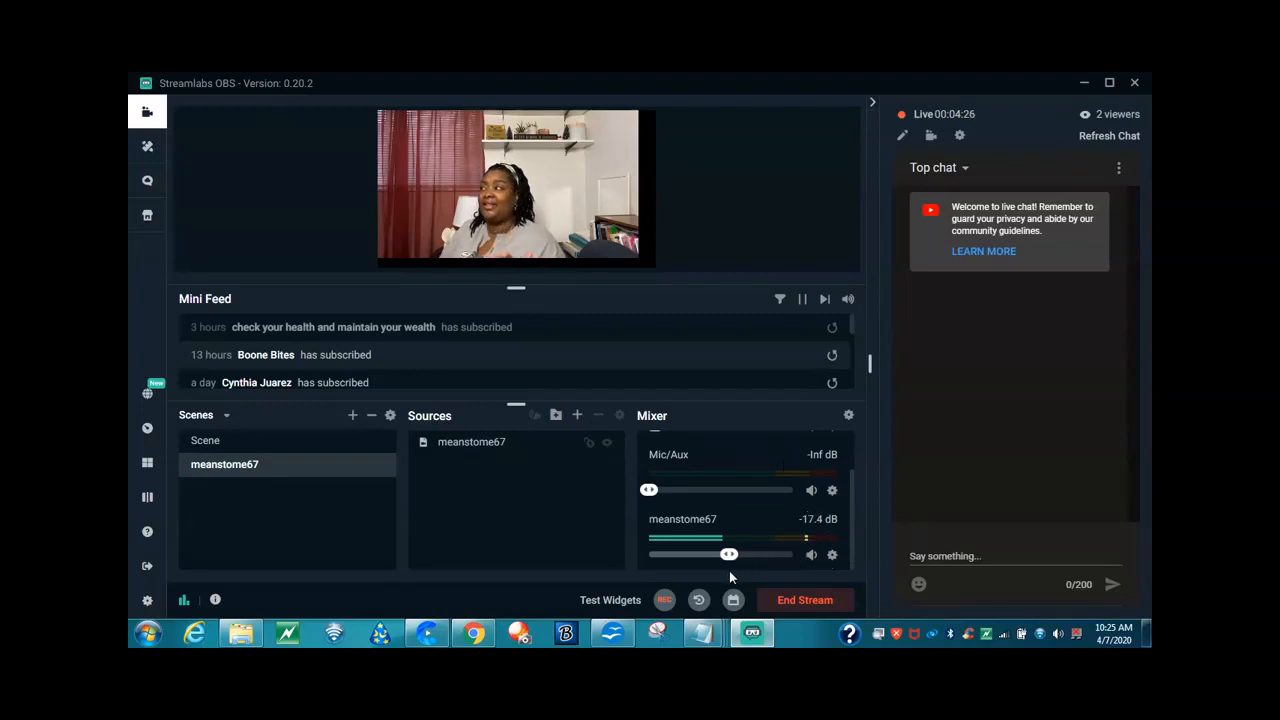